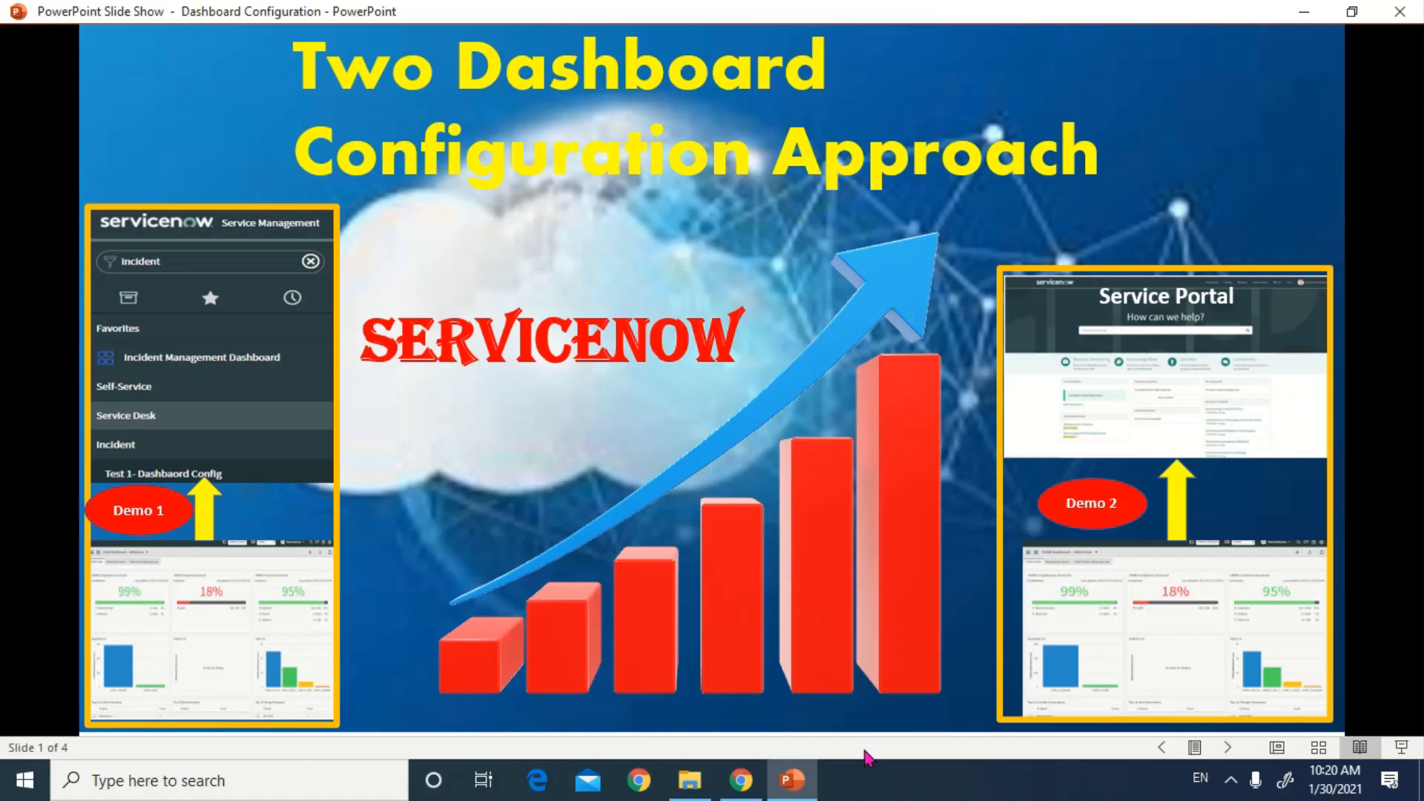
{"action": "mouse_move", "coordinate": [252, 543]}
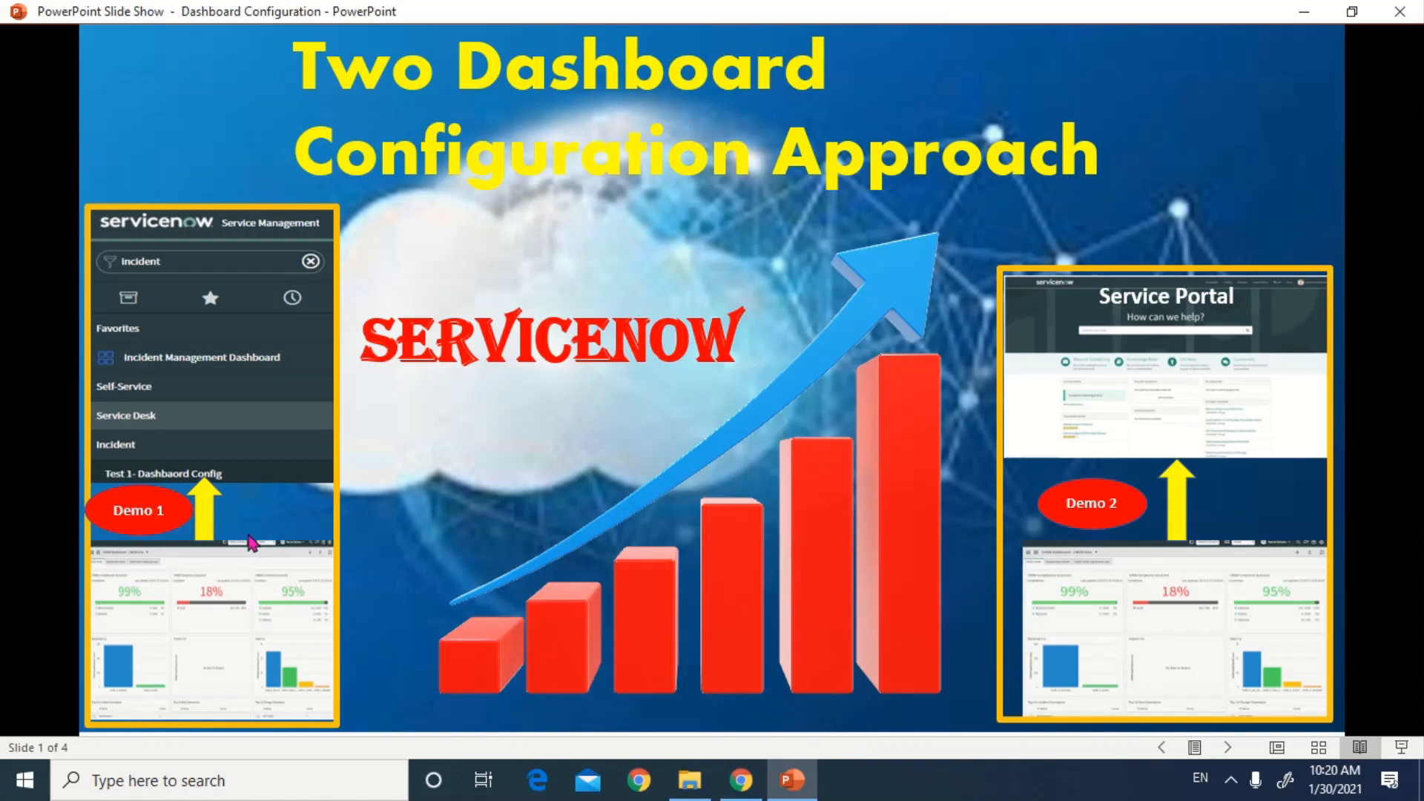
{"action": "mouse_move", "coordinate": [145, 527]}
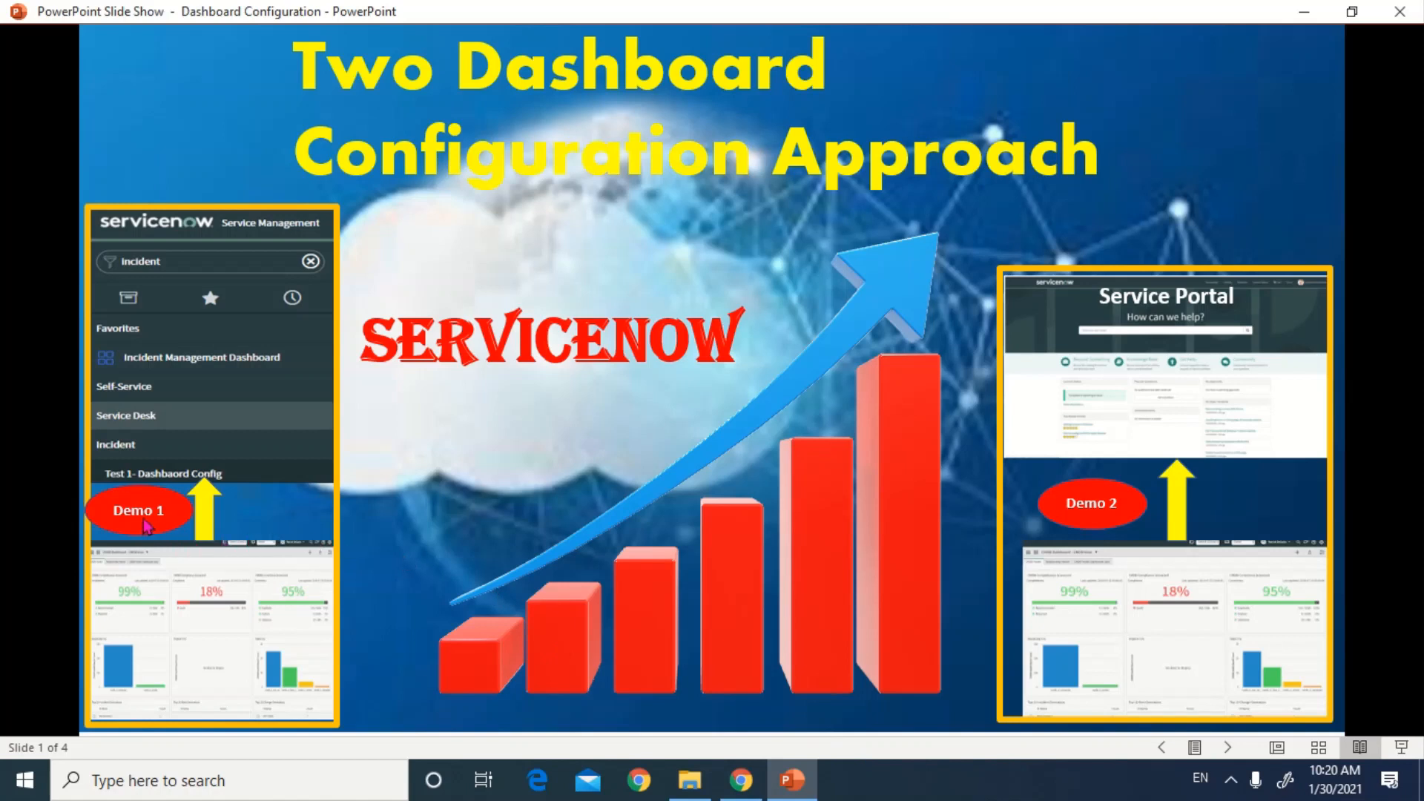
{"action": "mouse_move", "coordinate": [210, 607]}
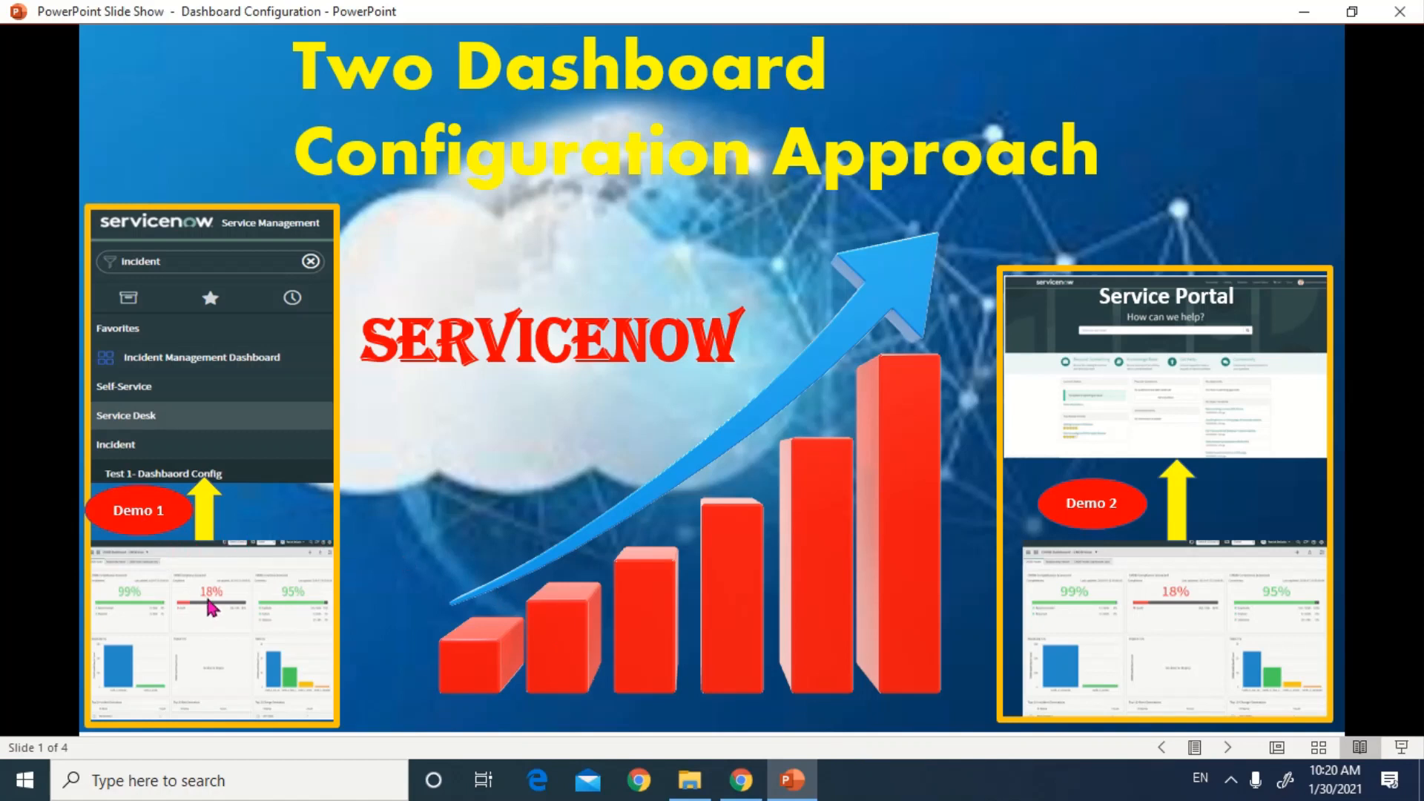
{"action": "mouse_move", "coordinate": [181, 487]}
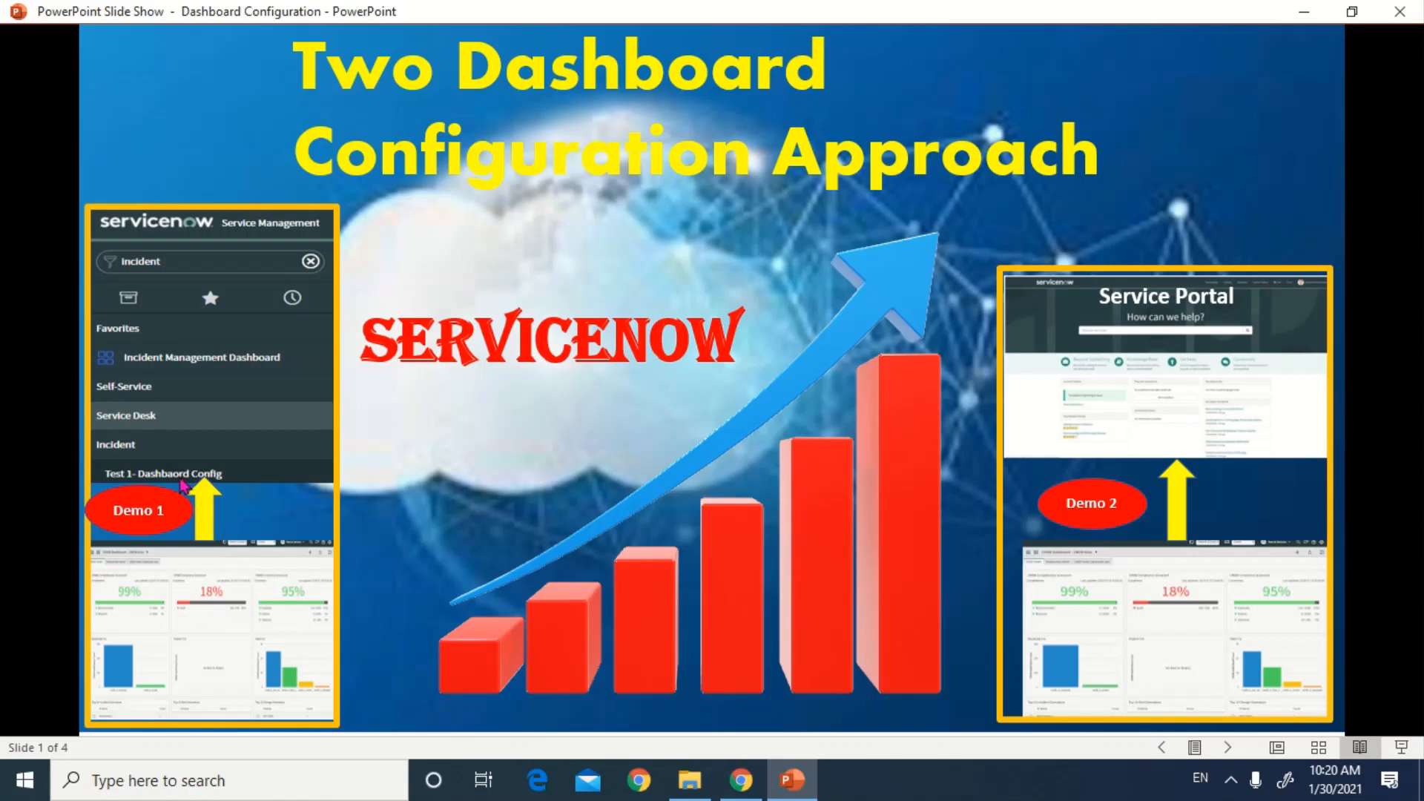
{"action": "mouse_move", "coordinate": [128, 491]}
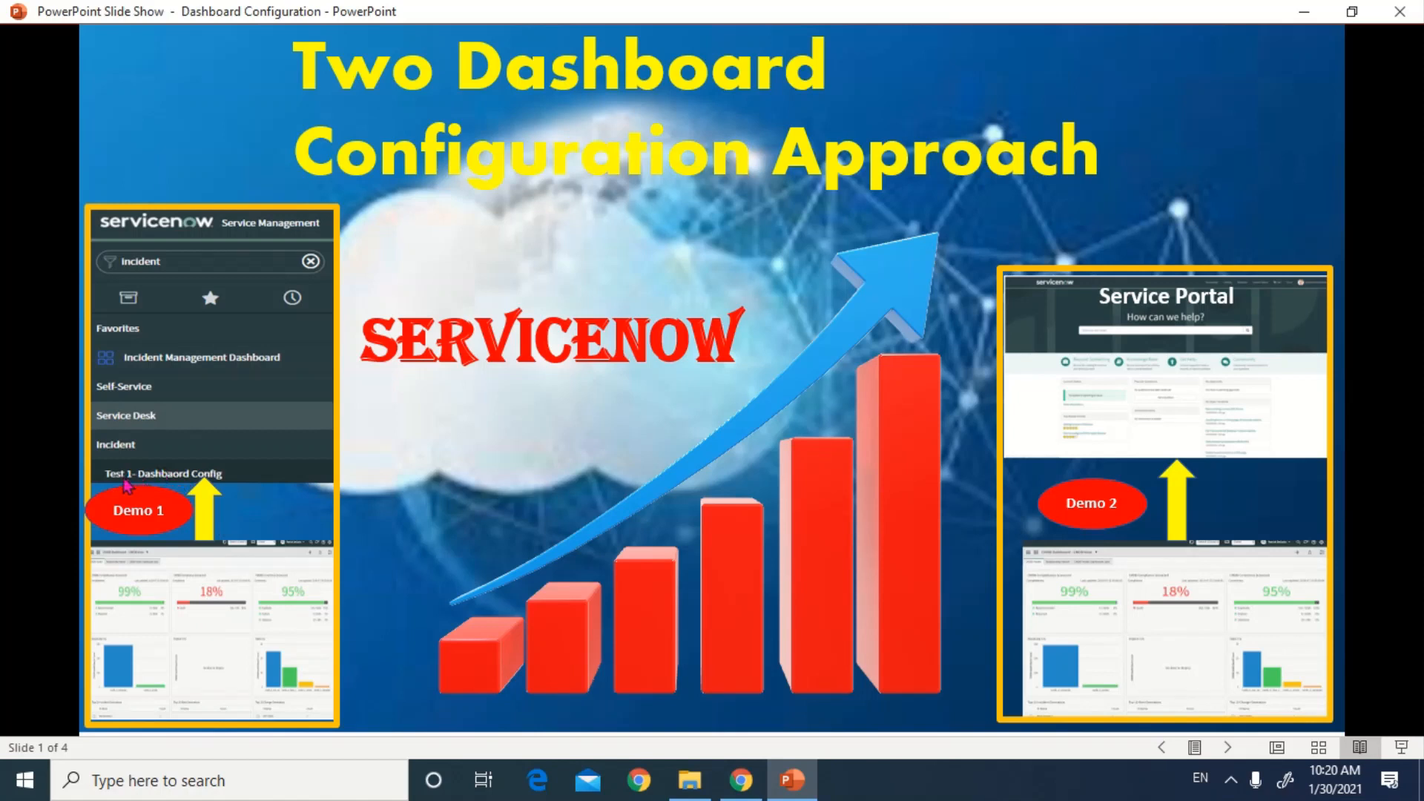
{"action": "mouse_move", "coordinate": [172, 479]}
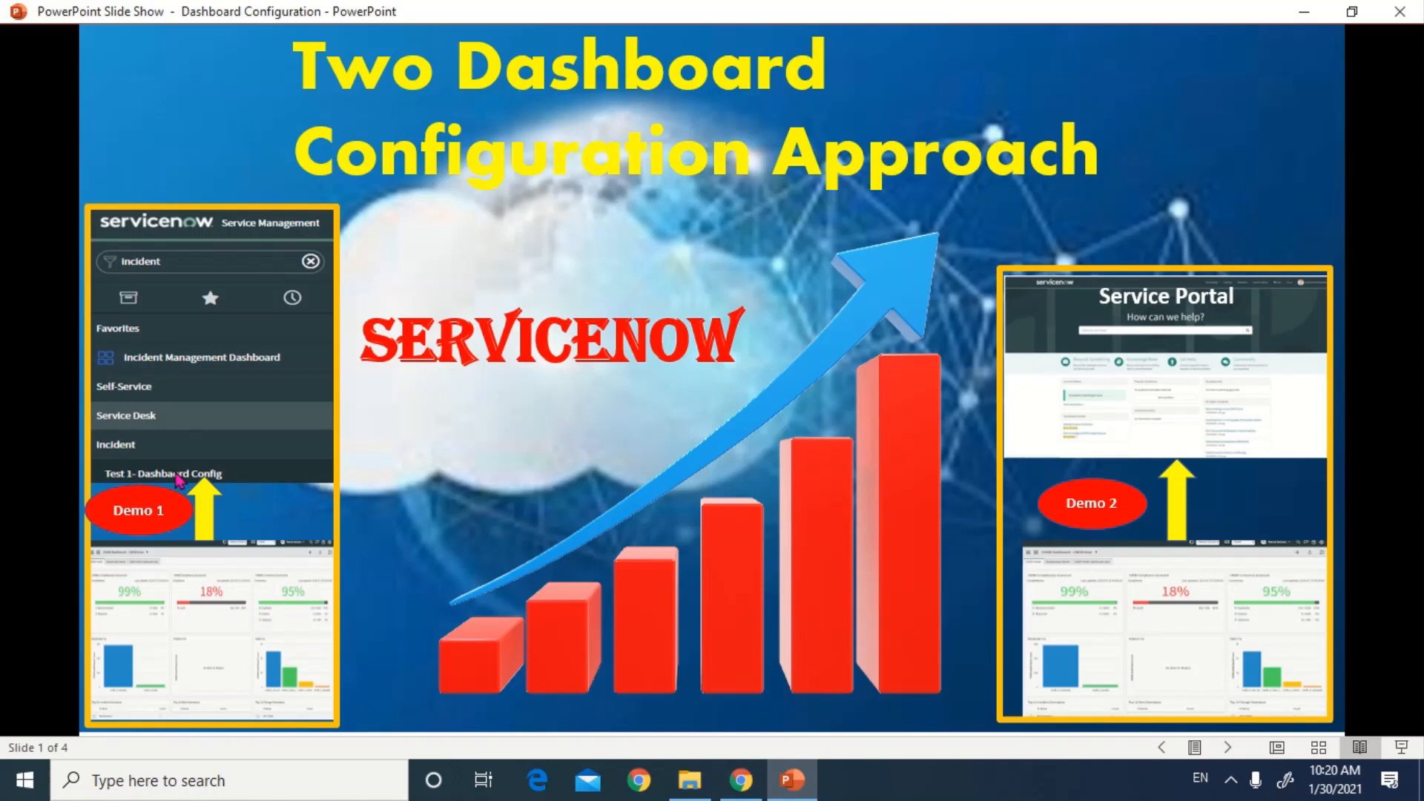
{"action": "mouse_move", "coordinate": [761, 423]}
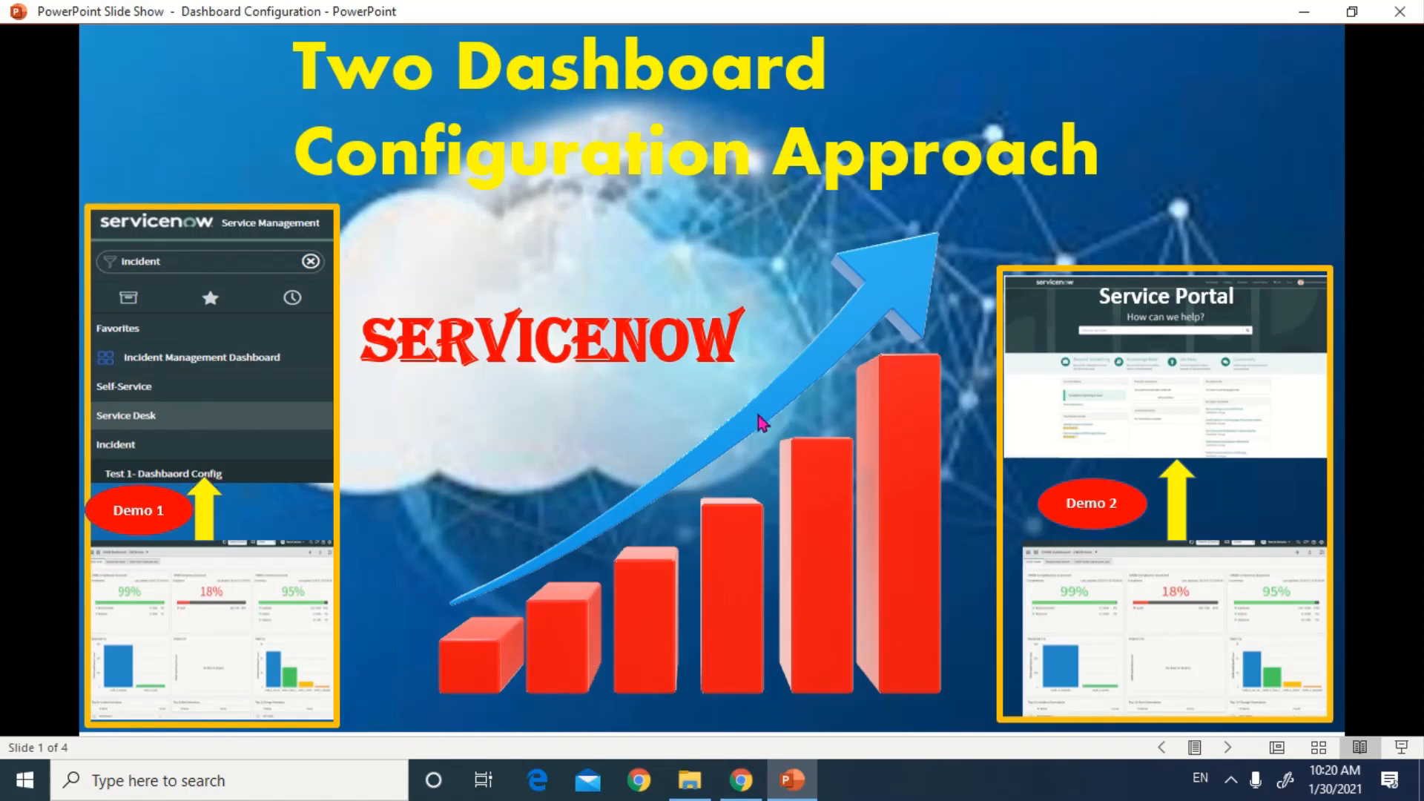
{"action": "mouse_move", "coordinate": [1128, 528]}
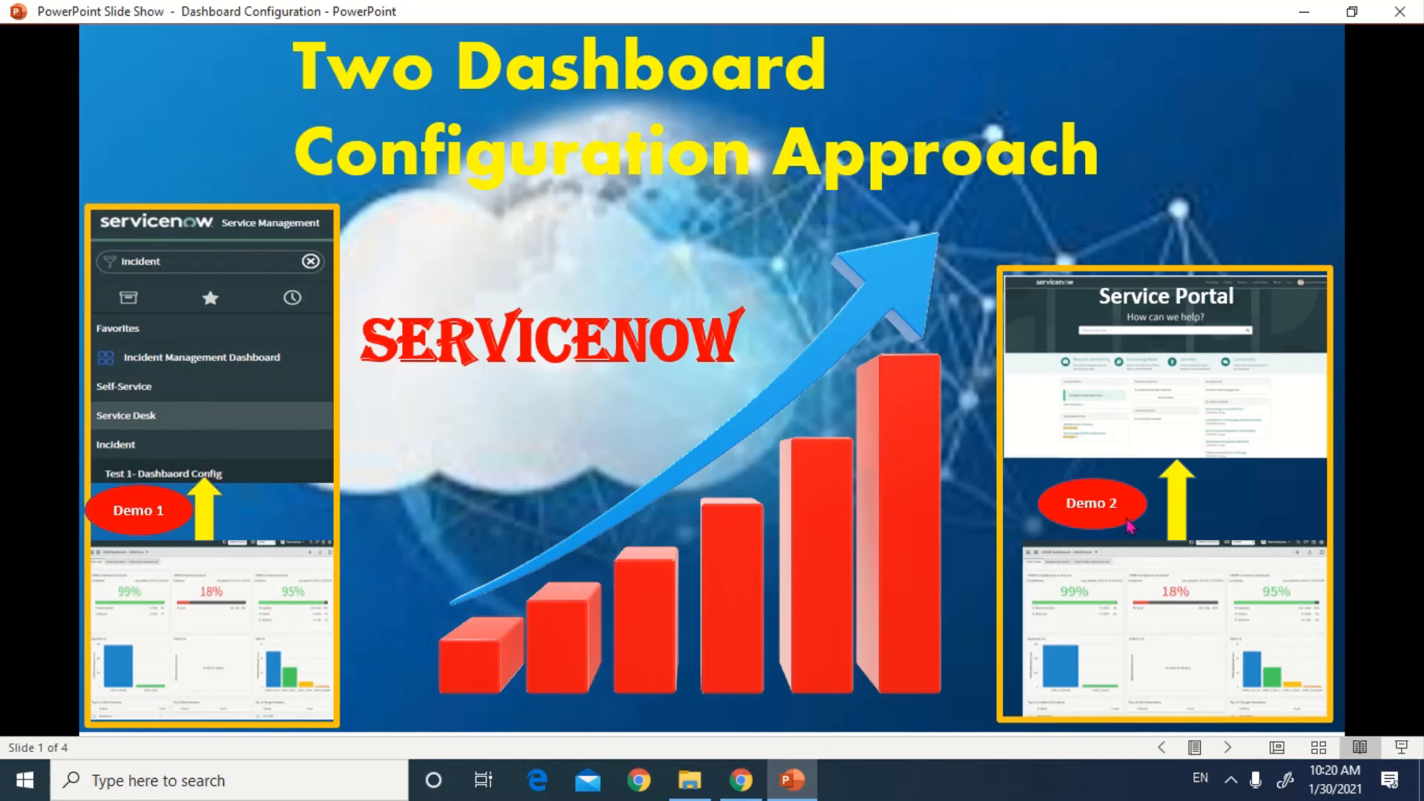
{"action": "mouse_move", "coordinate": [1090, 646]}
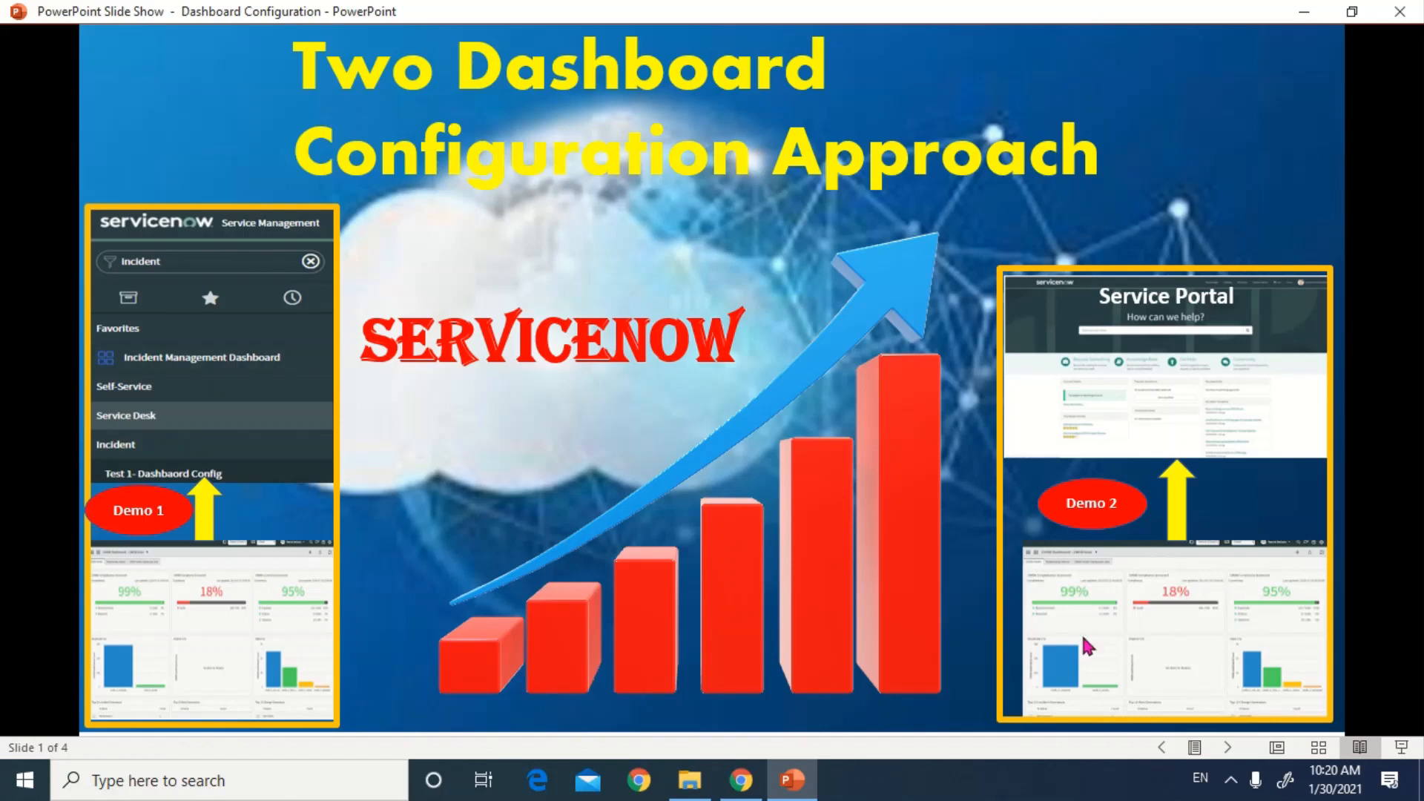
{"action": "mouse_move", "coordinate": [1122, 381]}
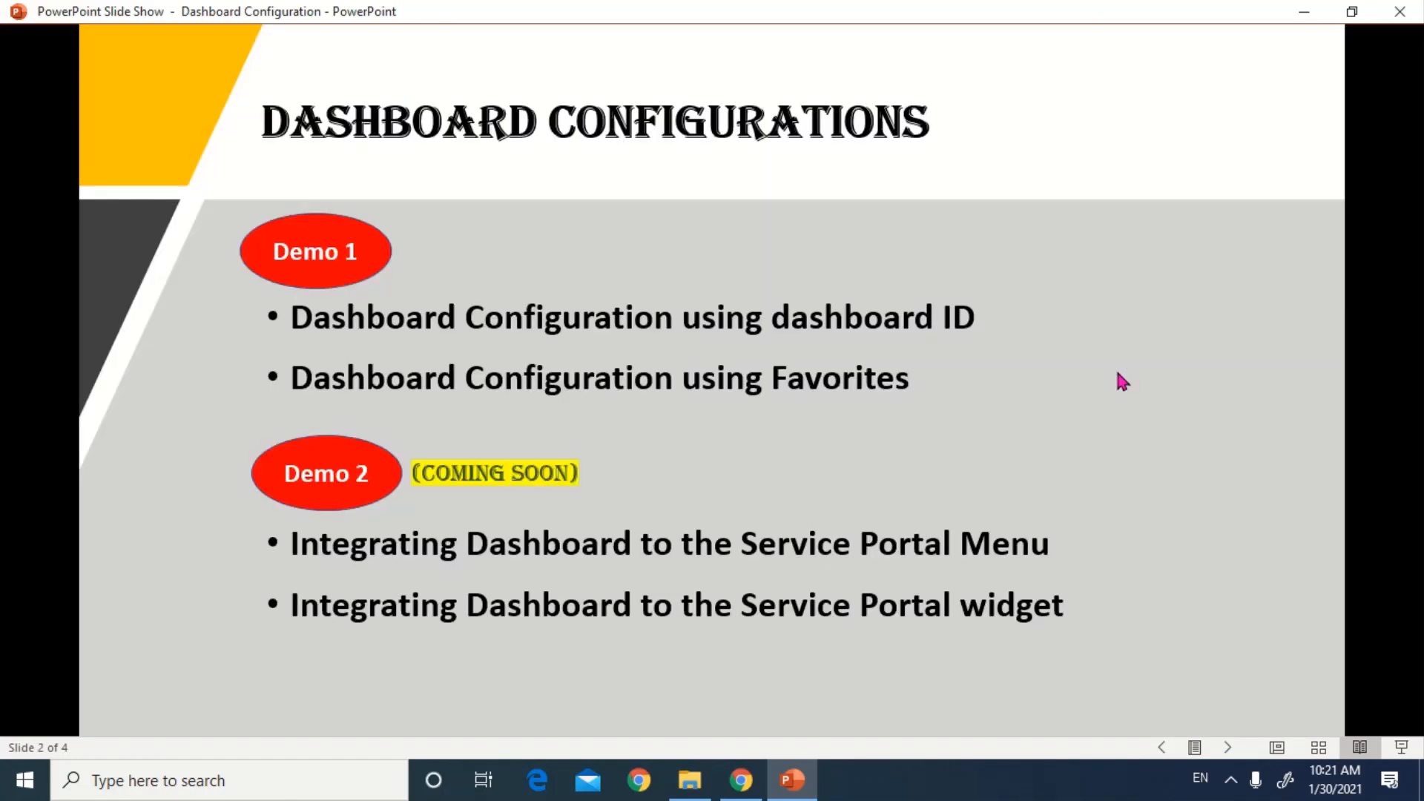
{"action": "mouse_move", "coordinate": [380, 284]}
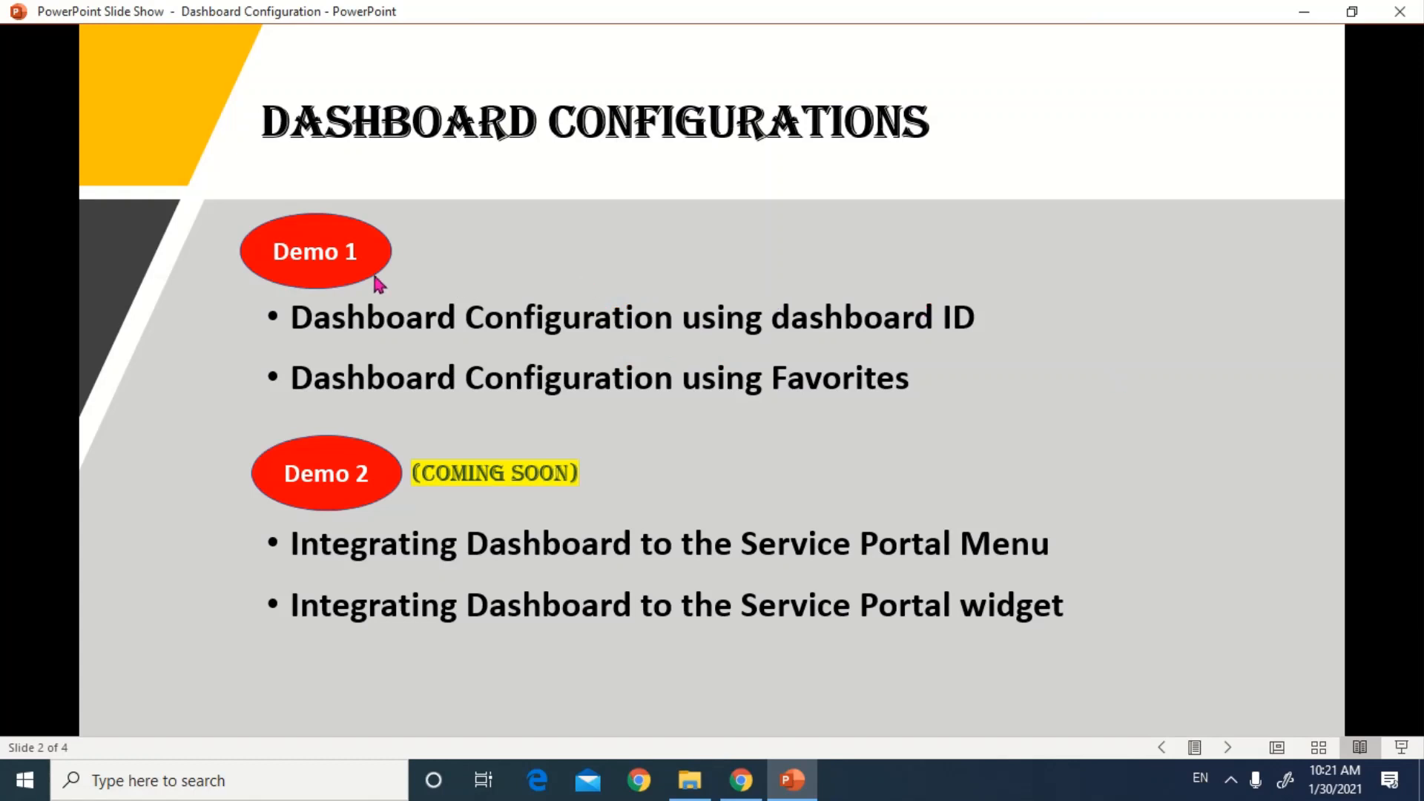
{"action": "mouse_move", "coordinate": [381, 301]}
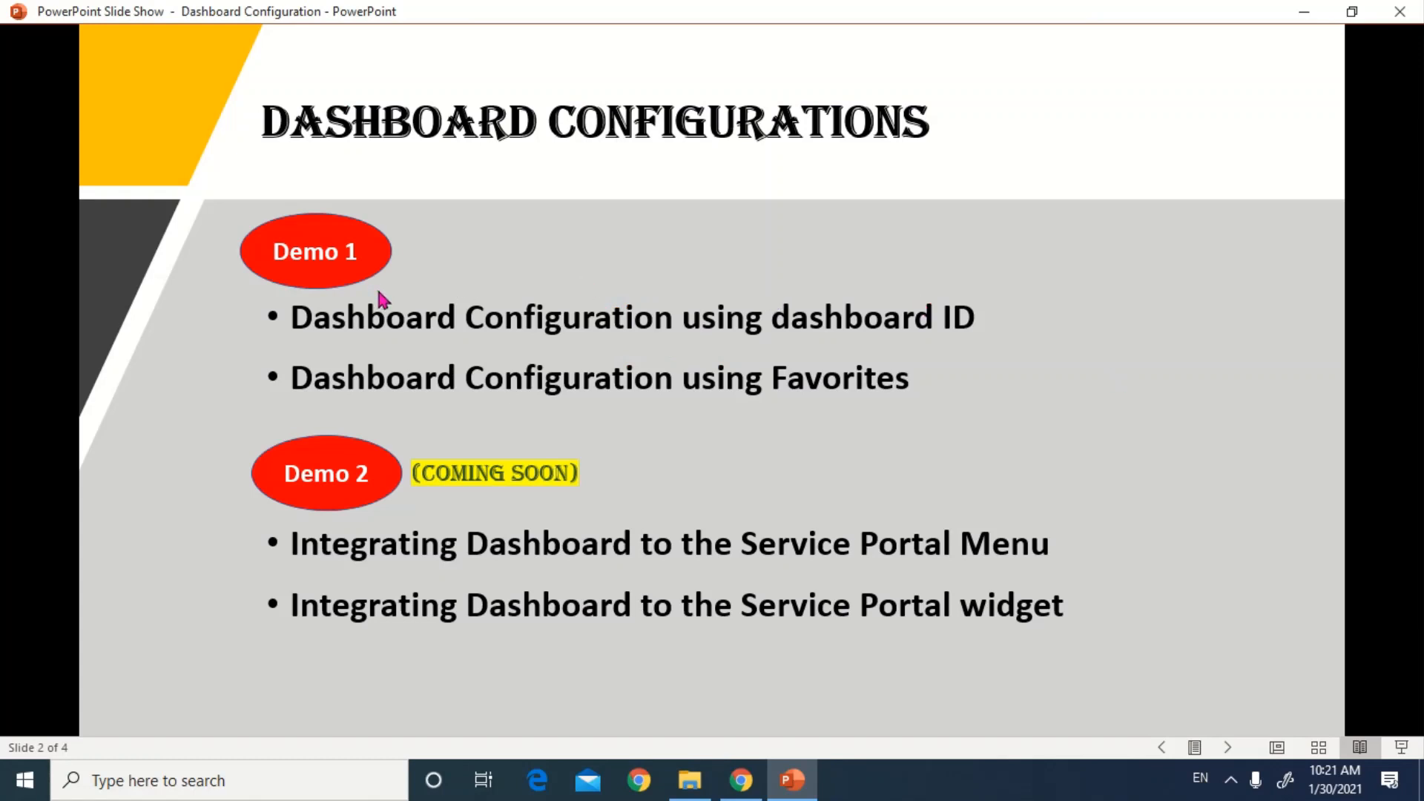
{"action": "mouse_move", "coordinate": [940, 334]}
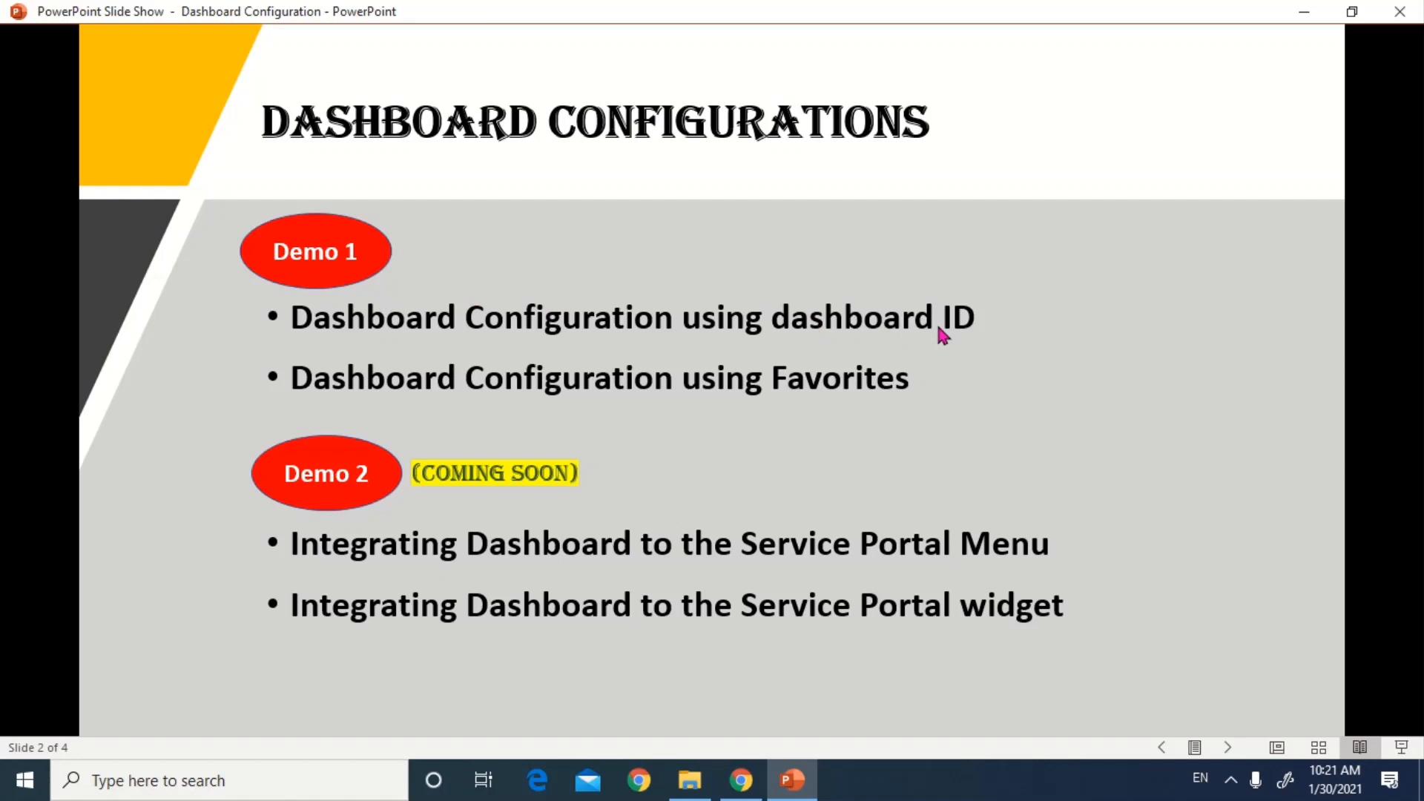
{"action": "mouse_move", "coordinate": [591, 337]}
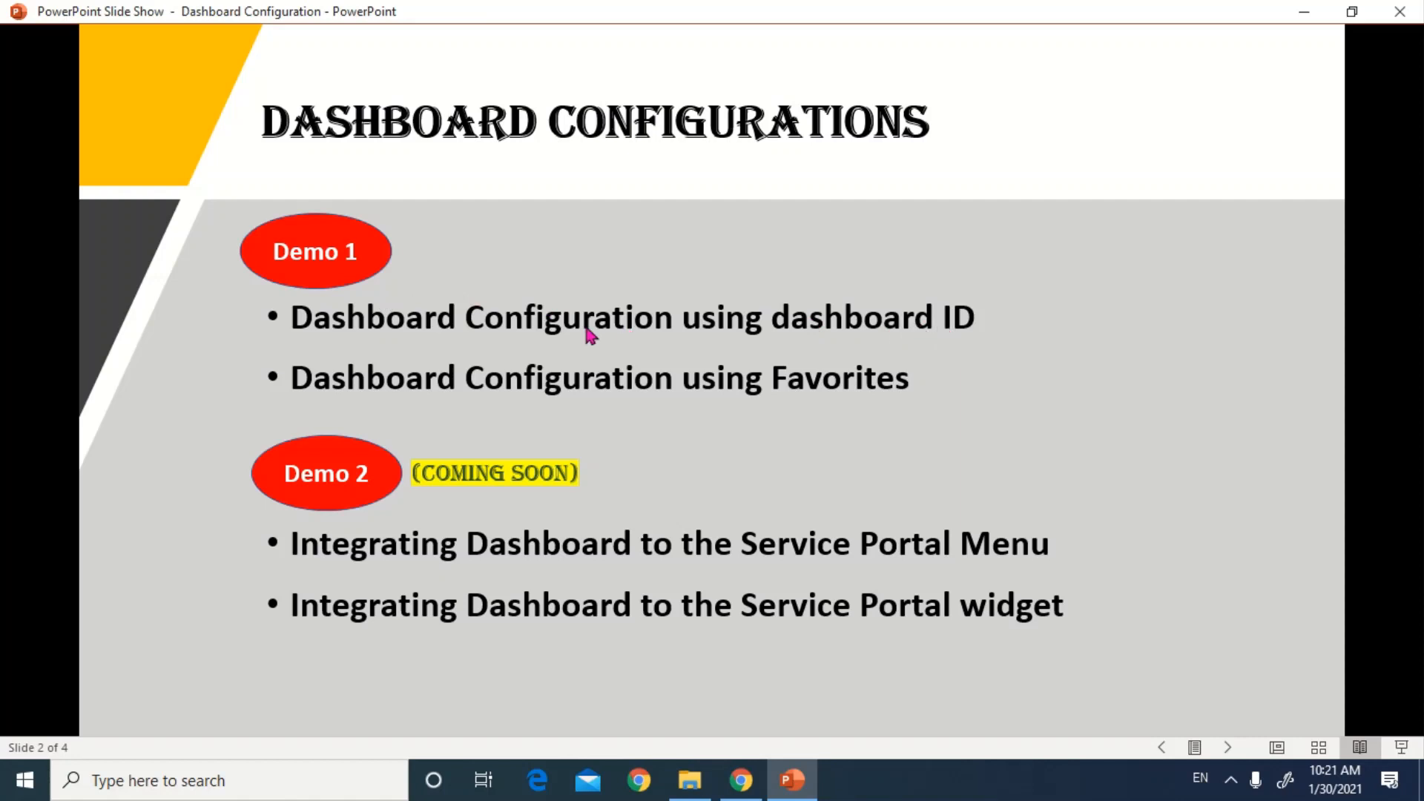
{"action": "mouse_move", "coordinate": [557, 347]}
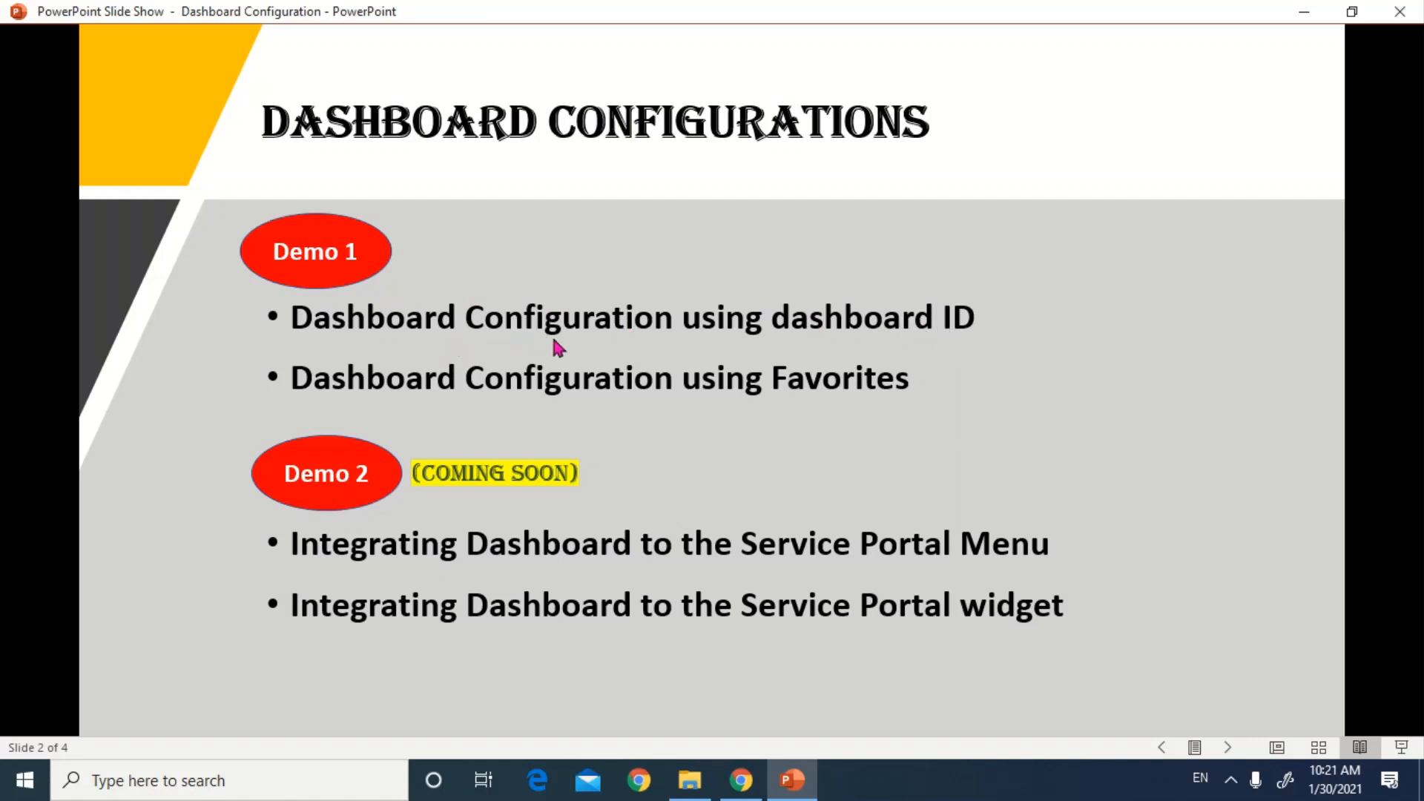
{"action": "mouse_move", "coordinate": [659, 346]}
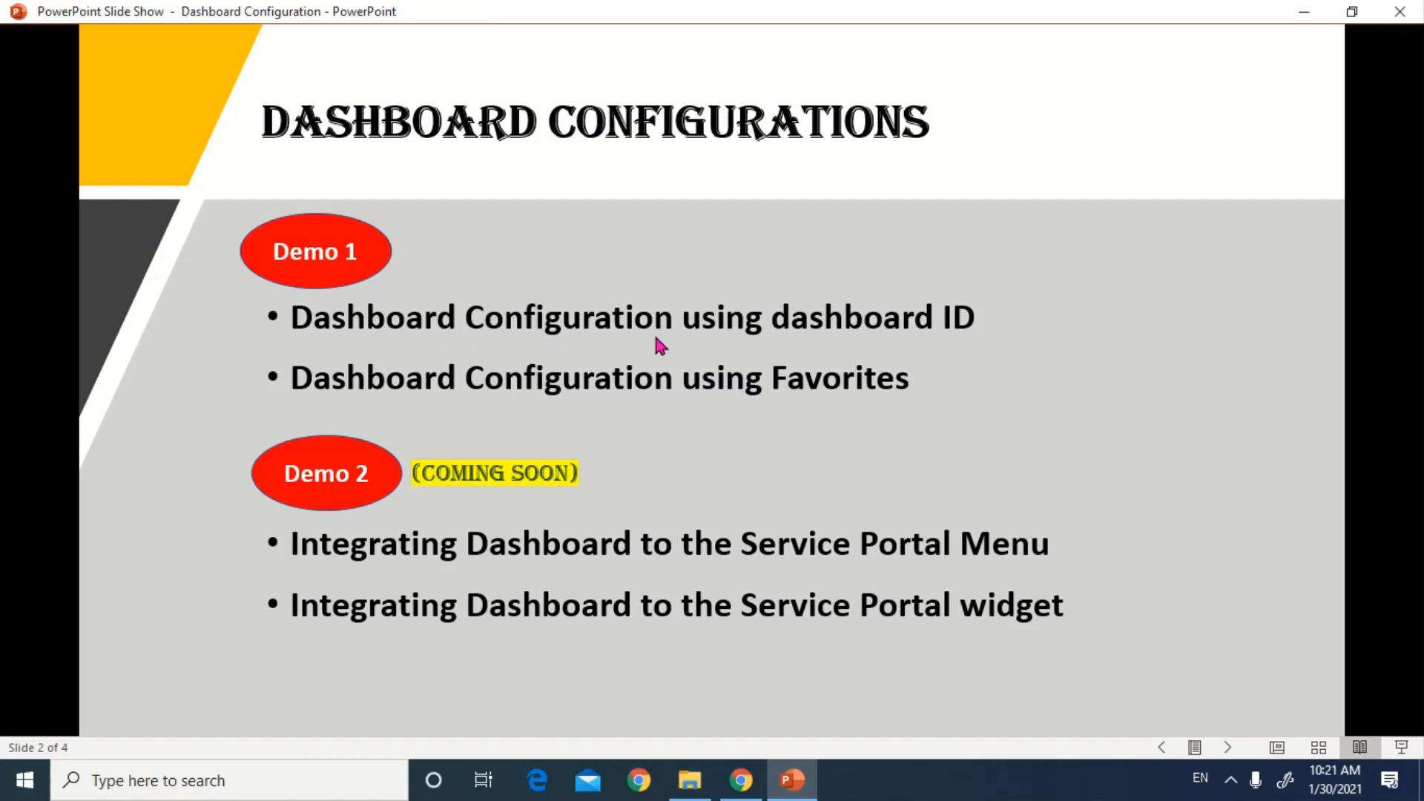
{"action": "mouse_move", "coordinate": [441, 395]}
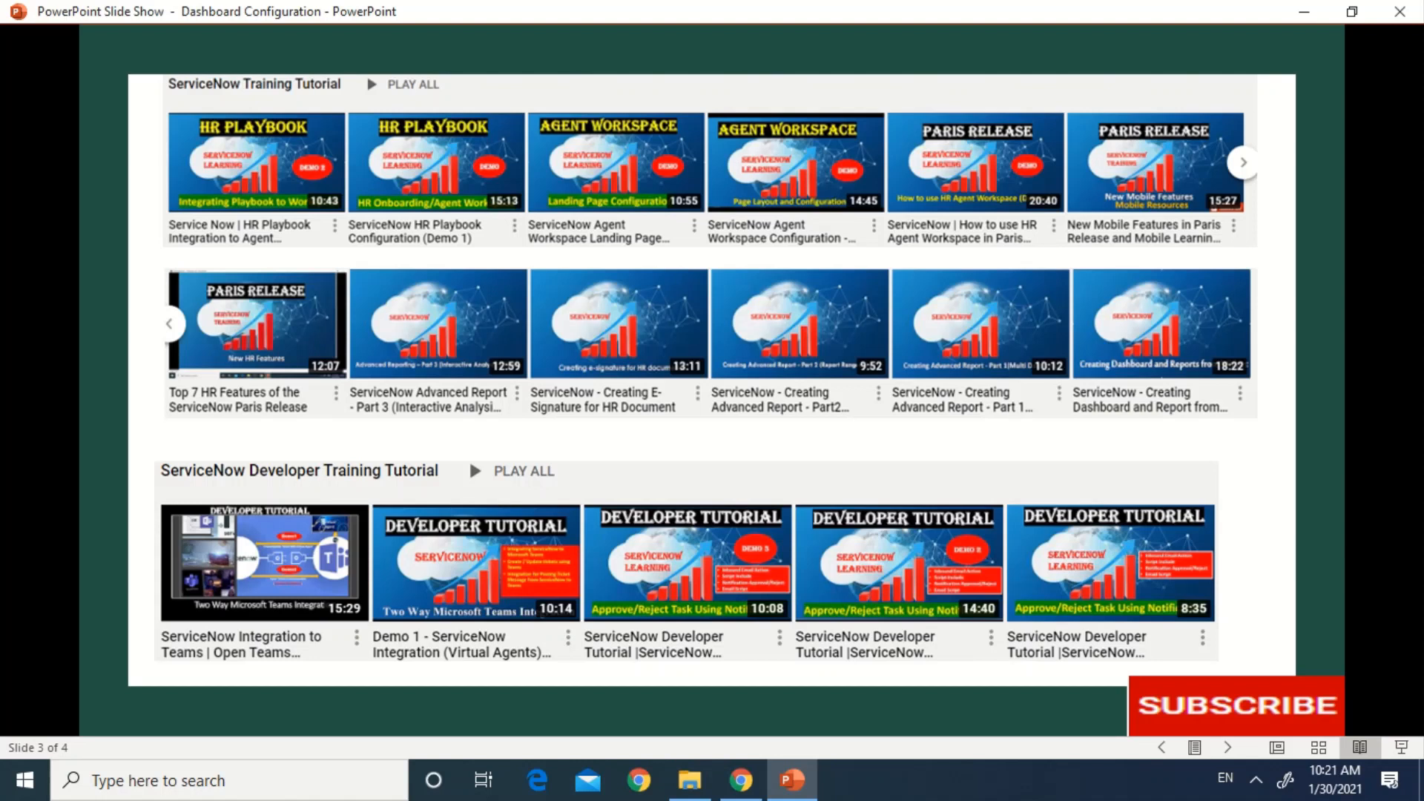
{"action": "mouse_move", "coordinate": [703, 479]}
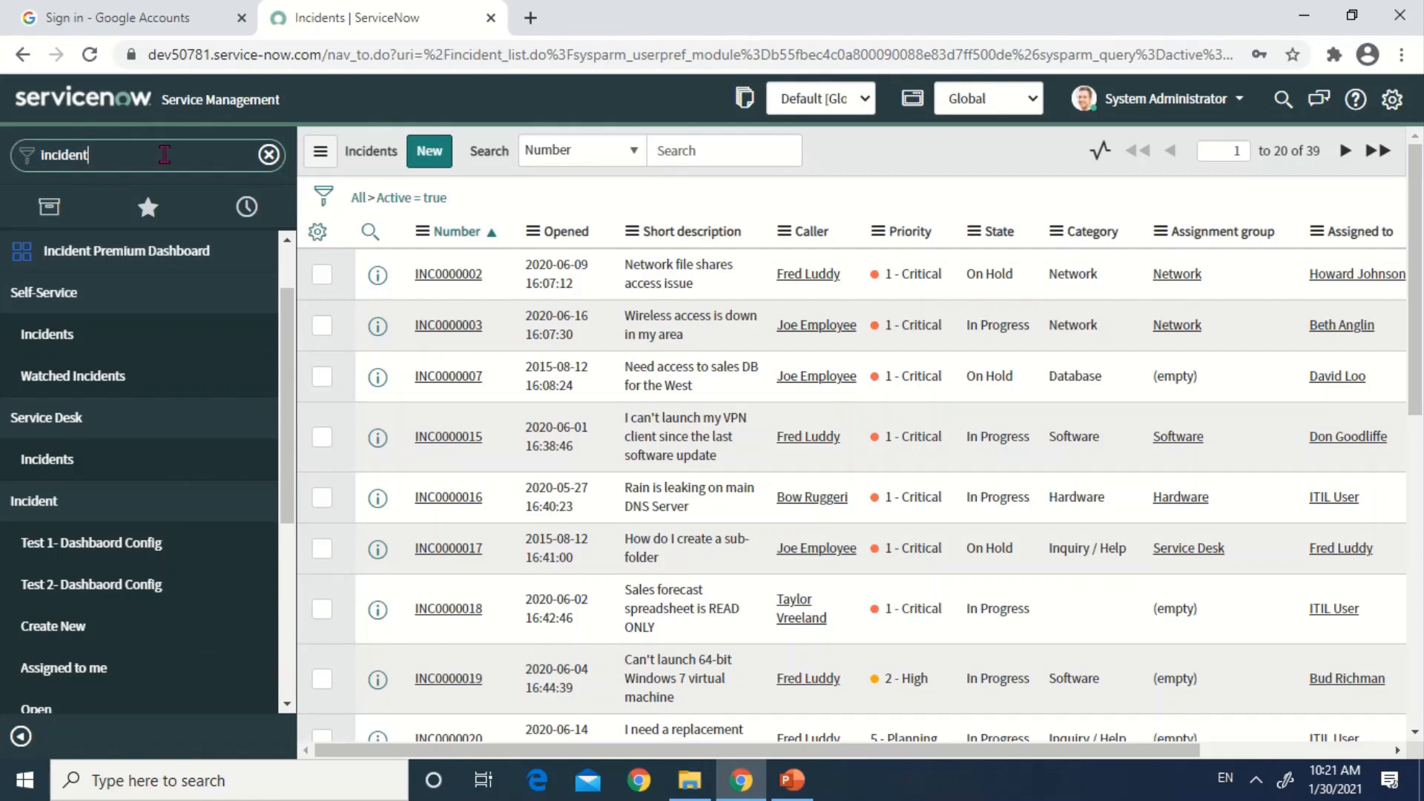
{"action": "mouse_move", "coordinate": [51, 522]}
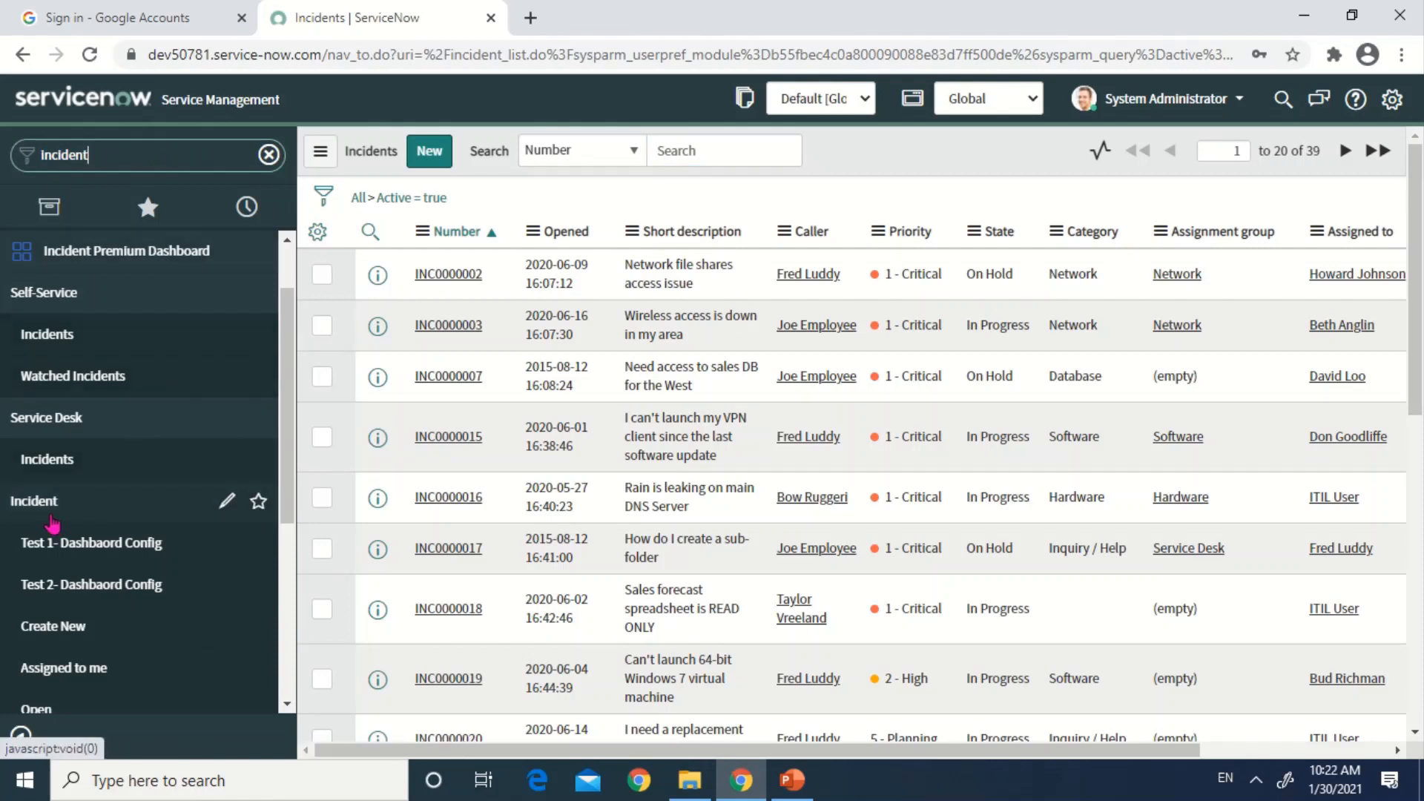
{"action": "mouse_move", "coordinate": [90, 543]}
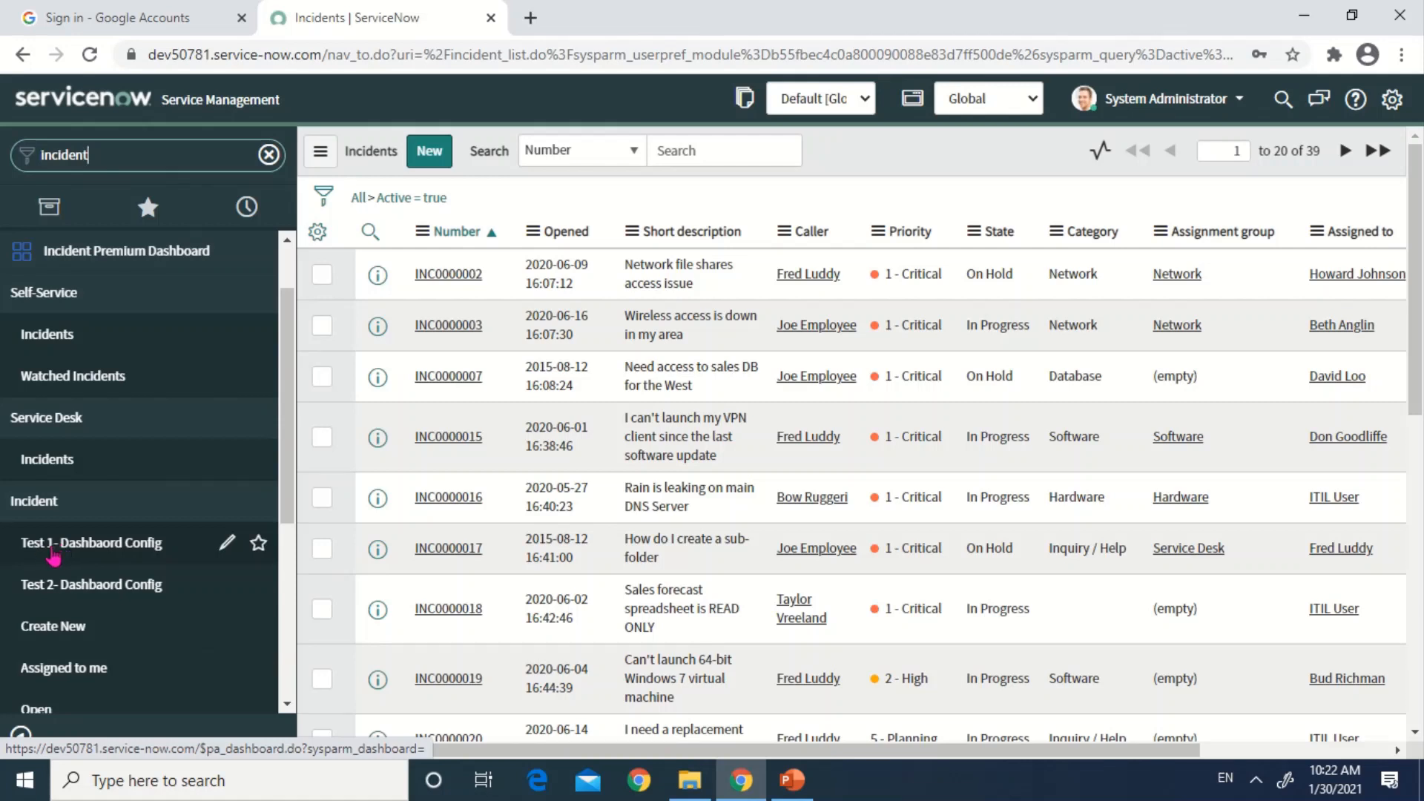
{"action": "mouse_move", "coordinate": [146, 554]}
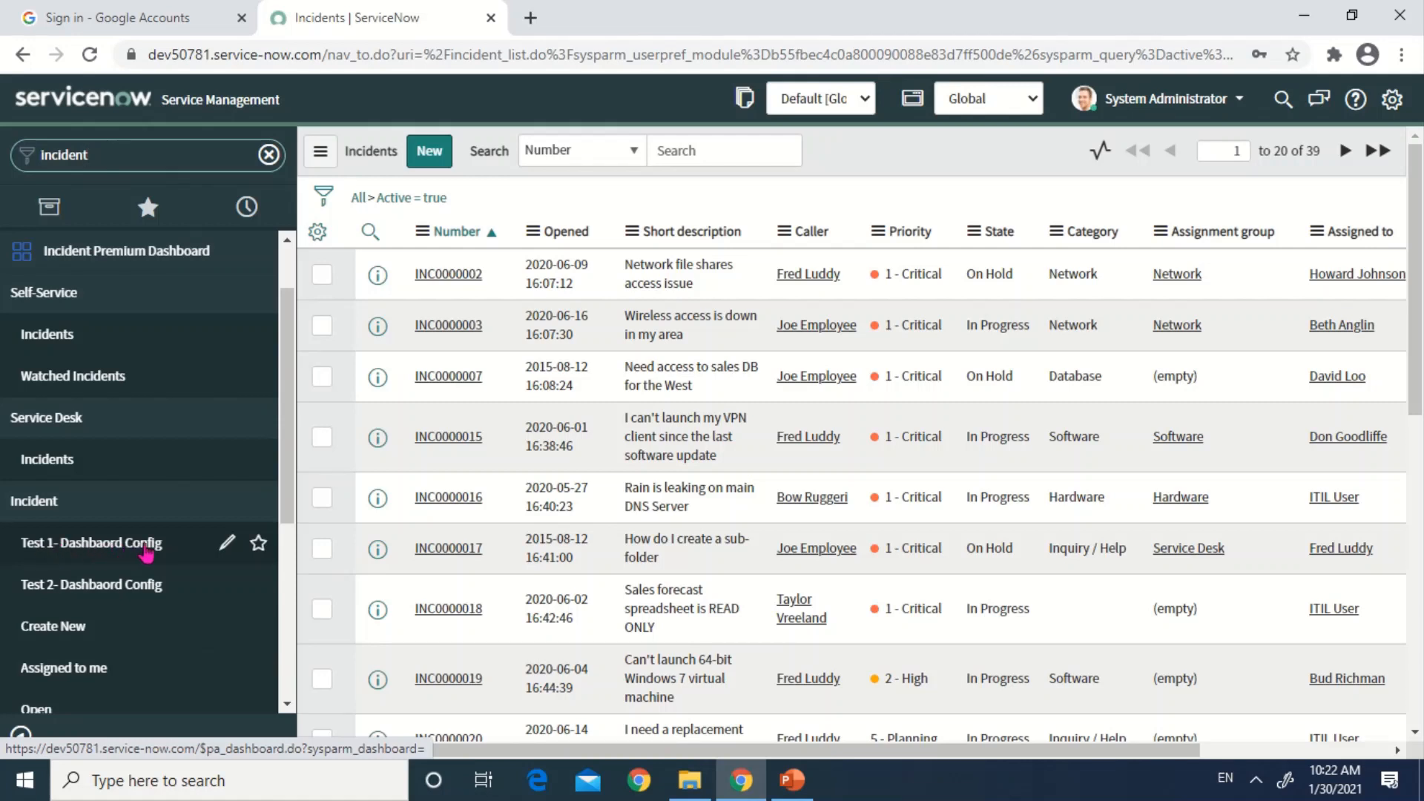
{"action": "mouse_move", "coordinate": [73, 607]}
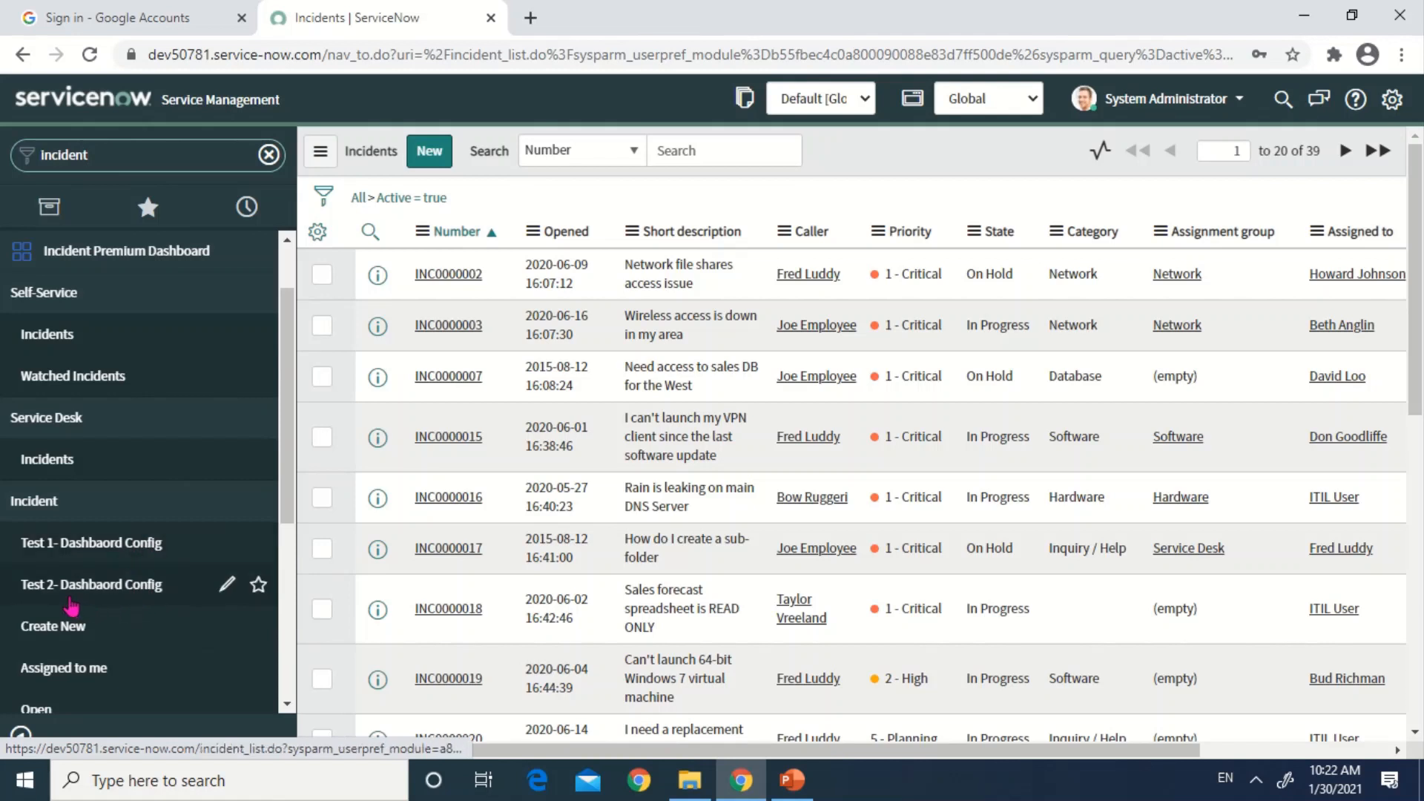
{"action": "mouse_move", "coordinate": [151, 598]}
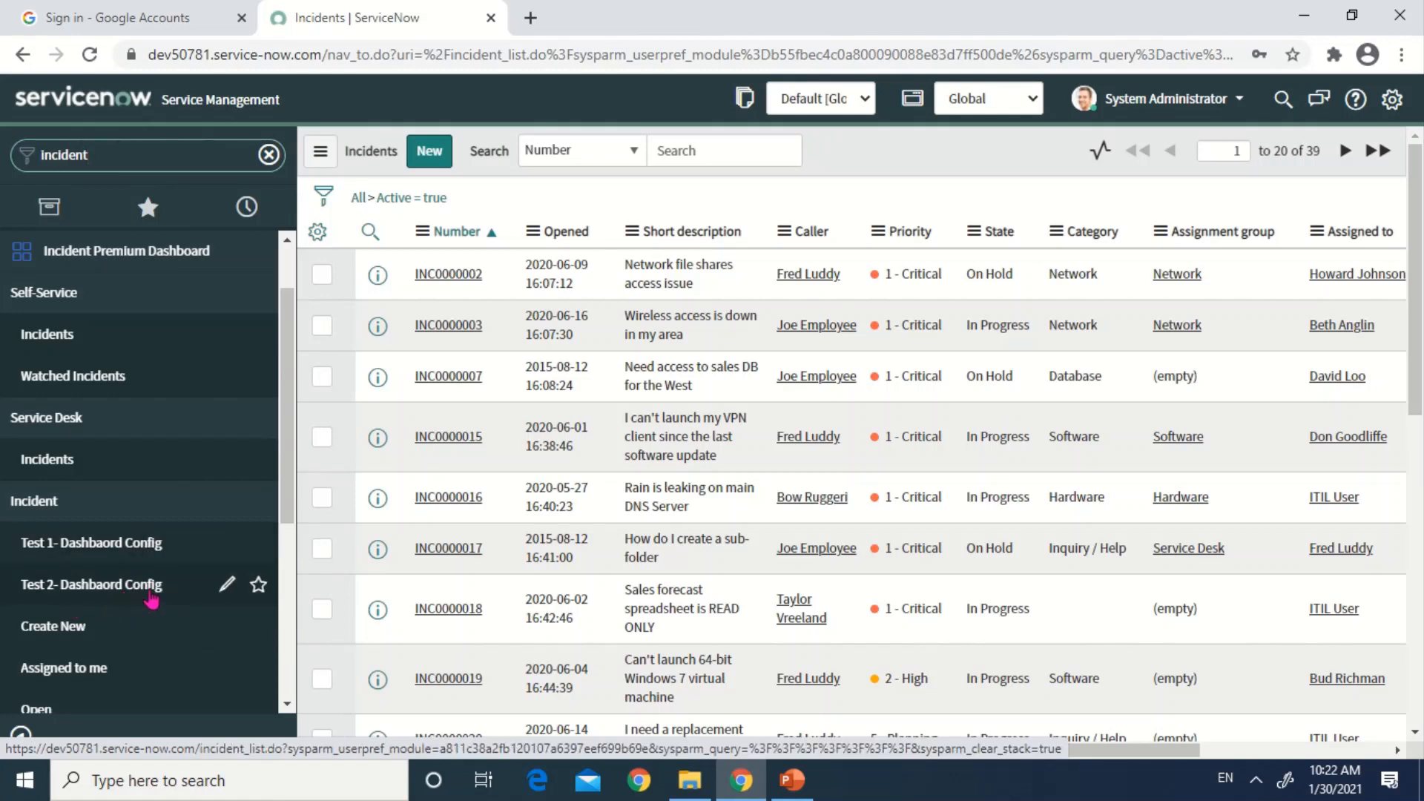
{"action": "mouse_move", "coordinate": [172, 552]}
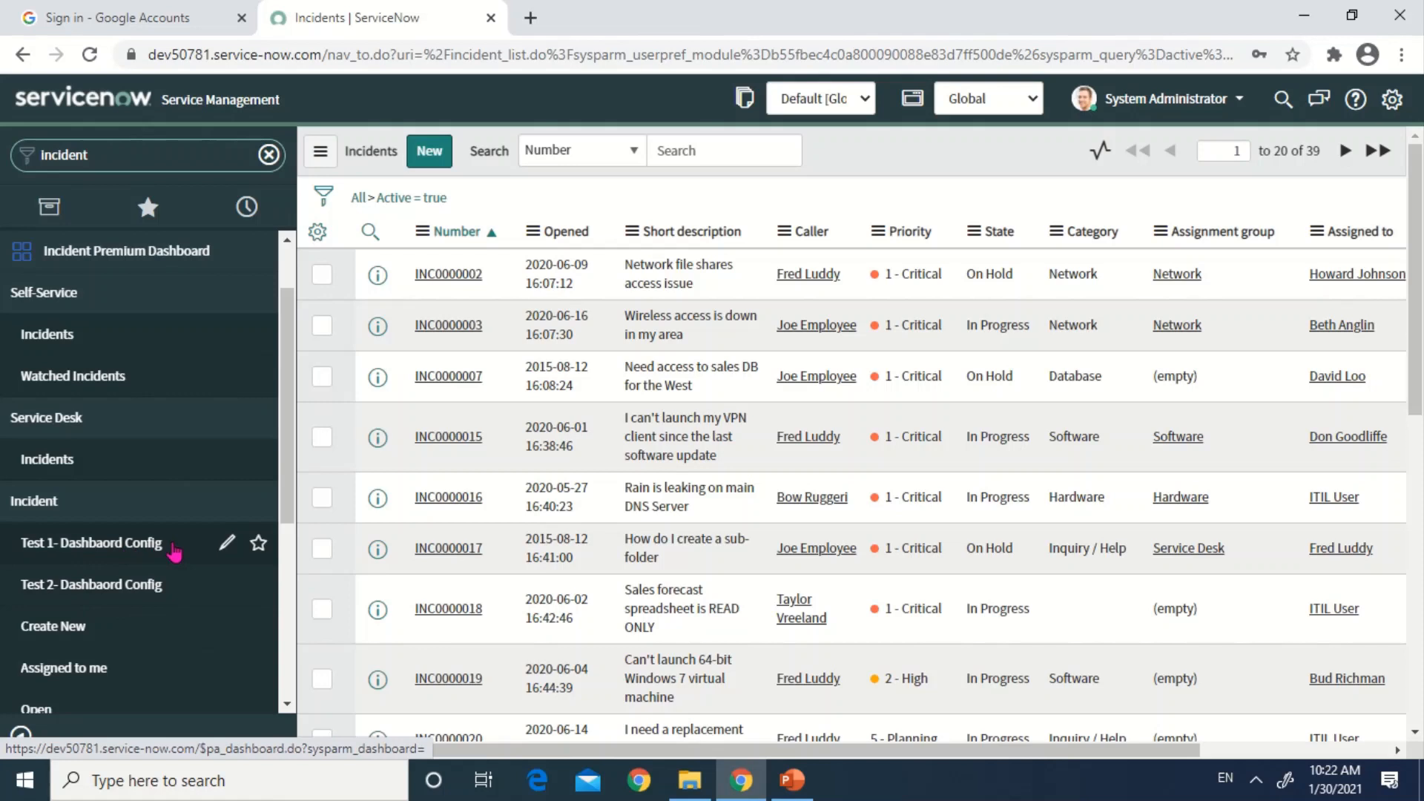
{"action": "left_click", "coordinate": [137, 154]}
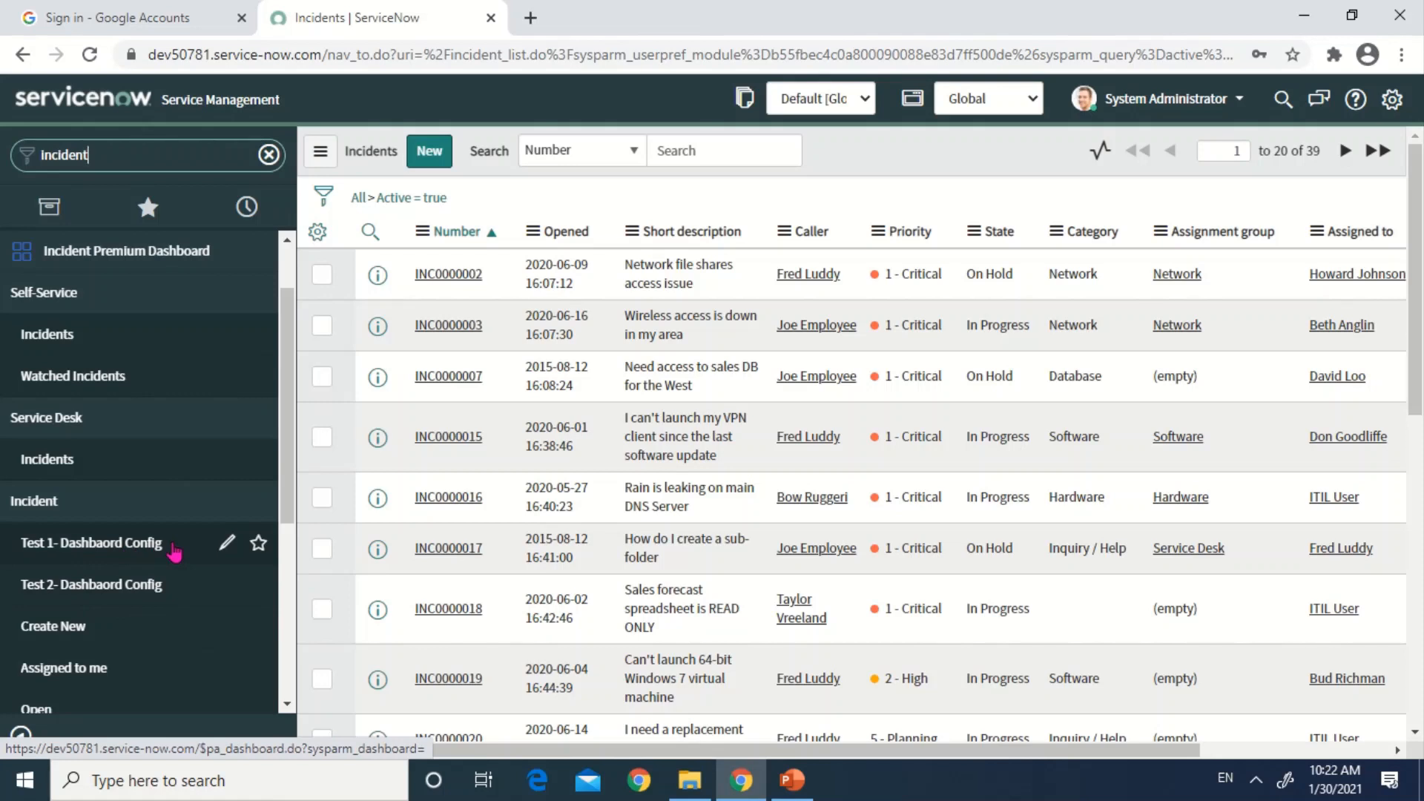
{"action": "mouse_move", "coordinate": [133, 595]}
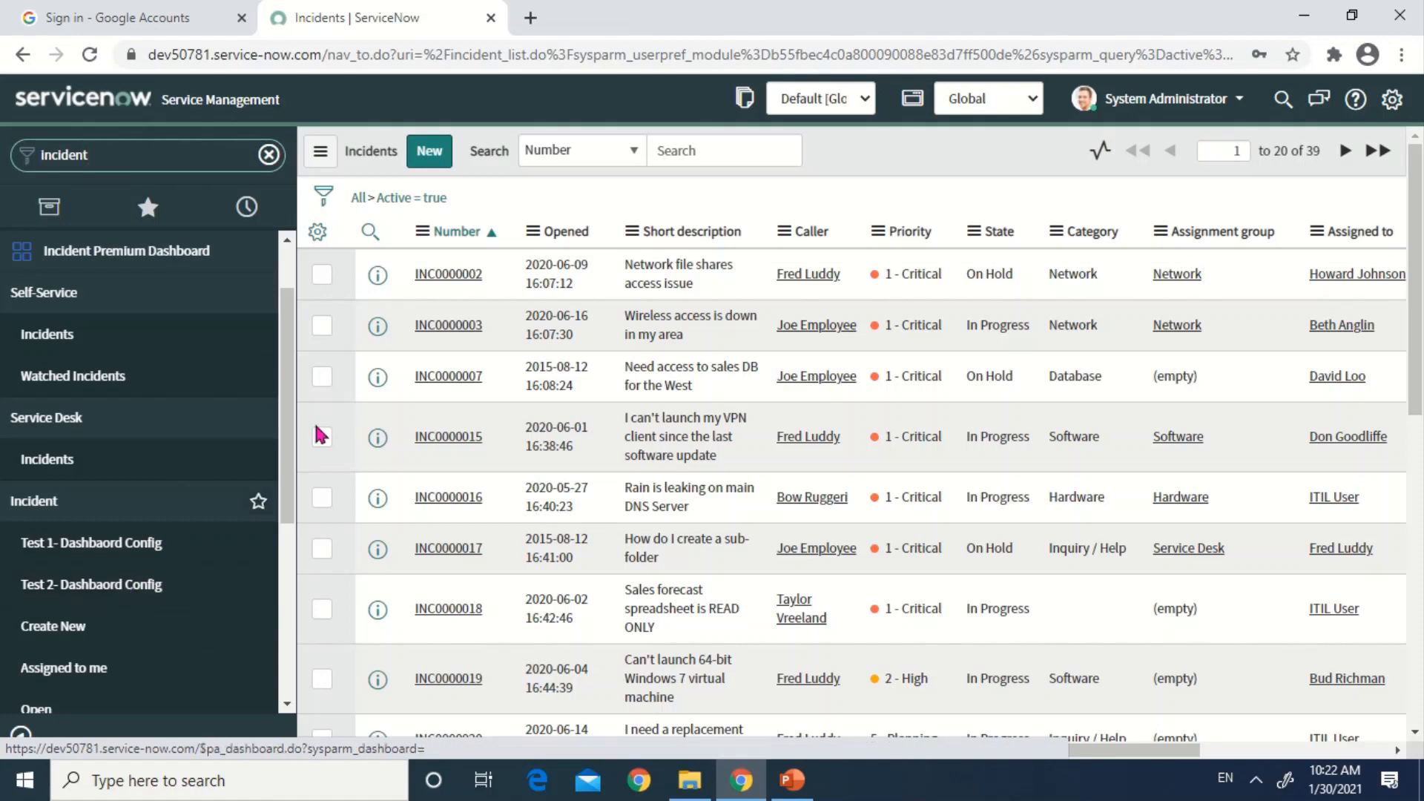
{"action": "mouse_move", "coordinate": [90, 543]}
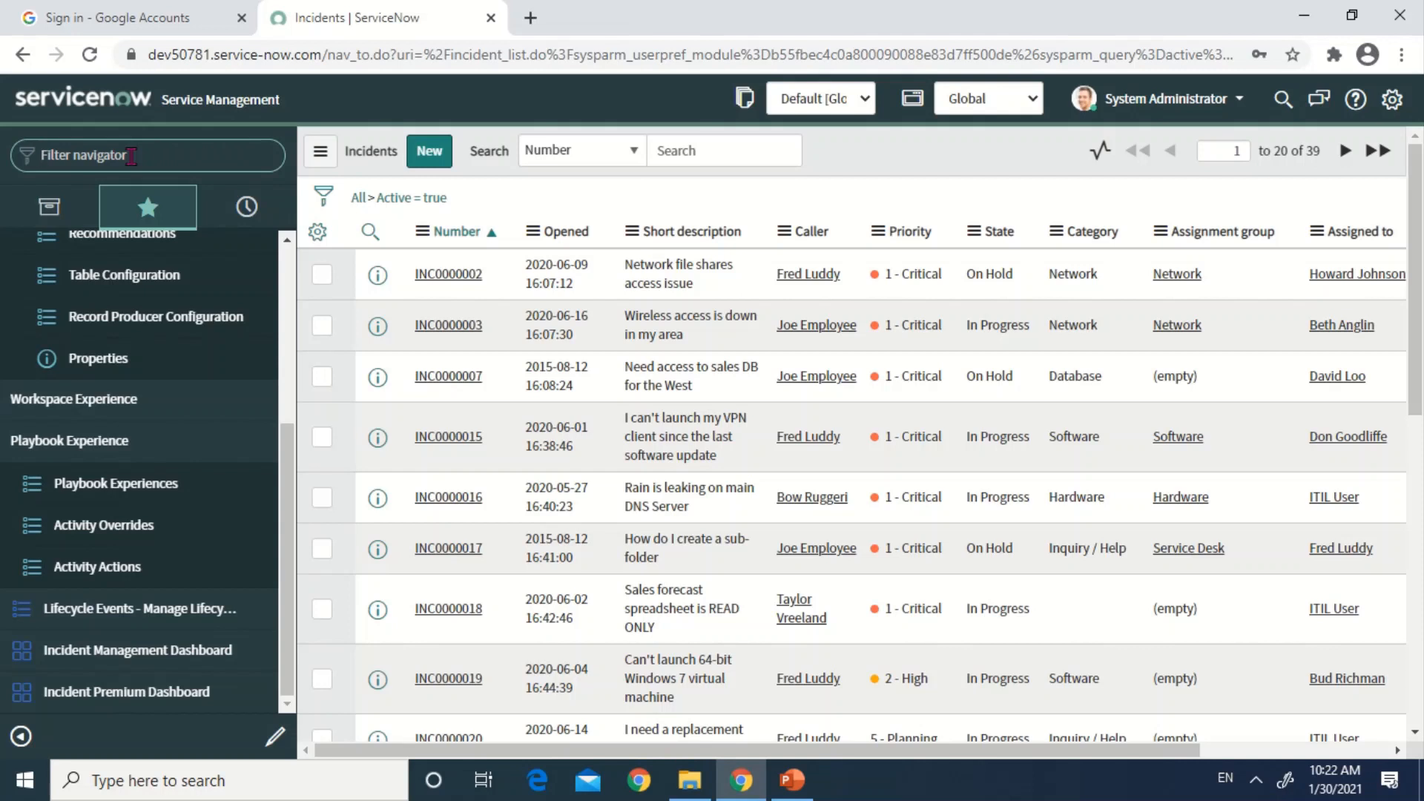
Step: Filter the navigator by 'dashb' and open Self-Service > Dashboards
{"action": "type", "text": "dash"}
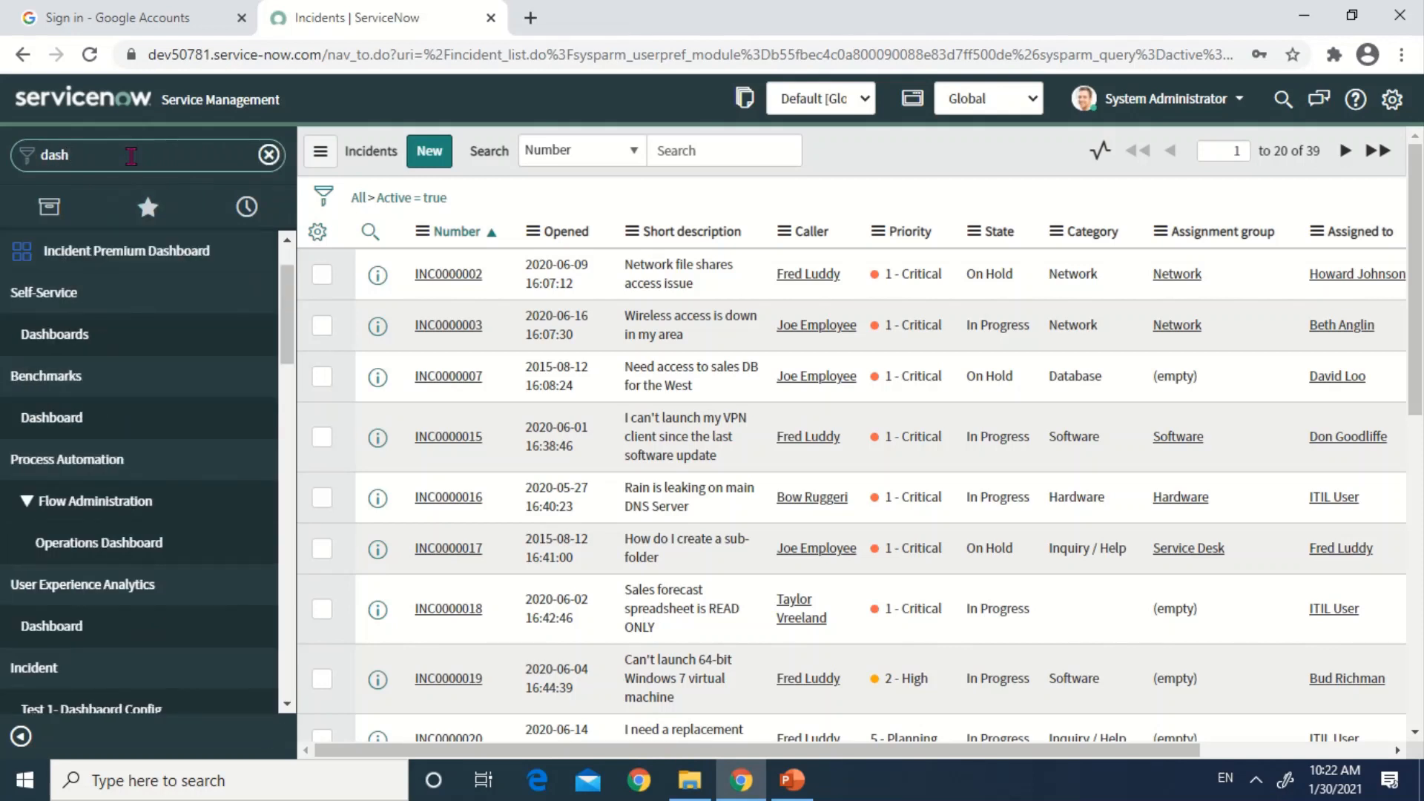
{"action": "type", "text": "b"}
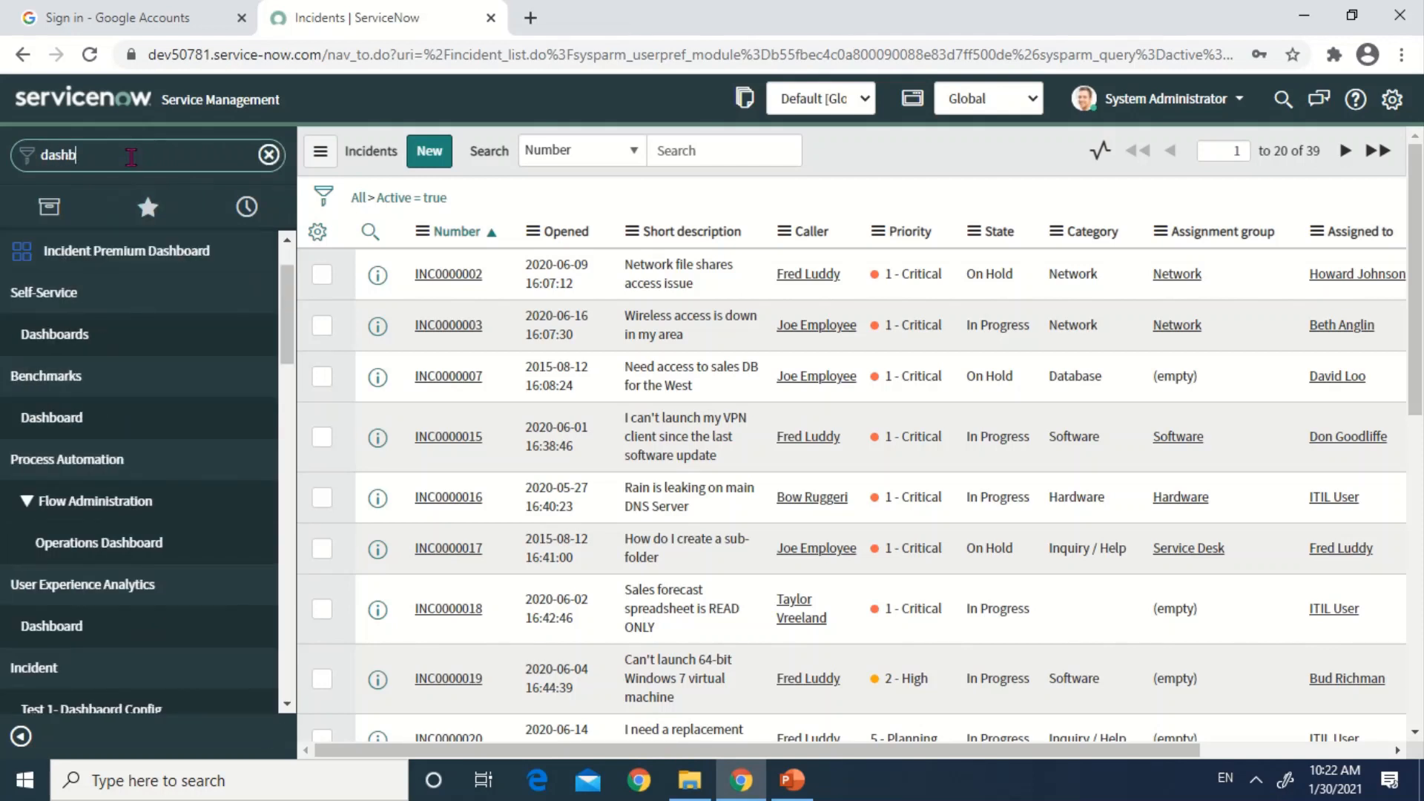
{"action": "mouse_move", "coordinate": [82, 375]}
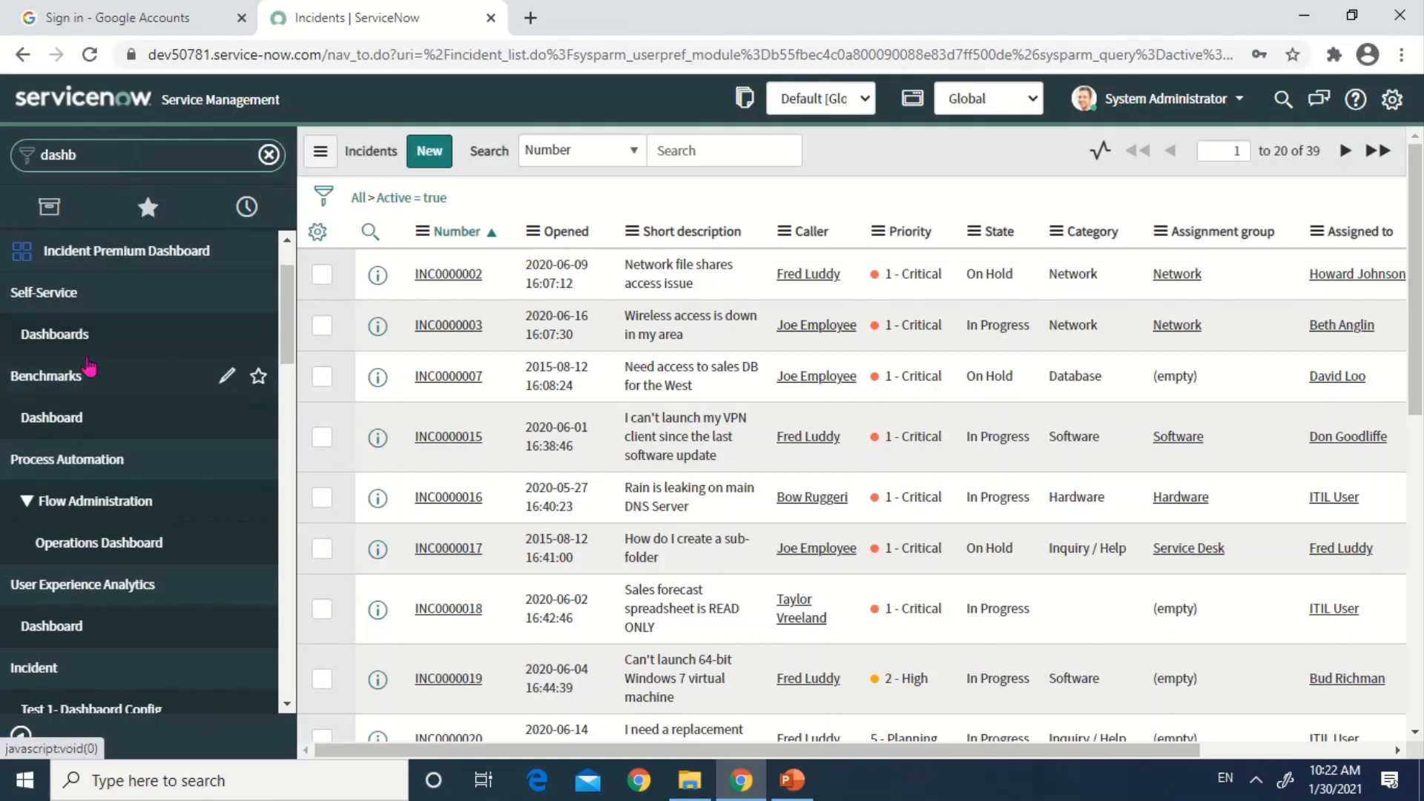
{"action": "left_click", "coordinate": [55, 334]}
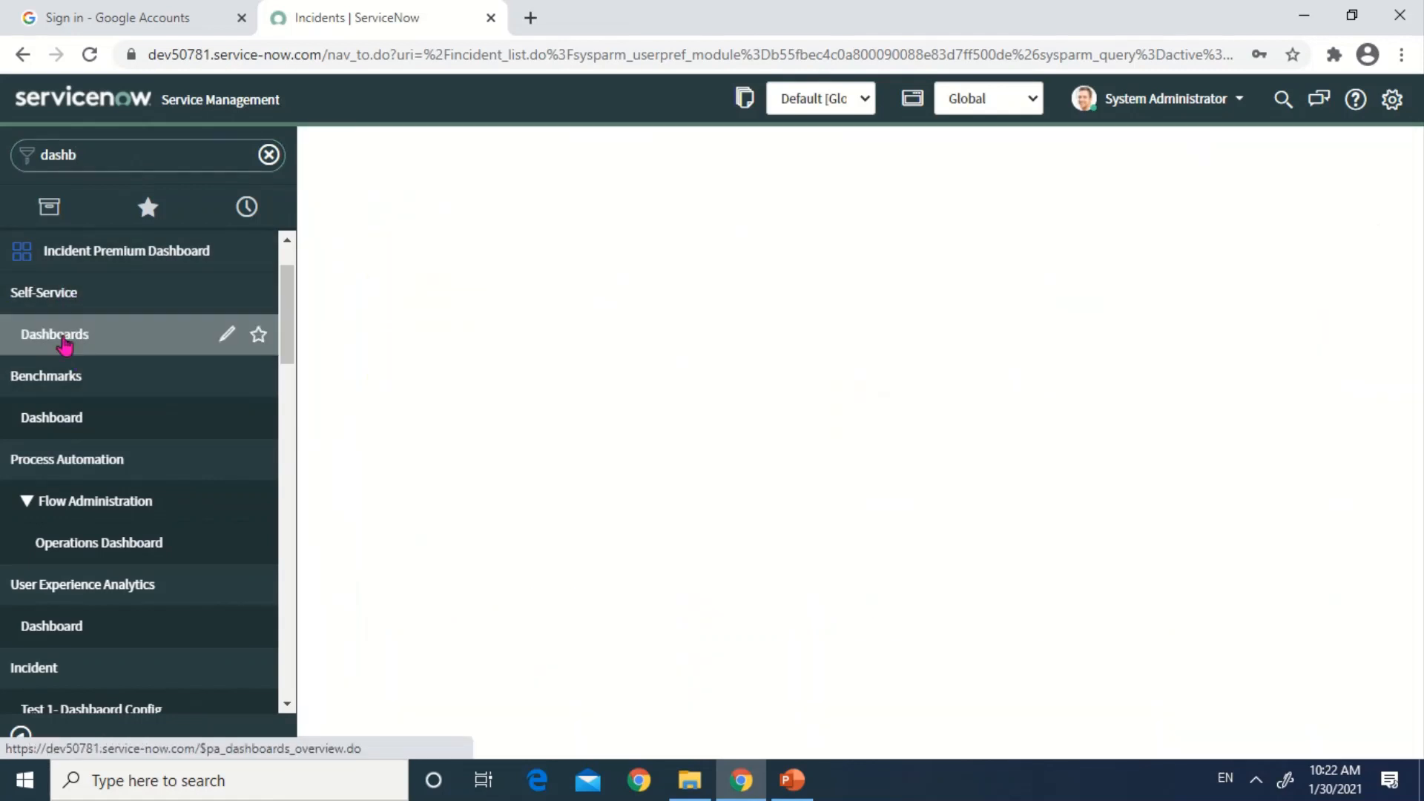
Step: Open the Incident Premium dashboard card from the Dashboards Overview Recent tab
{"action": "left_click", "coordinate": [55, 334]}
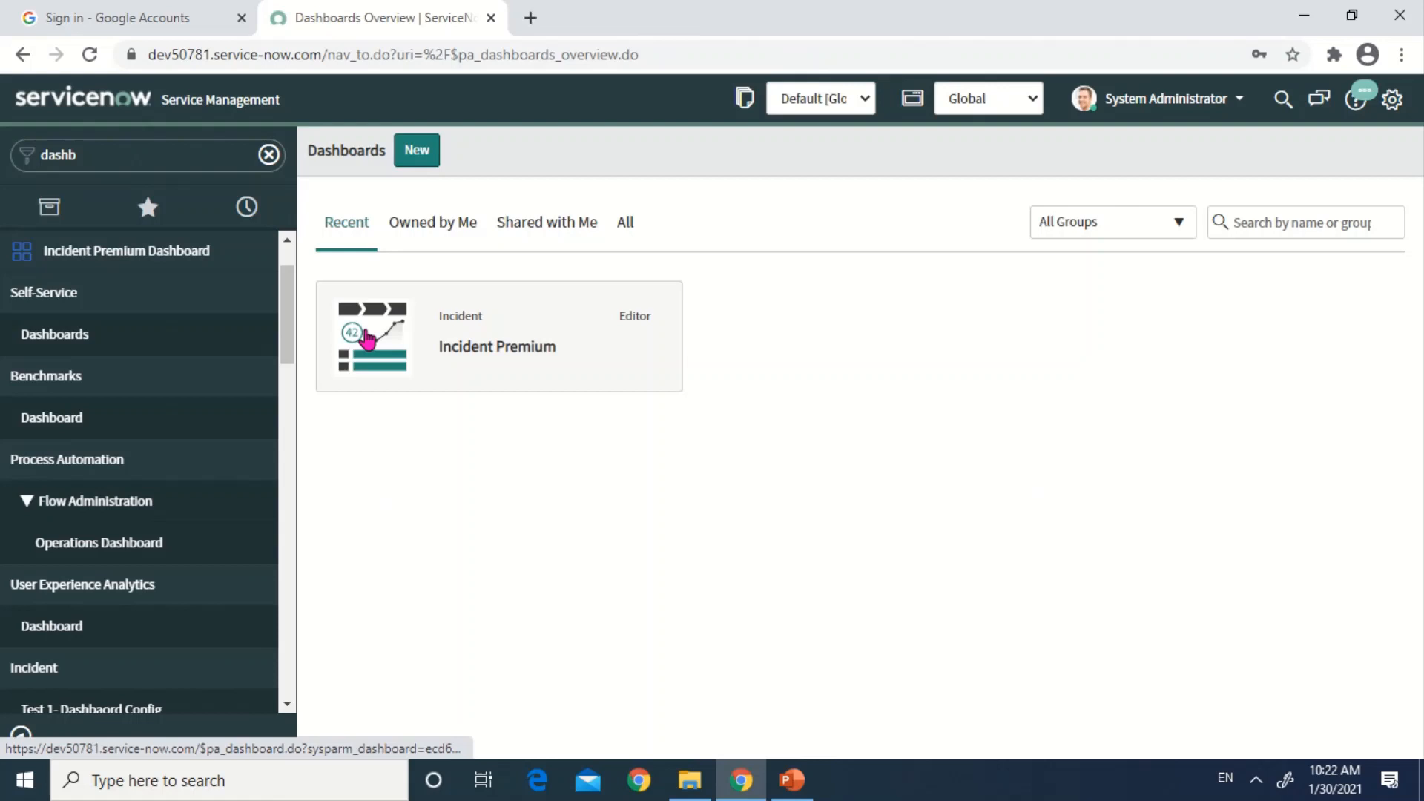
{"action": "mouse_move", "coordinate": [493, 372]}
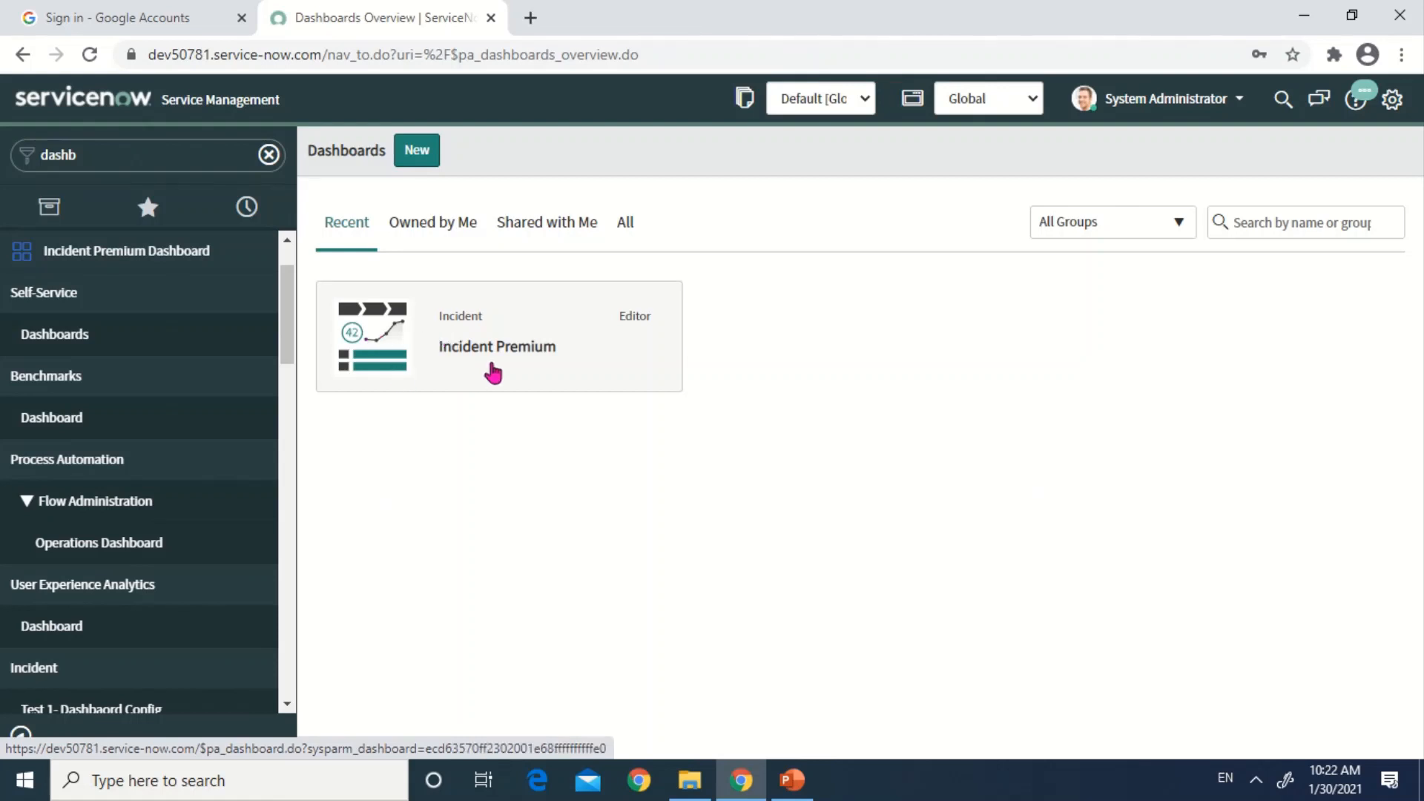
{"action": "mouse_move", "coordinate": [458, 351]}
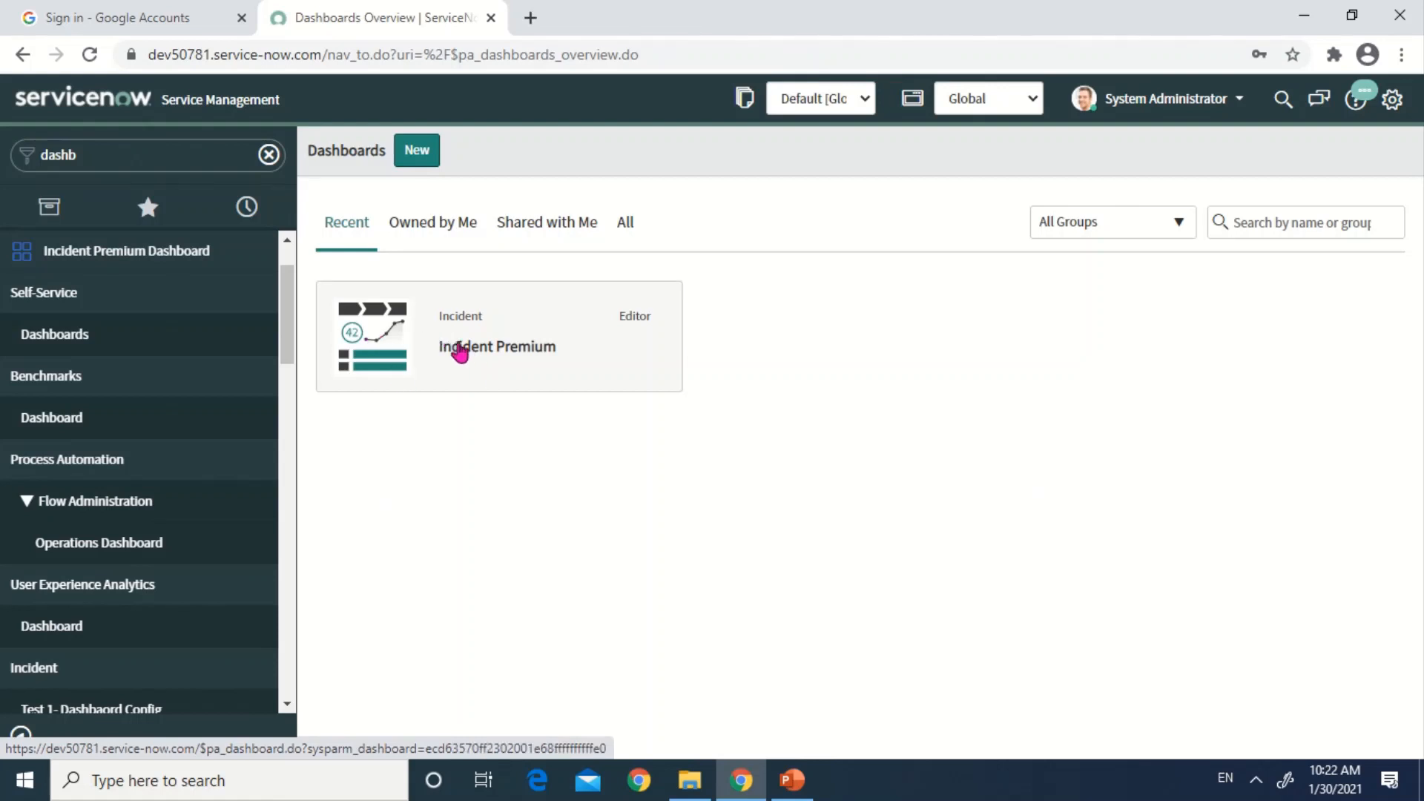
{"action": "left_click", "coordinate": [497, 345]}
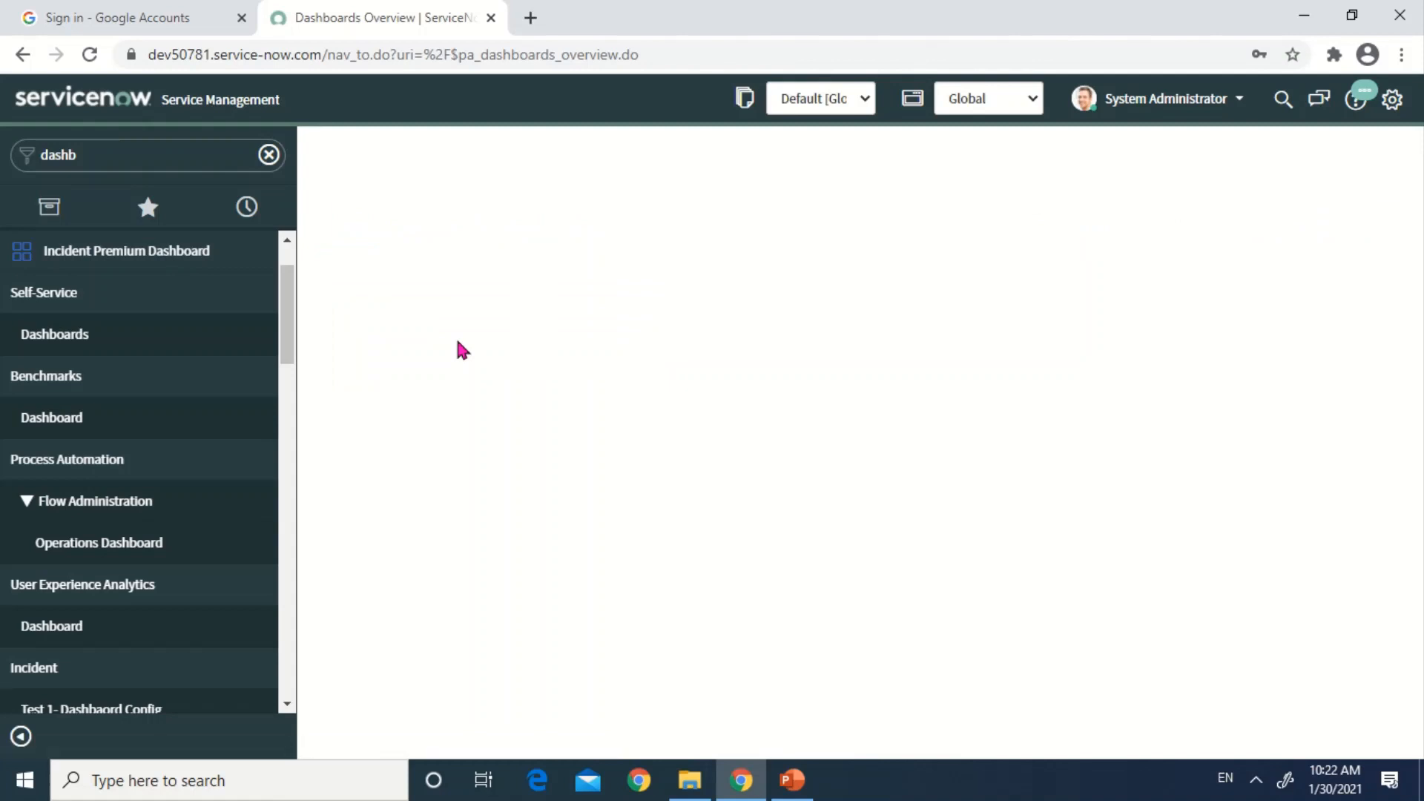
{"action": "left_click", "coordinate": [126, 251]}
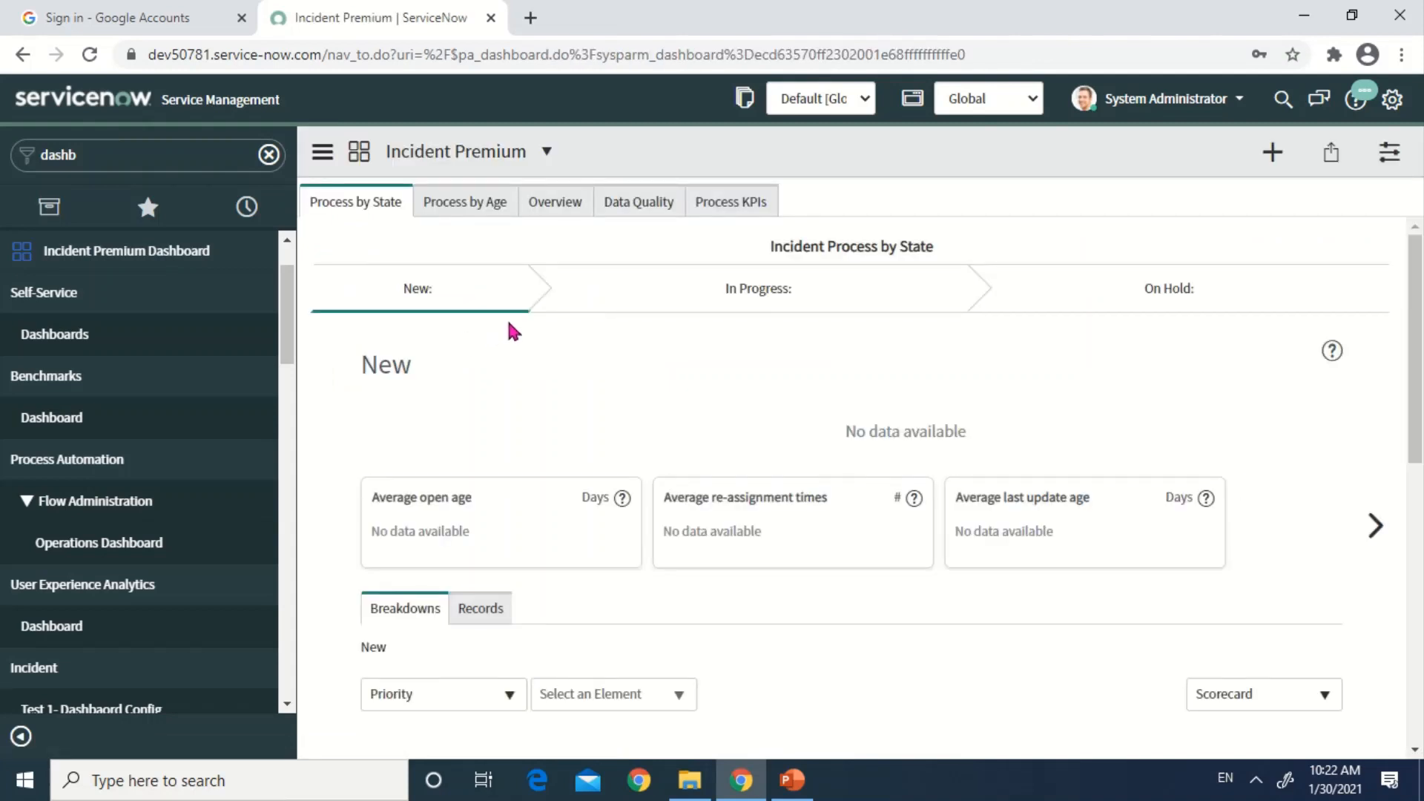
{"action": "mouse_move", "coordinate": [591, 273]}
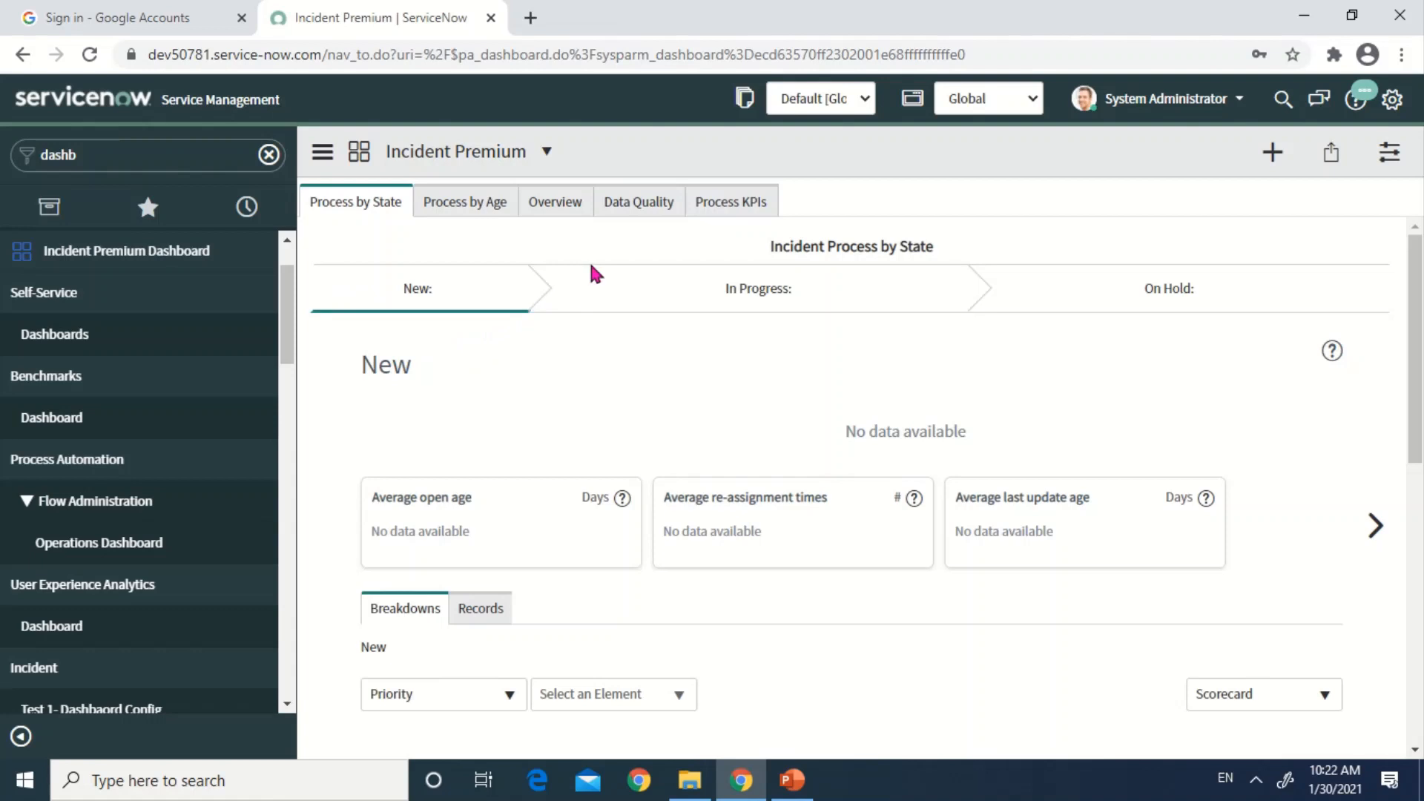
{"action": "mouse_move", "coordinate": [791, 77]}
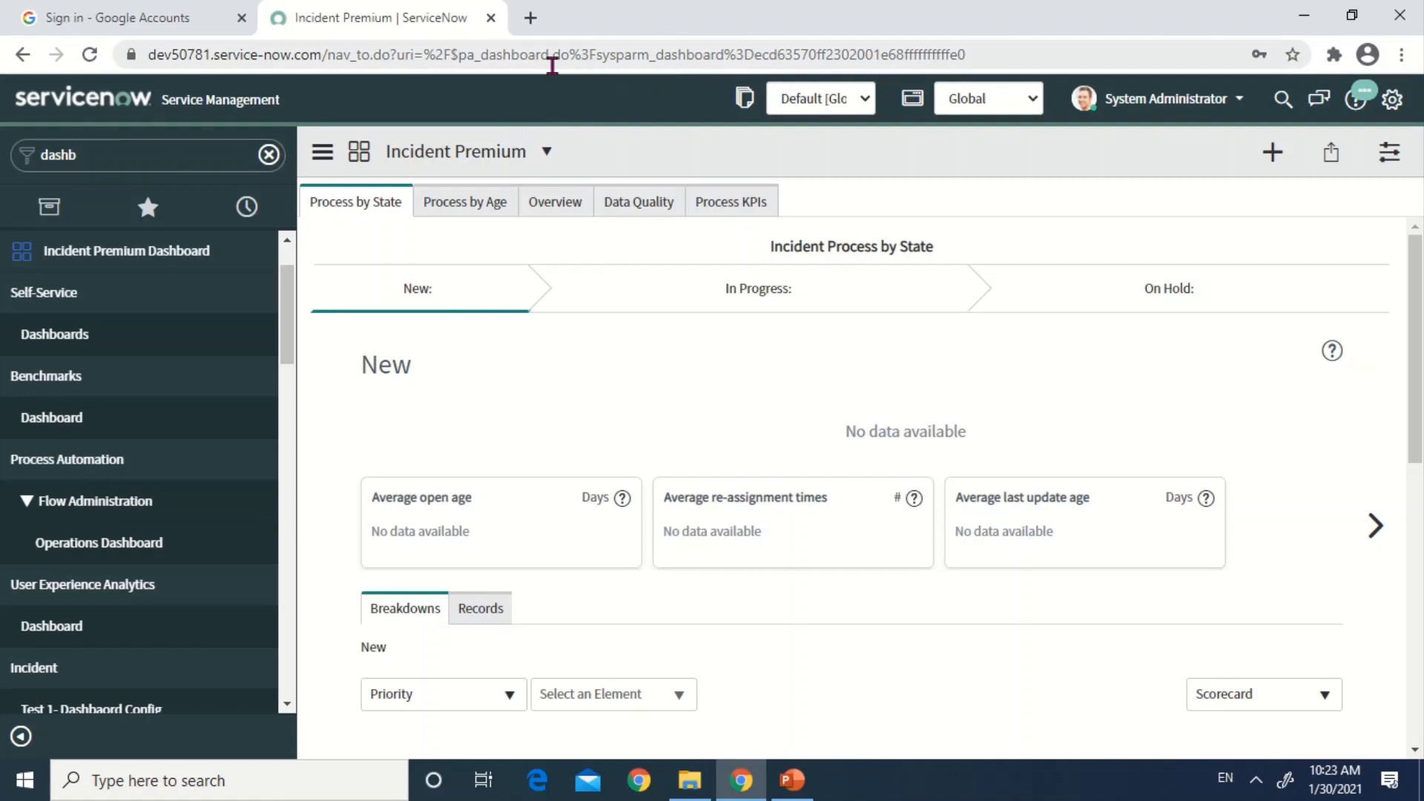
{"action": "mouse_move", "coordinate": [435, 81]}
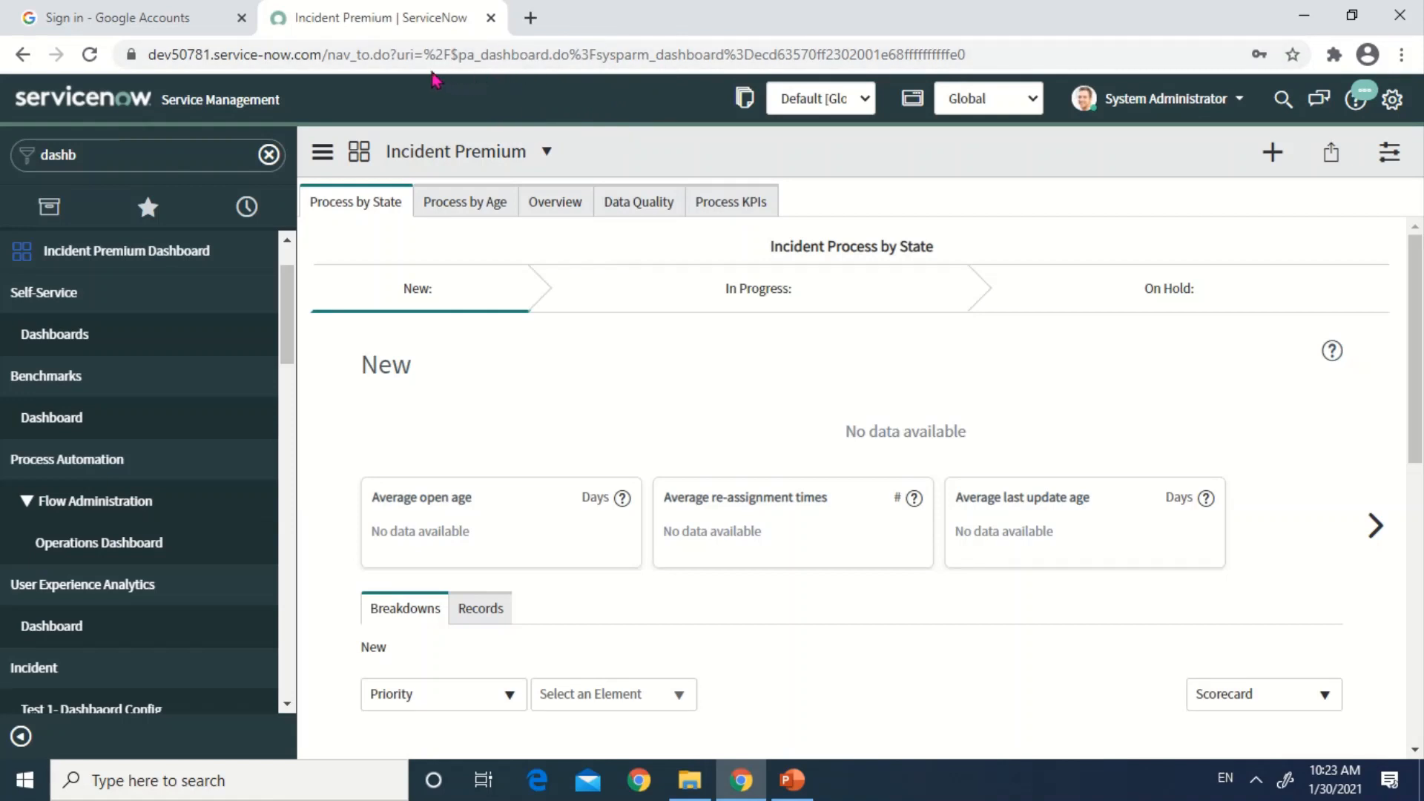
{"action": "mouse_move", "coordinate": [476, 65]}
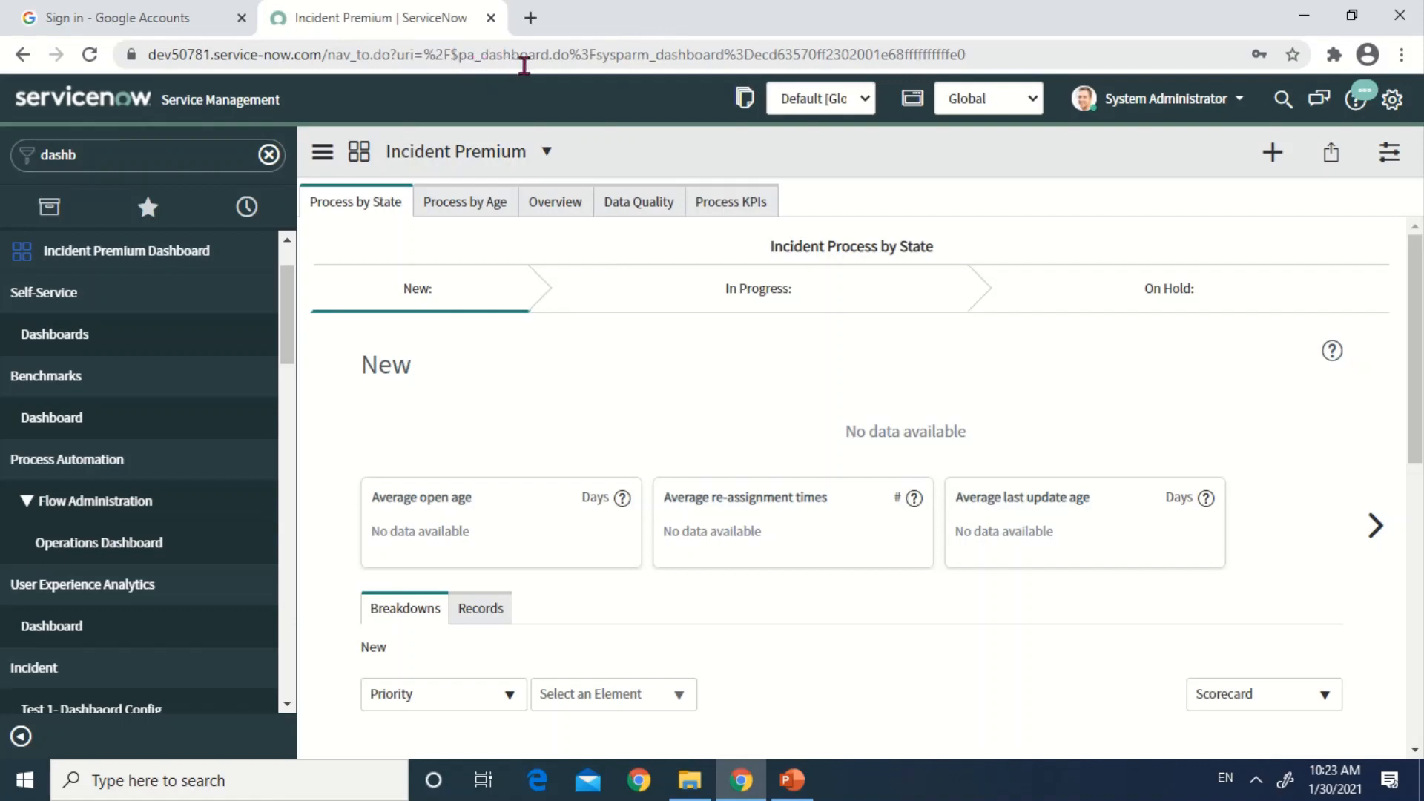
{"action": "mouse_move", "coordinate": [582, 60]}
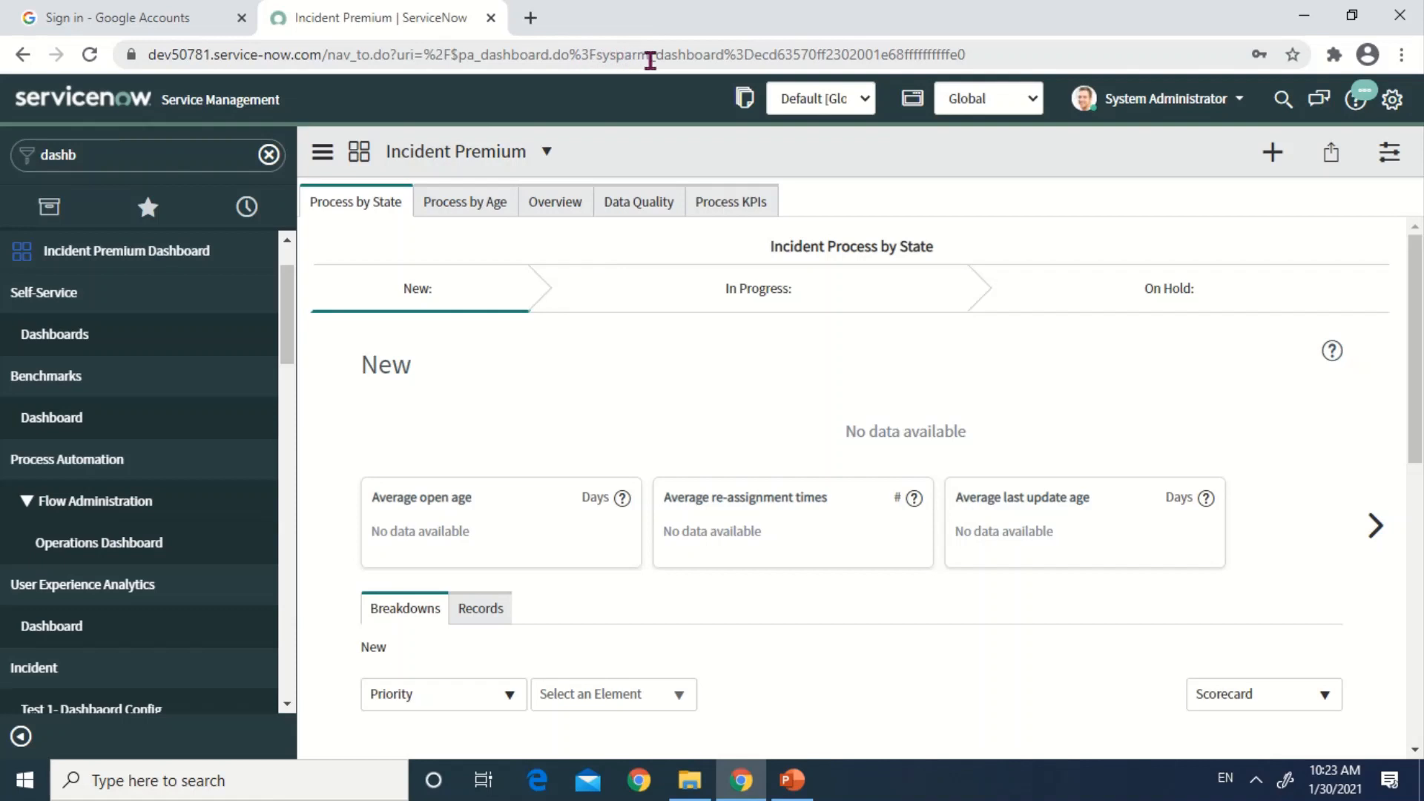
{"action": "mouse_move", "coordinate": [745, 55]}
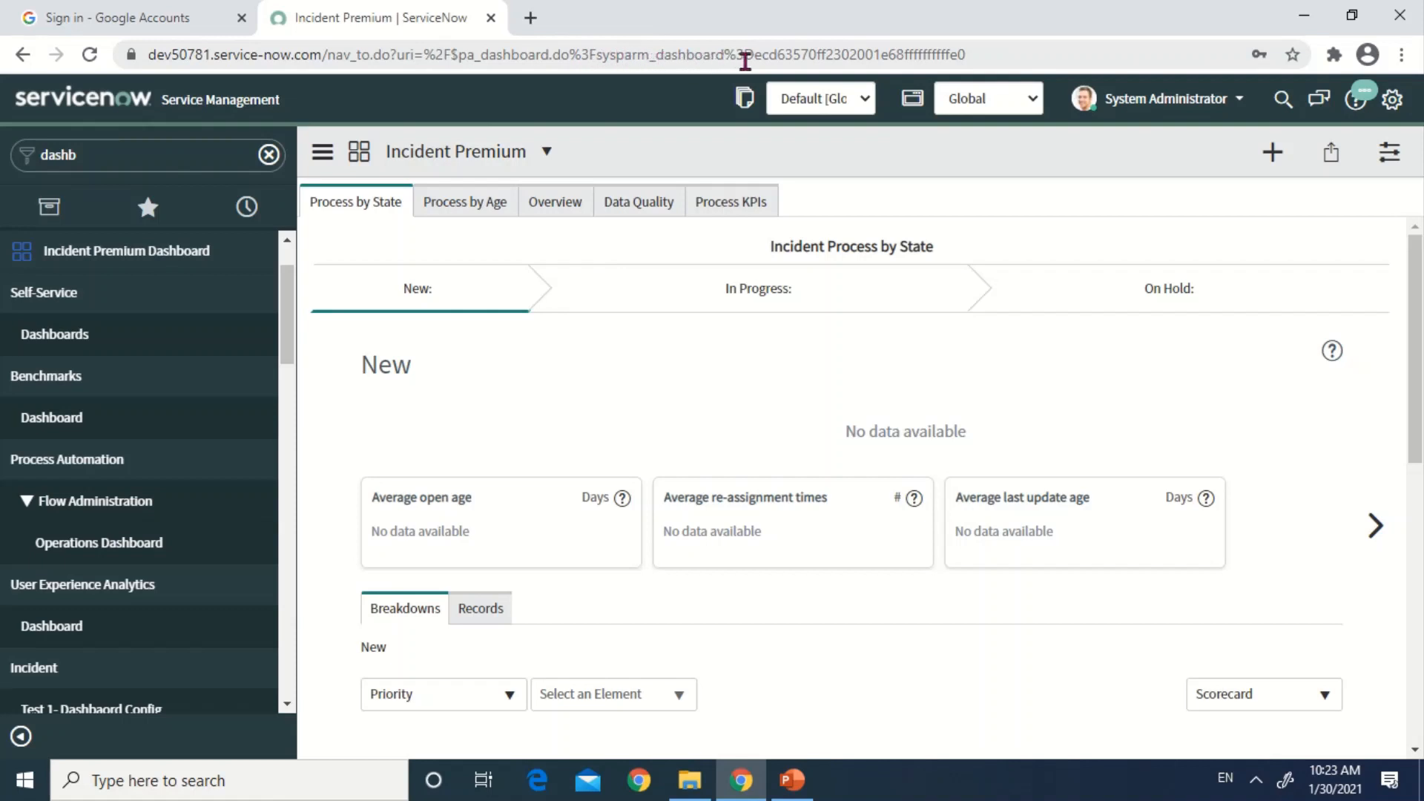
{"action": "mouse_move", "coordinate": [855, 55]}
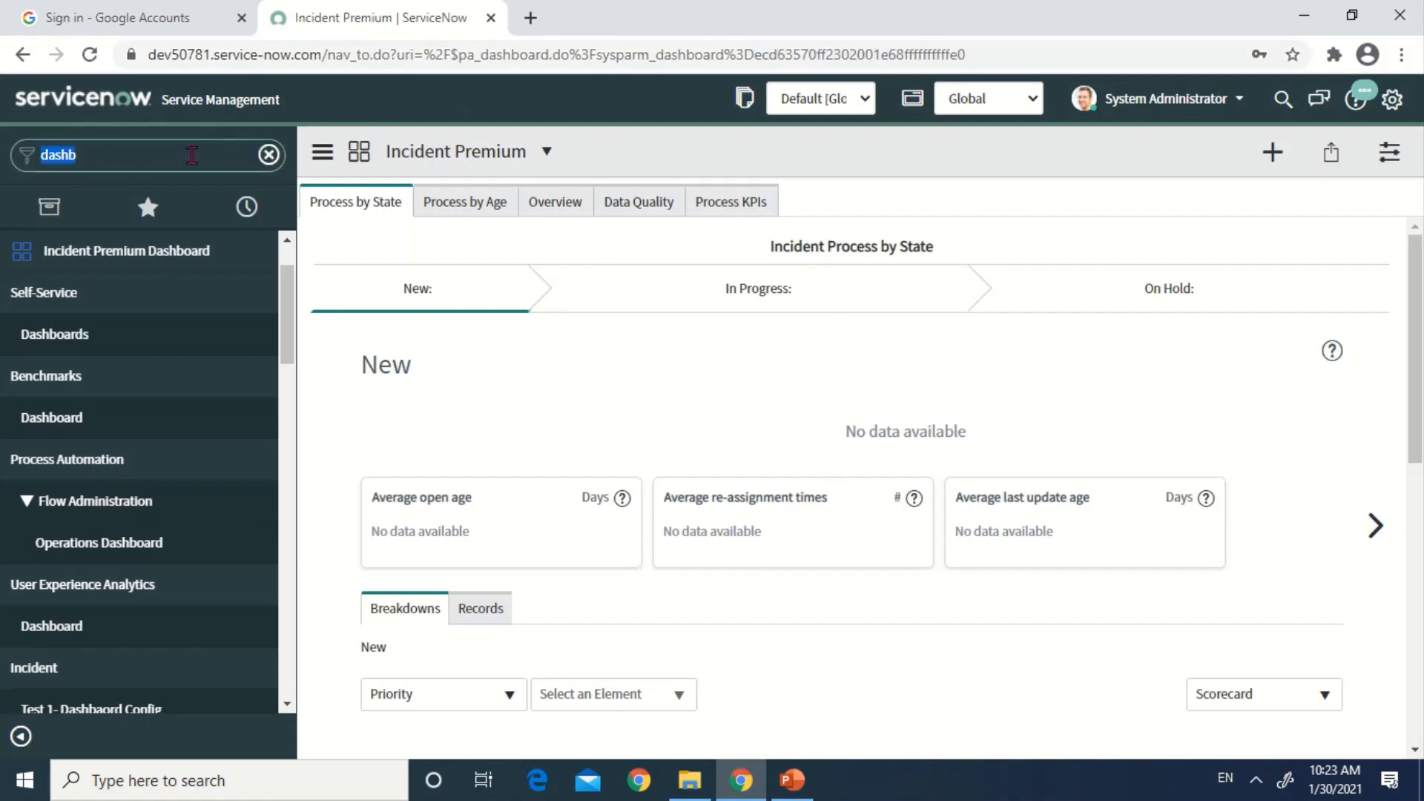
Step: Filter the navigator by 'inciden' and edit the Test 1- Dashboard Config module definition
{"action": "type", "text": "In"}
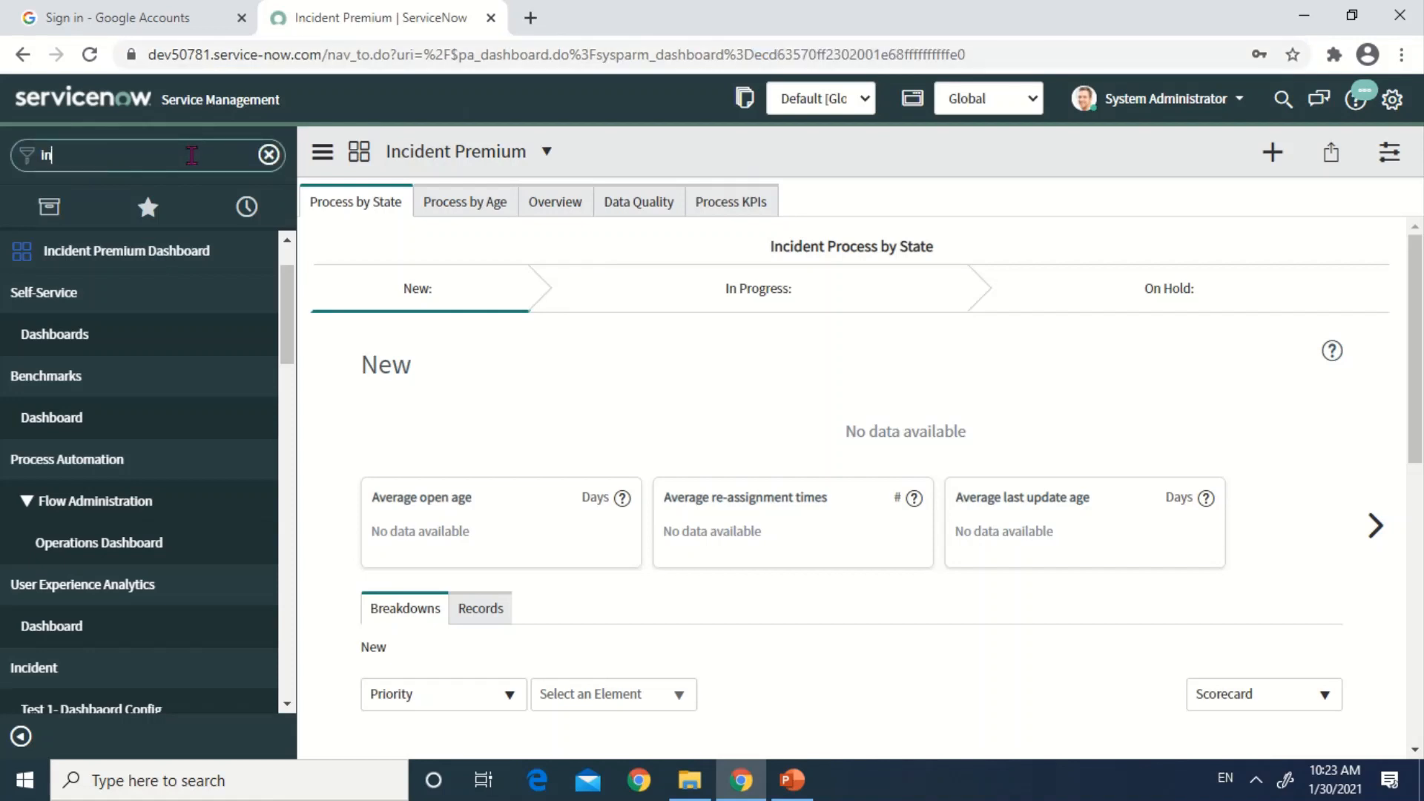
{"action": "type", "text": "ciden"}
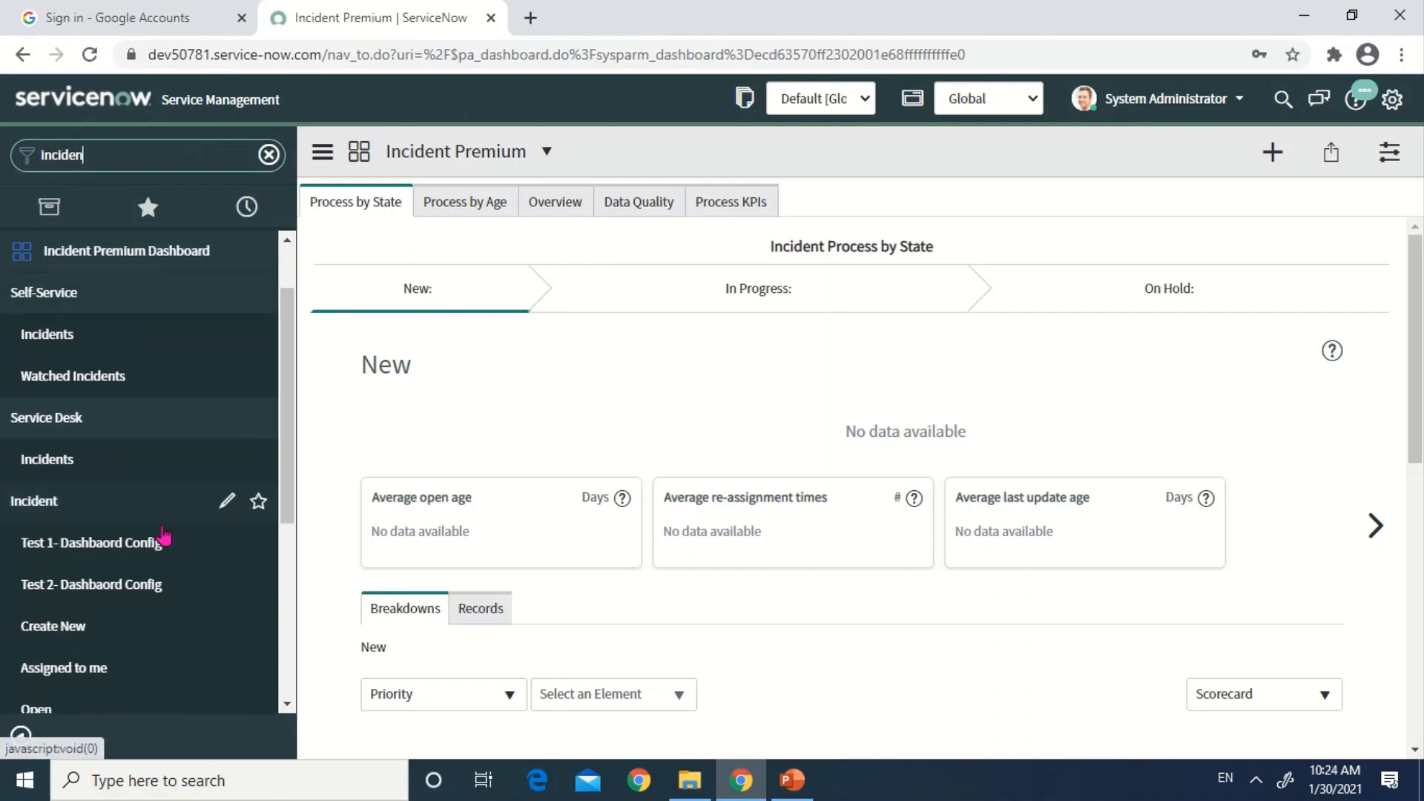
{"action": "mouse_move", "coordinate": [192, 560]}
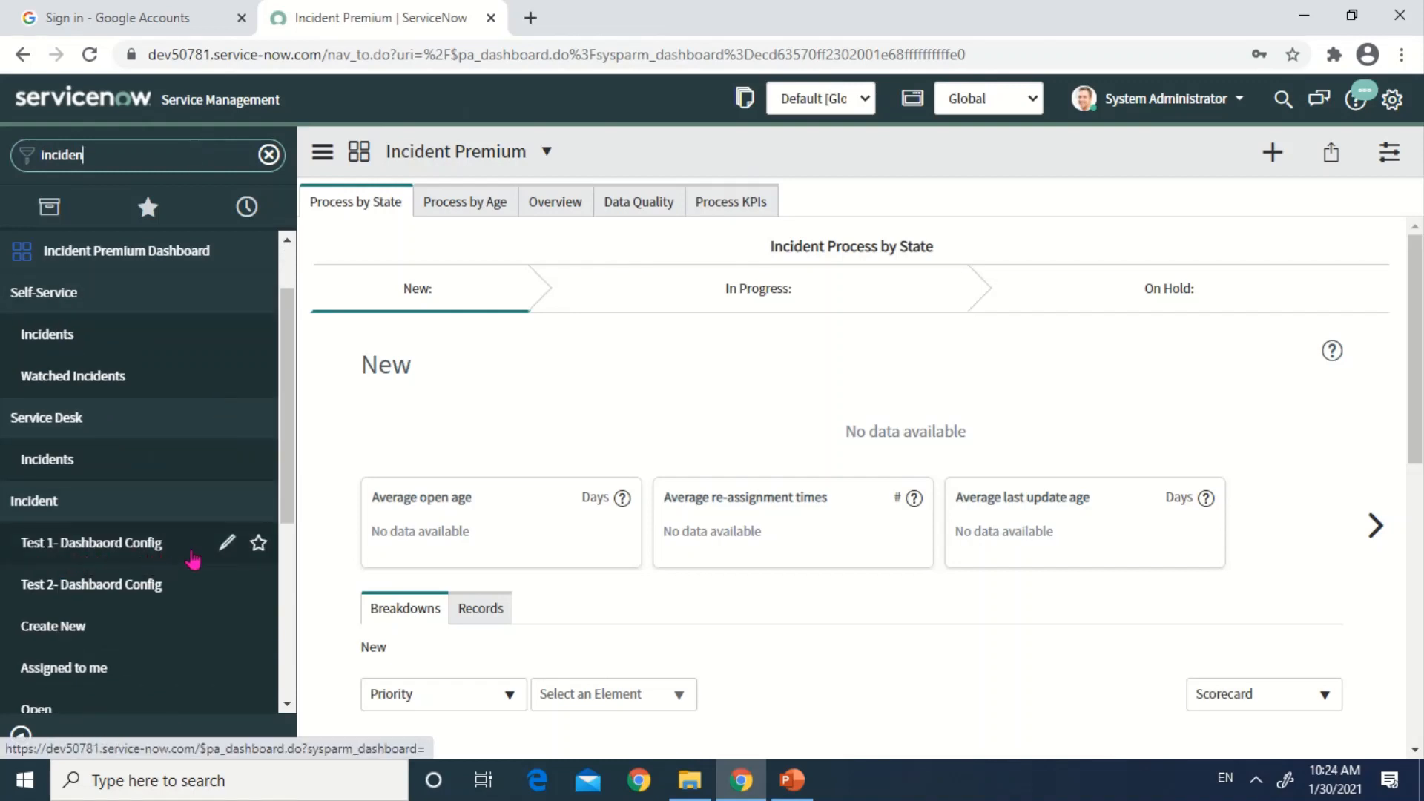
{"action": "mouse_move", "coordinate": [225, 543]}
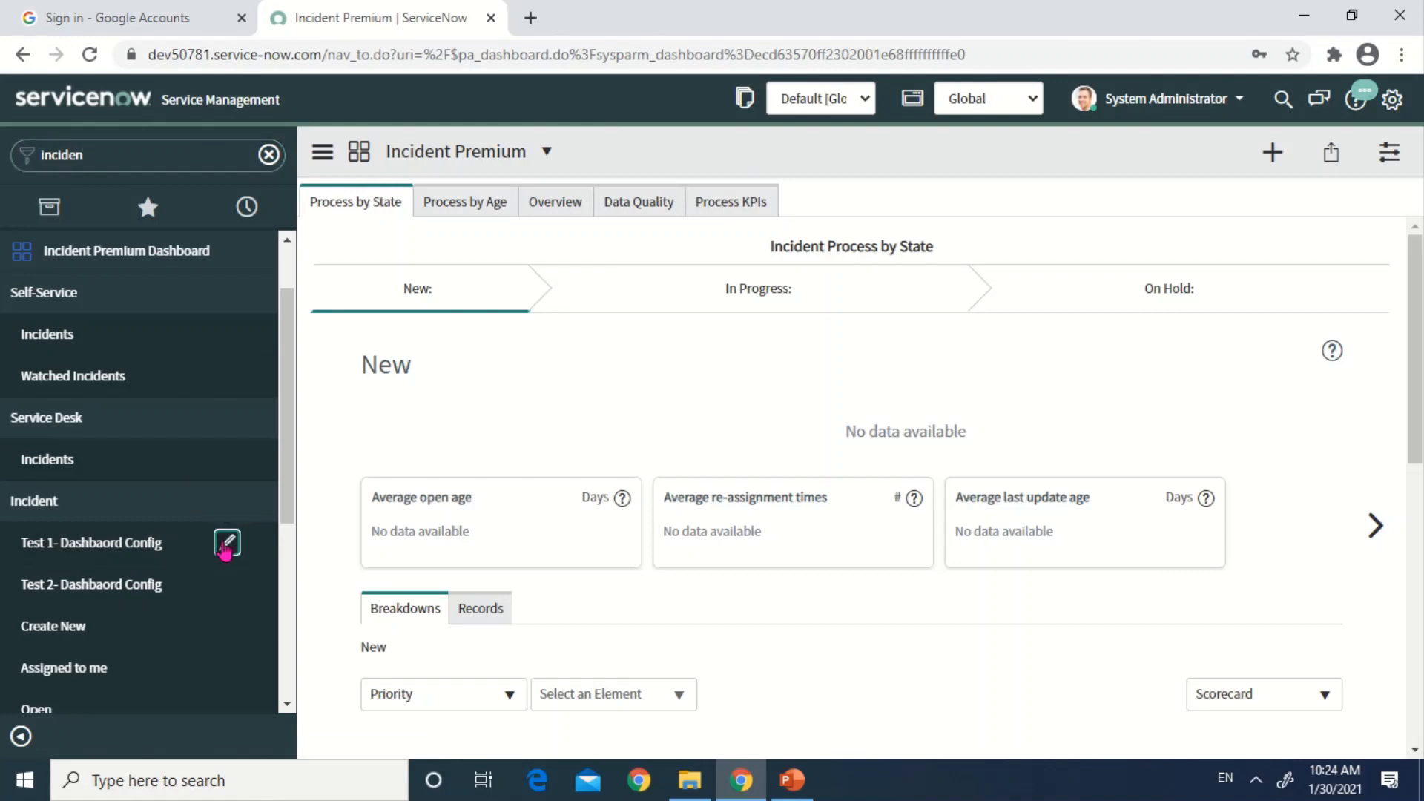
{"action": "left_click", "coordinate": [228, 546]}
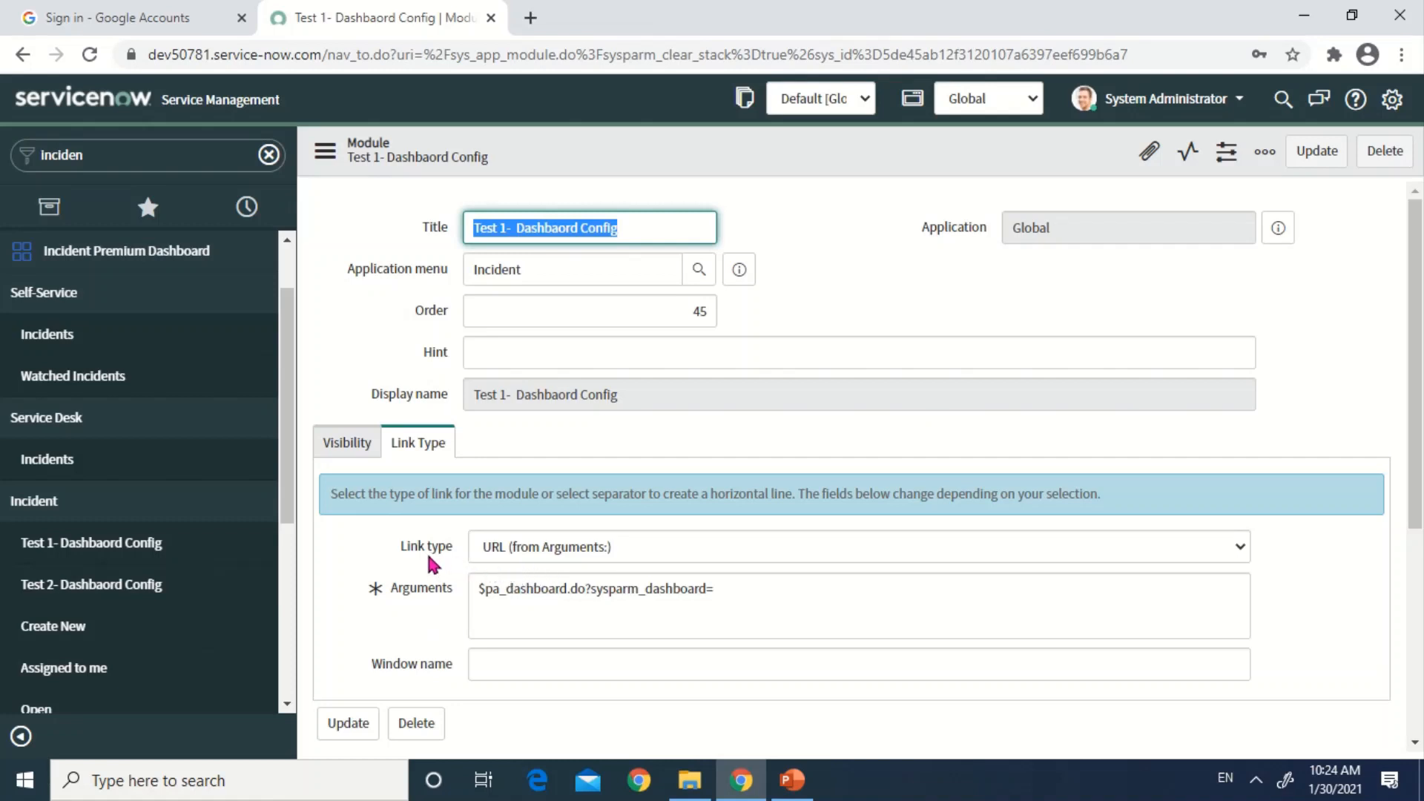
{"action": "mouse_move", "coordinate": [441, 547]}
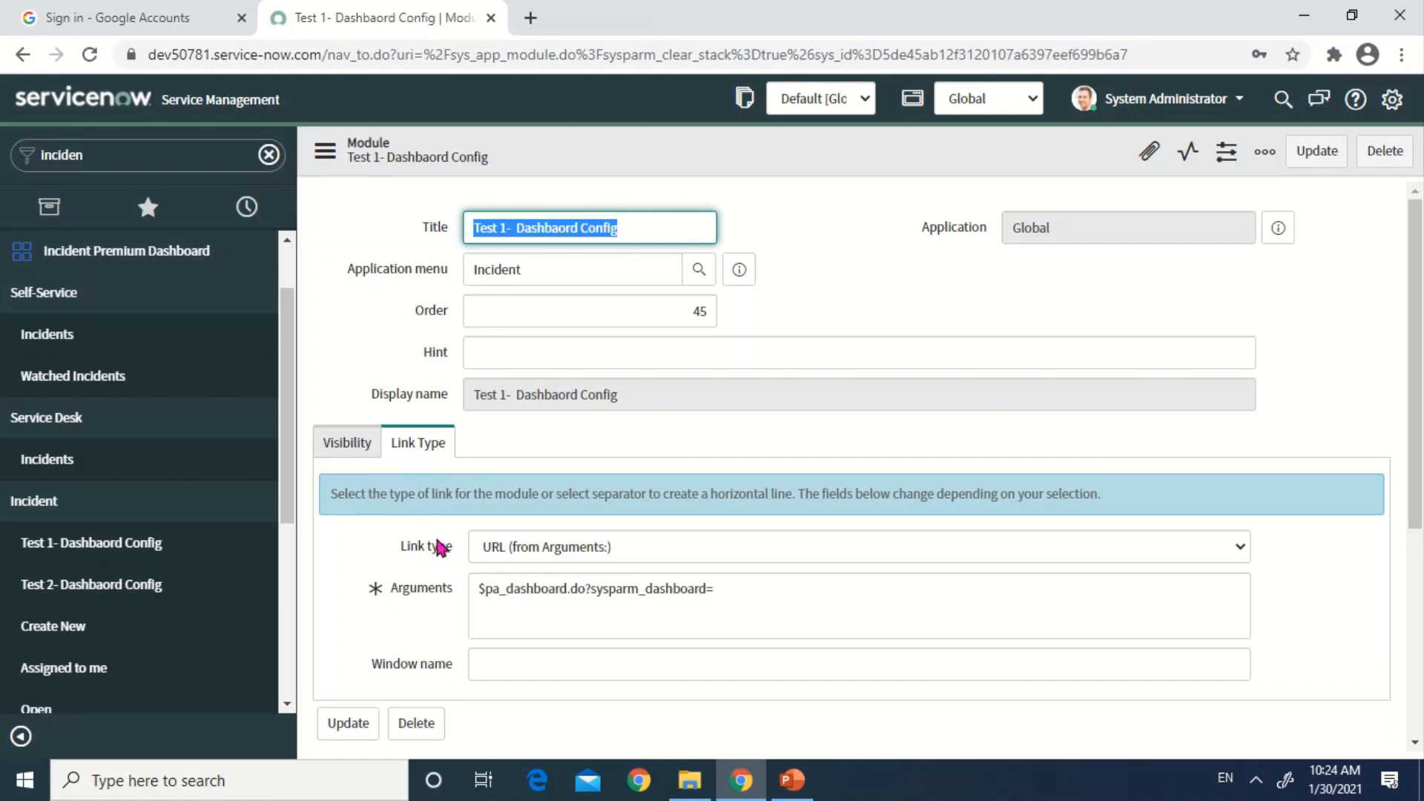
{"action": "mouse_move", "coordinate": [552, 560]}
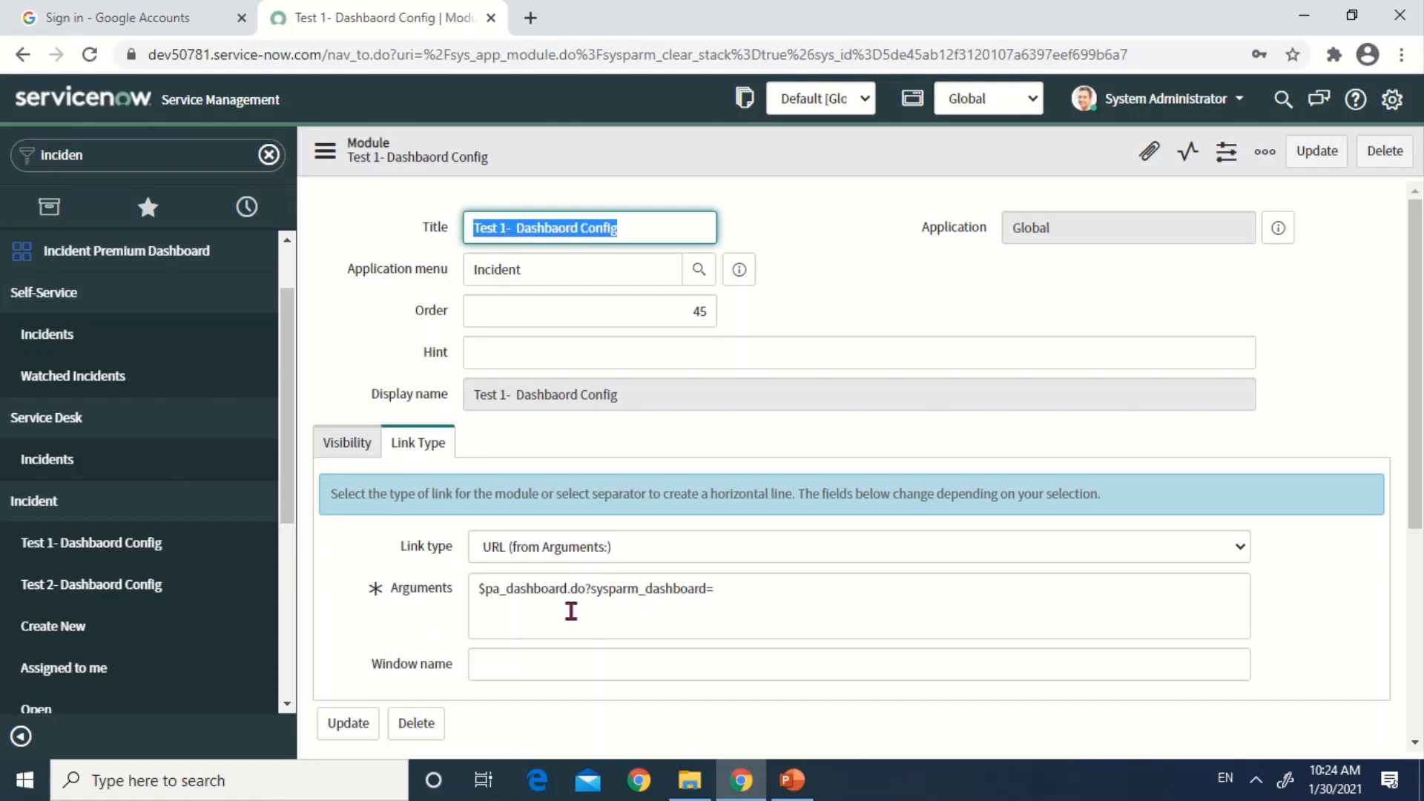
{"action": "mouse_move", "coordinate": [749, 597]}
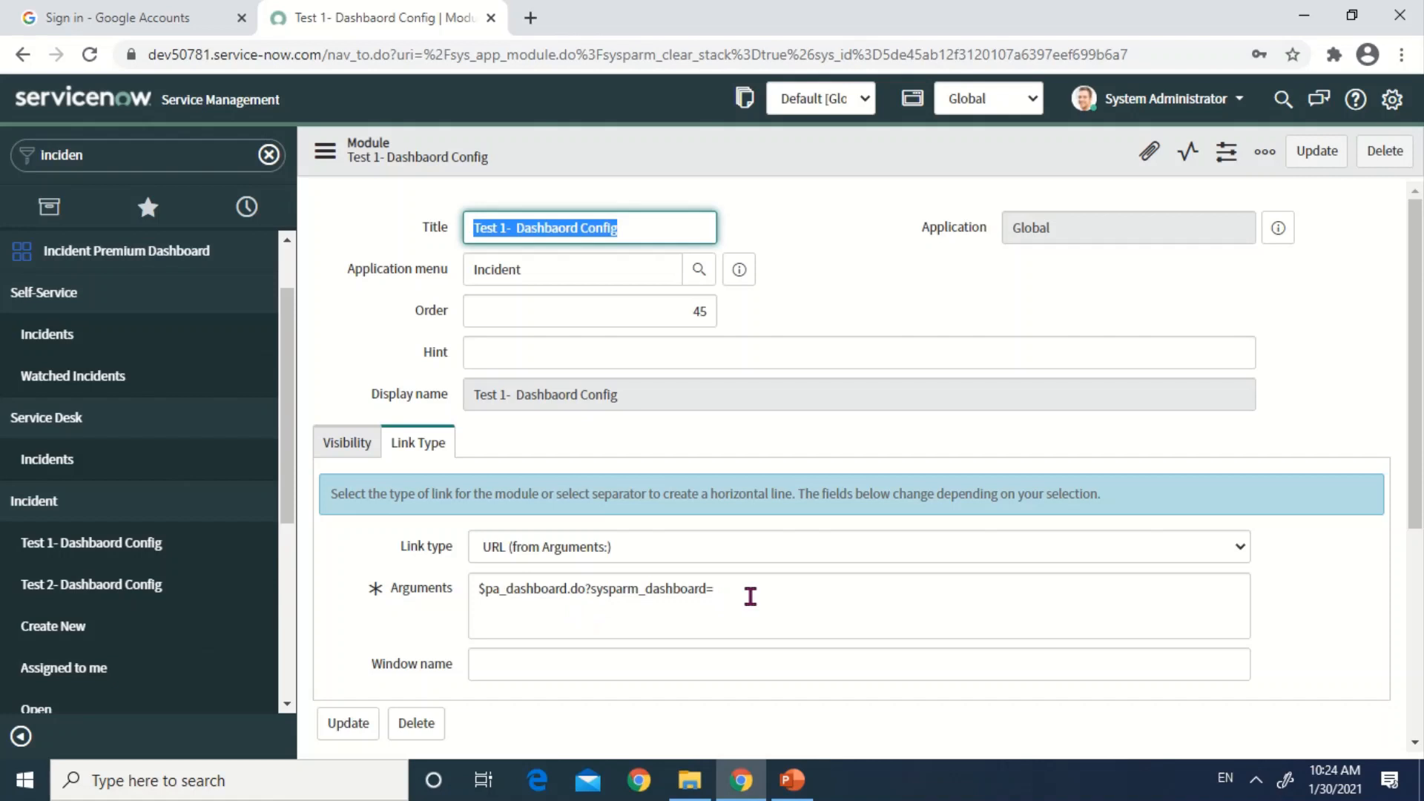
{"action": "mouse_move", "coordinate": [576, 611]}
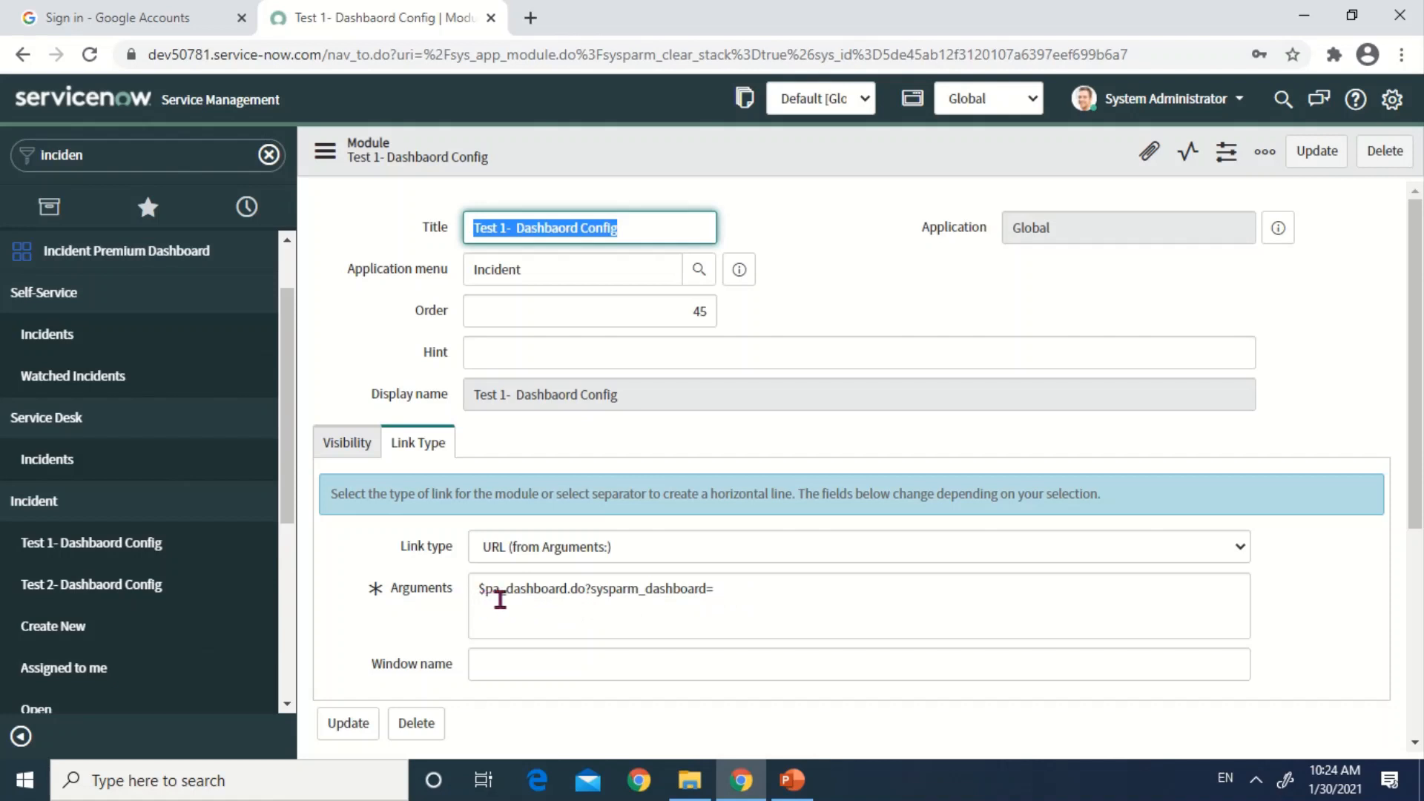
{"action": "mouse_move", "coordinate": [561, 600]}
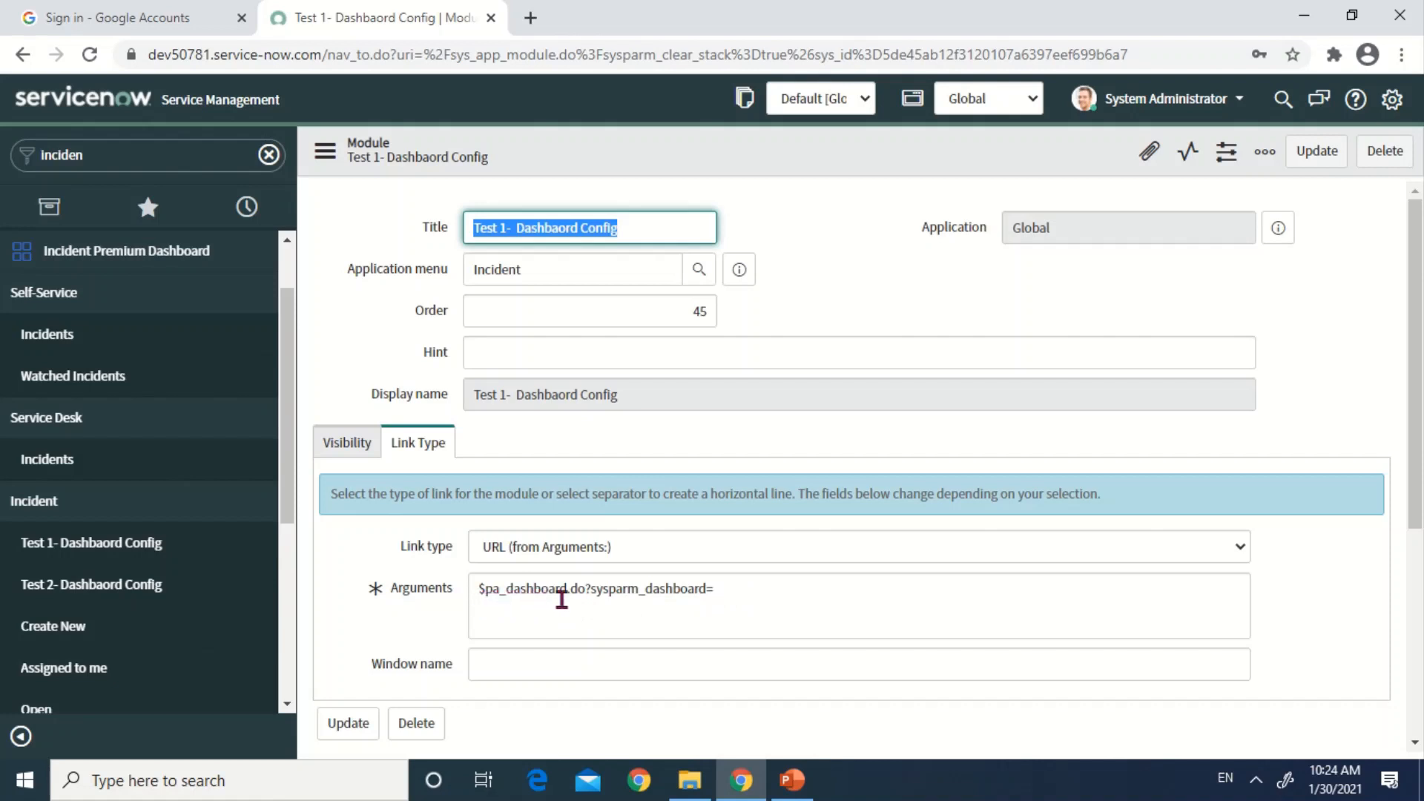
{"action": "mouse_move", "coordinate": [607, 599]}
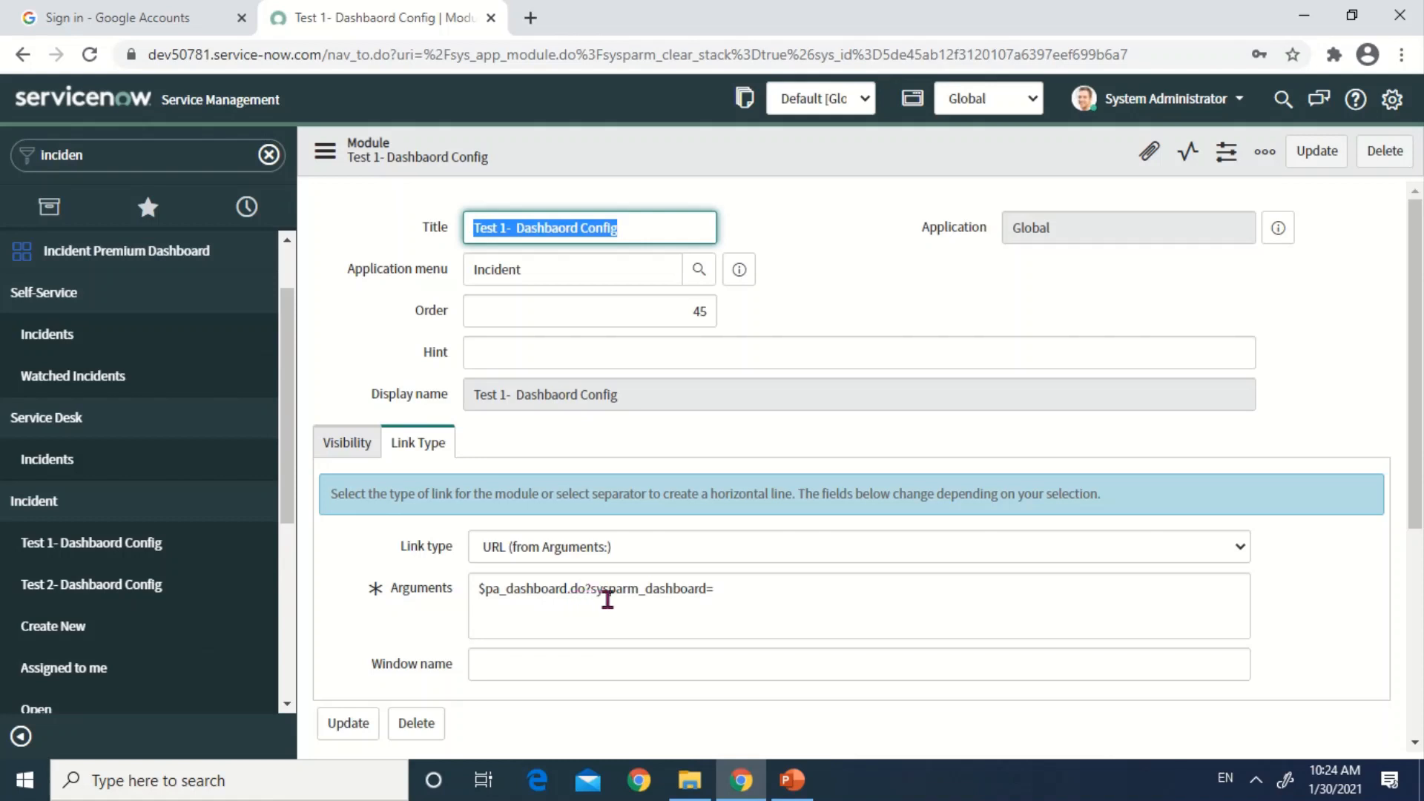
{"action": "mouse_move", "coordinate": [665, 601]}
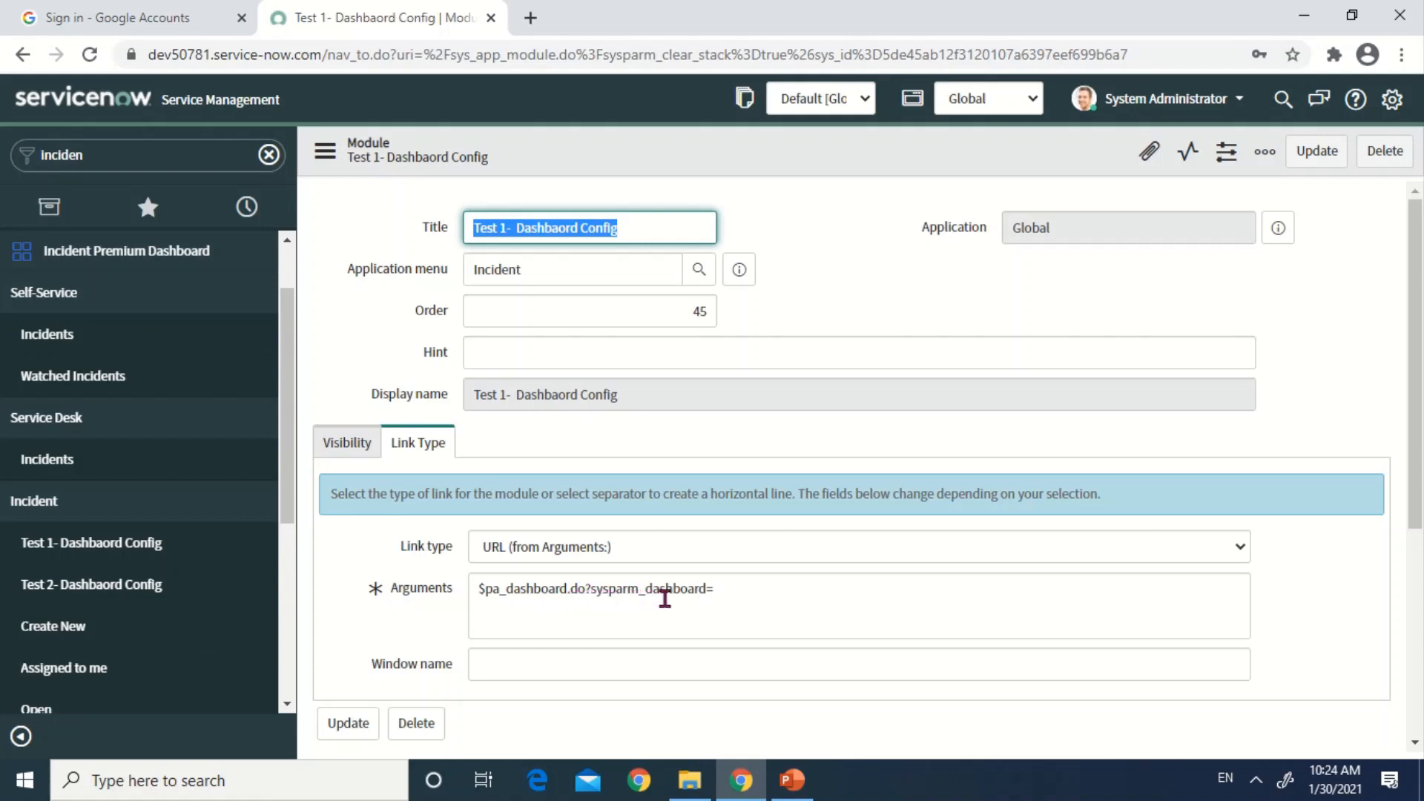
{"action": "mouse_move", "coordinate": [723, 589]}
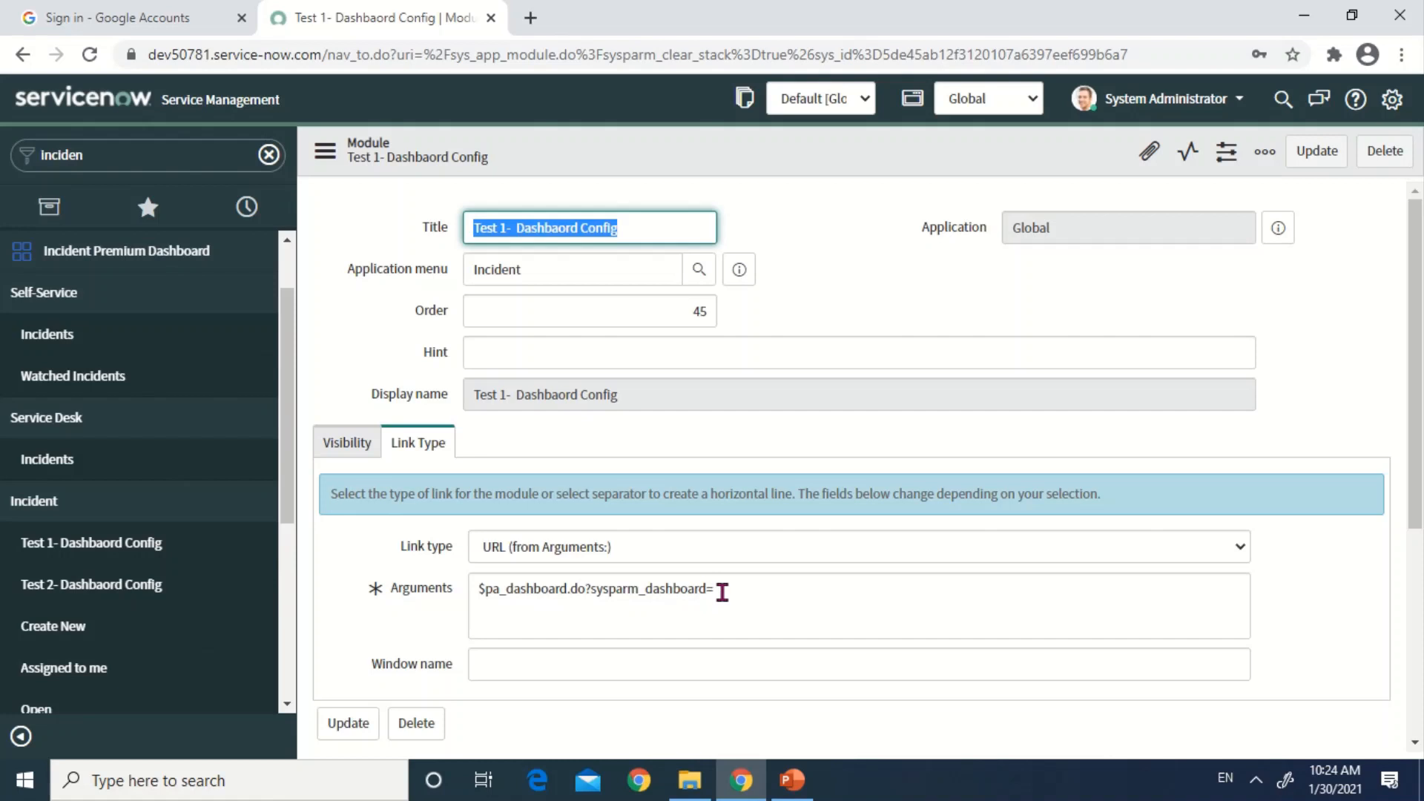
Step: Append sys_id ecd63570ff2302001e68ffffffffffe0 to the Test 1 module's Arguments and update the record
{"action": "left_click", "coordinate": [858, 605]}
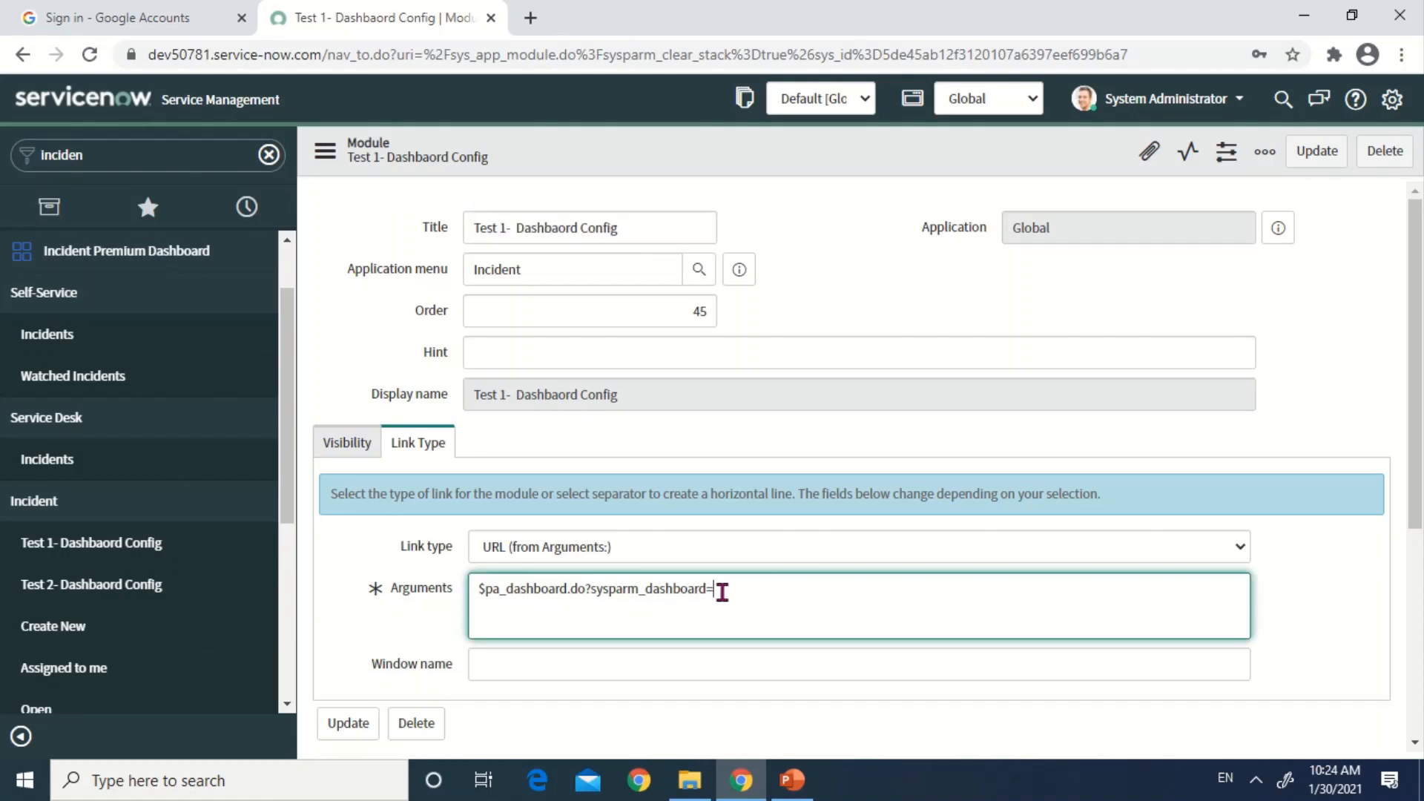
{"action": "type", "text": "ecd63570ff2302001e68ffffffffffe0"}
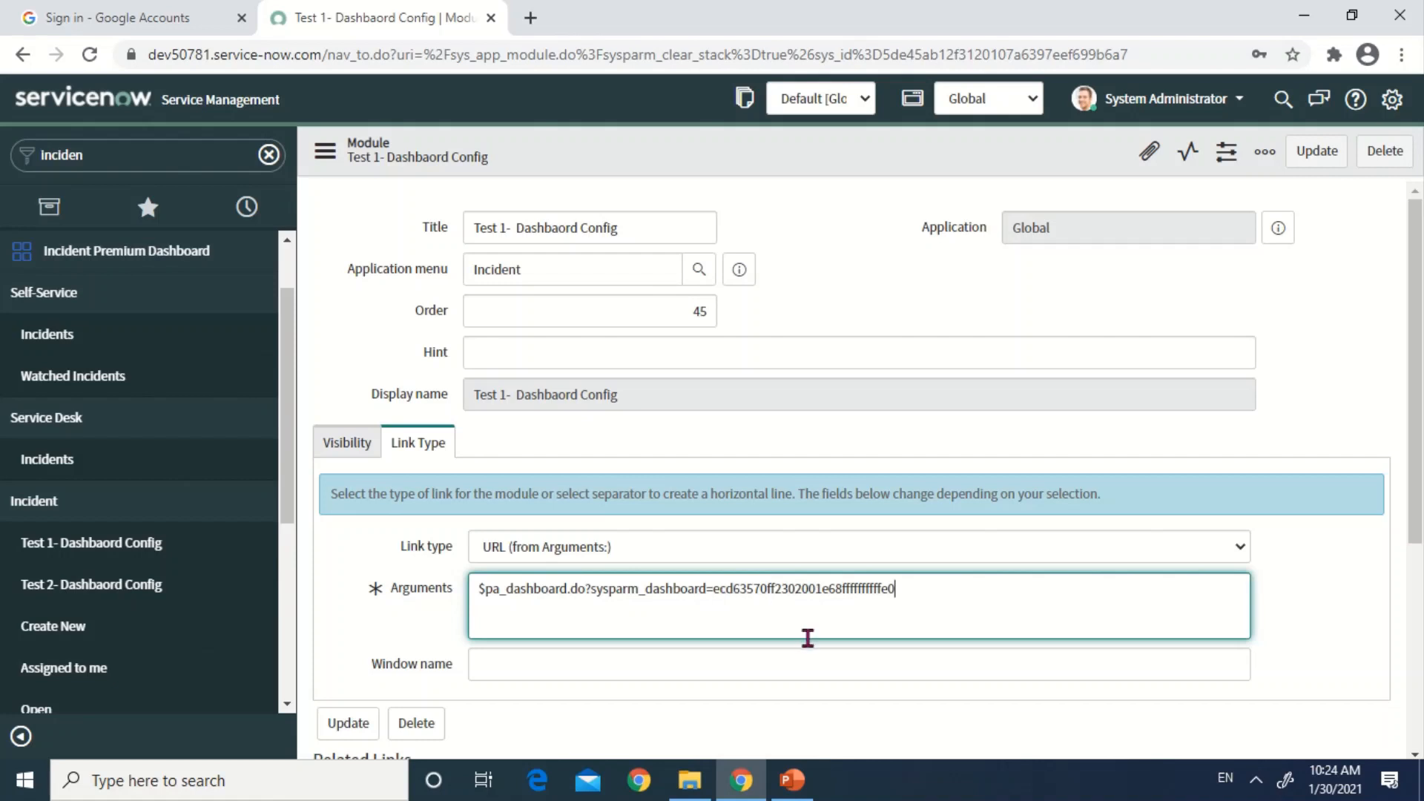
{"action": "mouse_move", "coordinate": [1168, 322]}
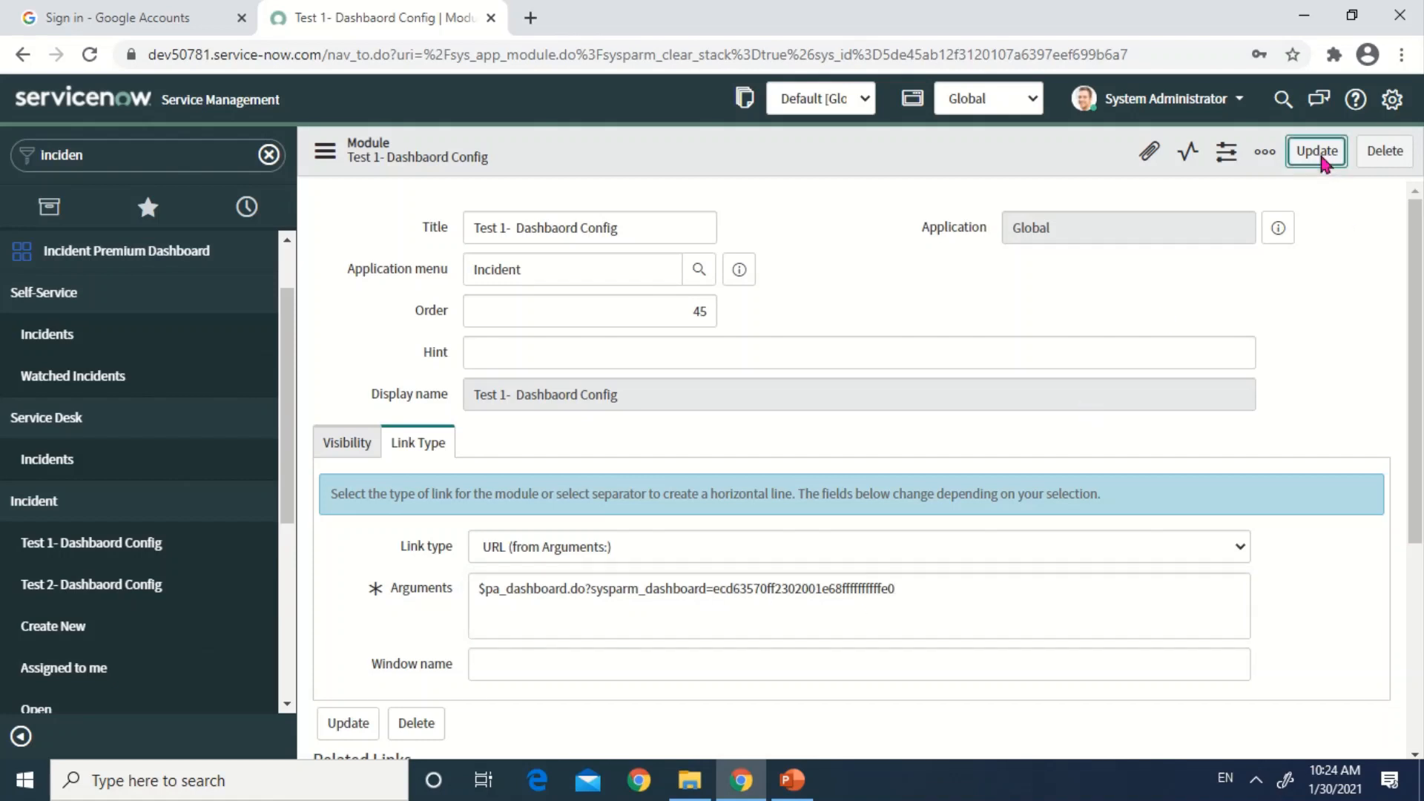
{"action": "left_click", "coordinate": [1316, 152]}
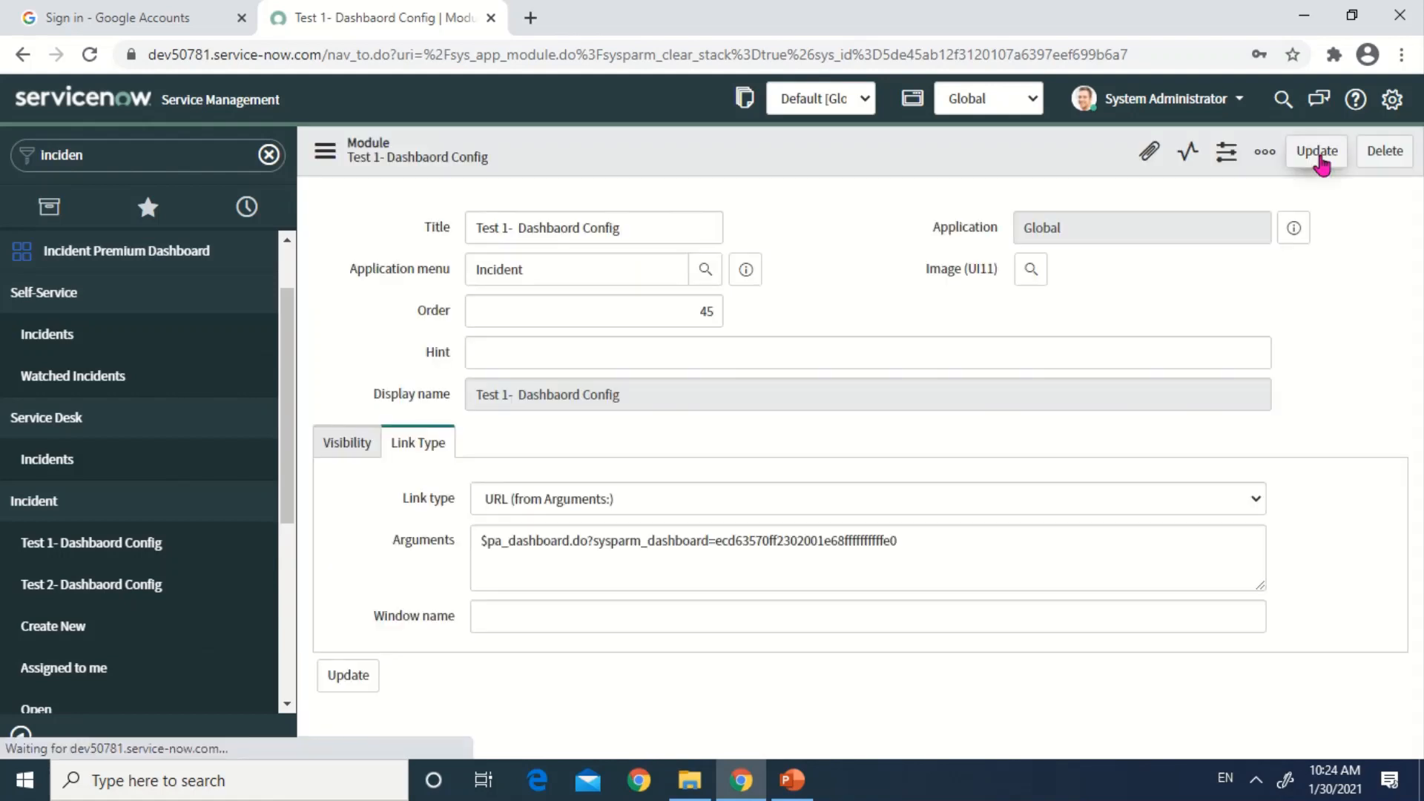
{"action": "left_click", "coordinate": [1316, 151]}
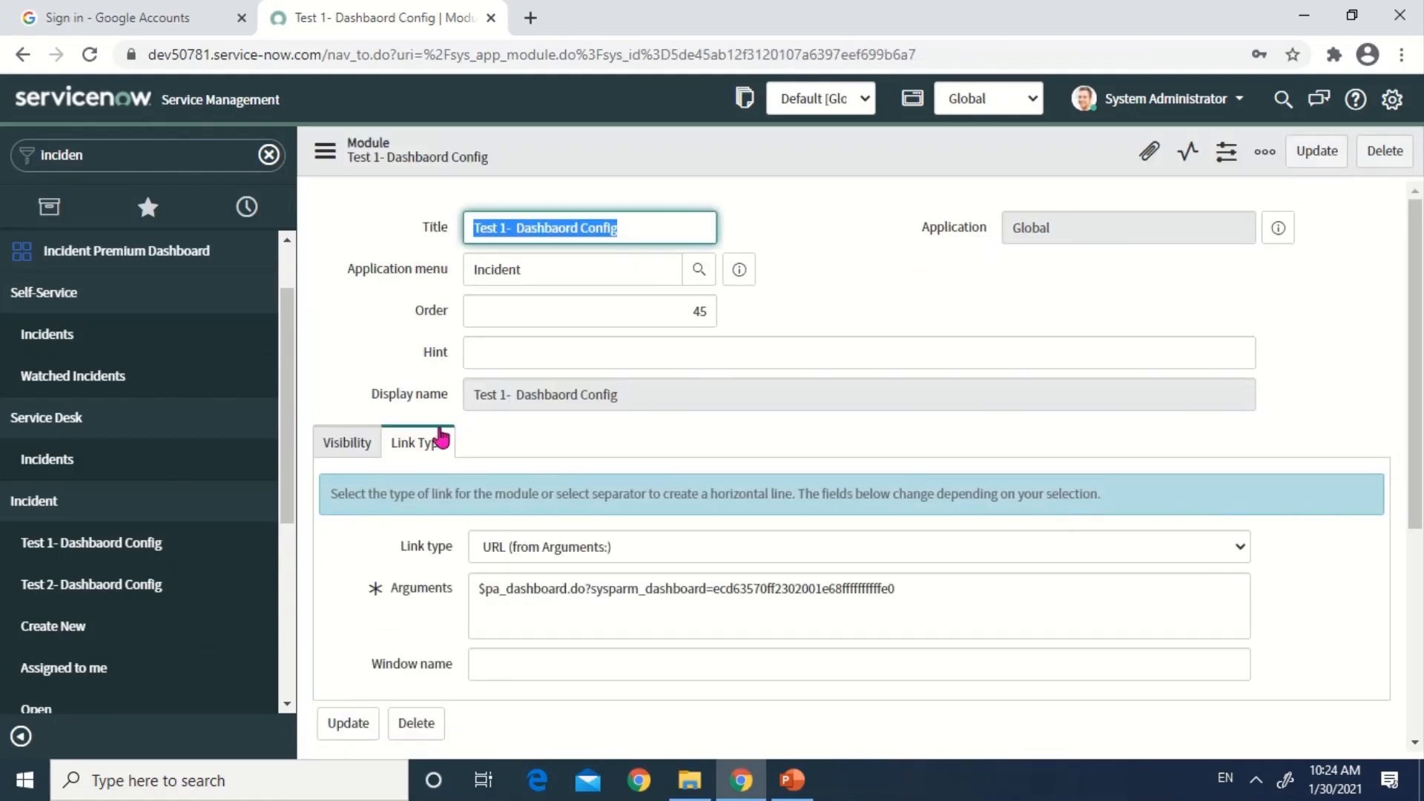
{"action": "mouse_move", "coordinate": [91, 543]}
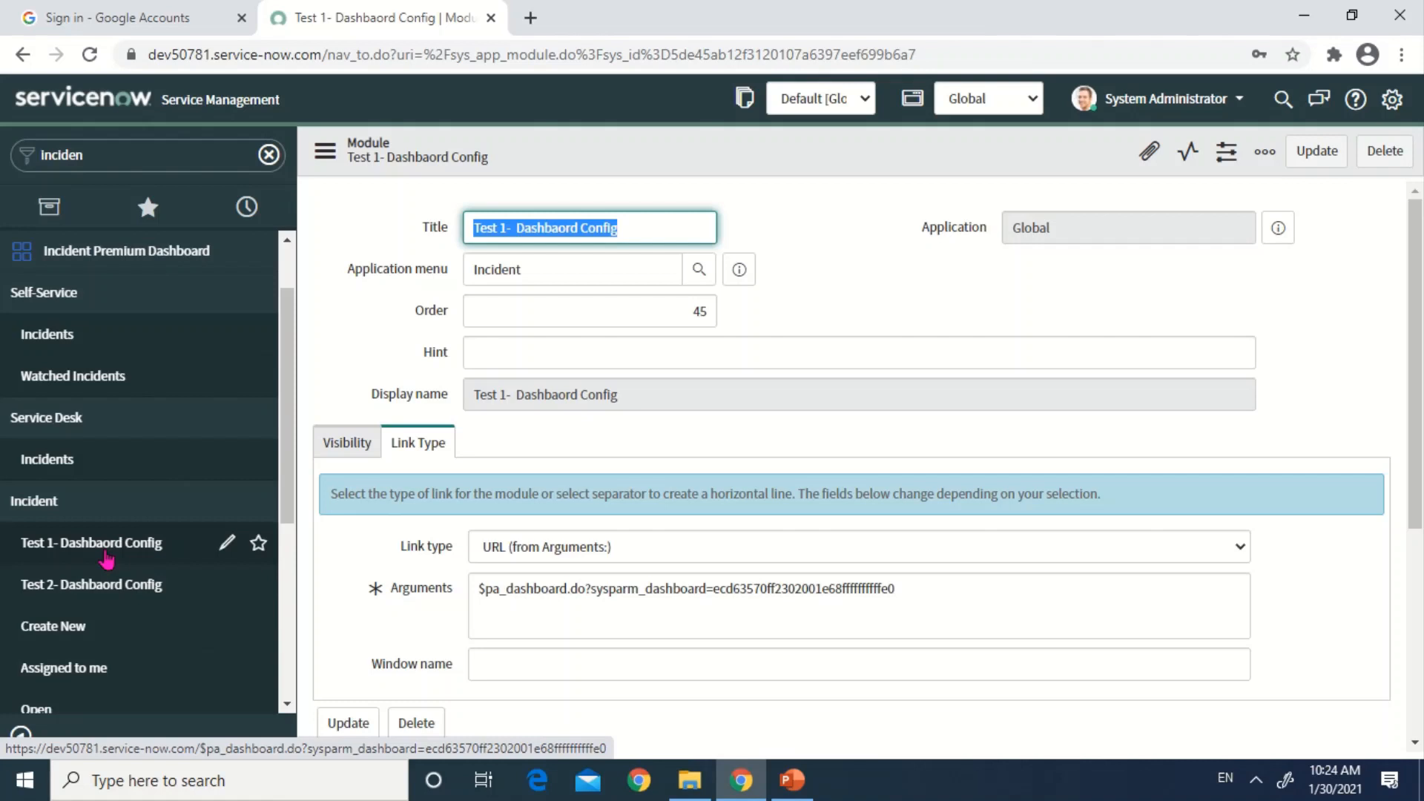
Step: Launch Test 1- Dashboard Config from the navigator to verify it opens the Incident Premium dashboard
{"action": "left_click", "coordinate": [90, 543]}
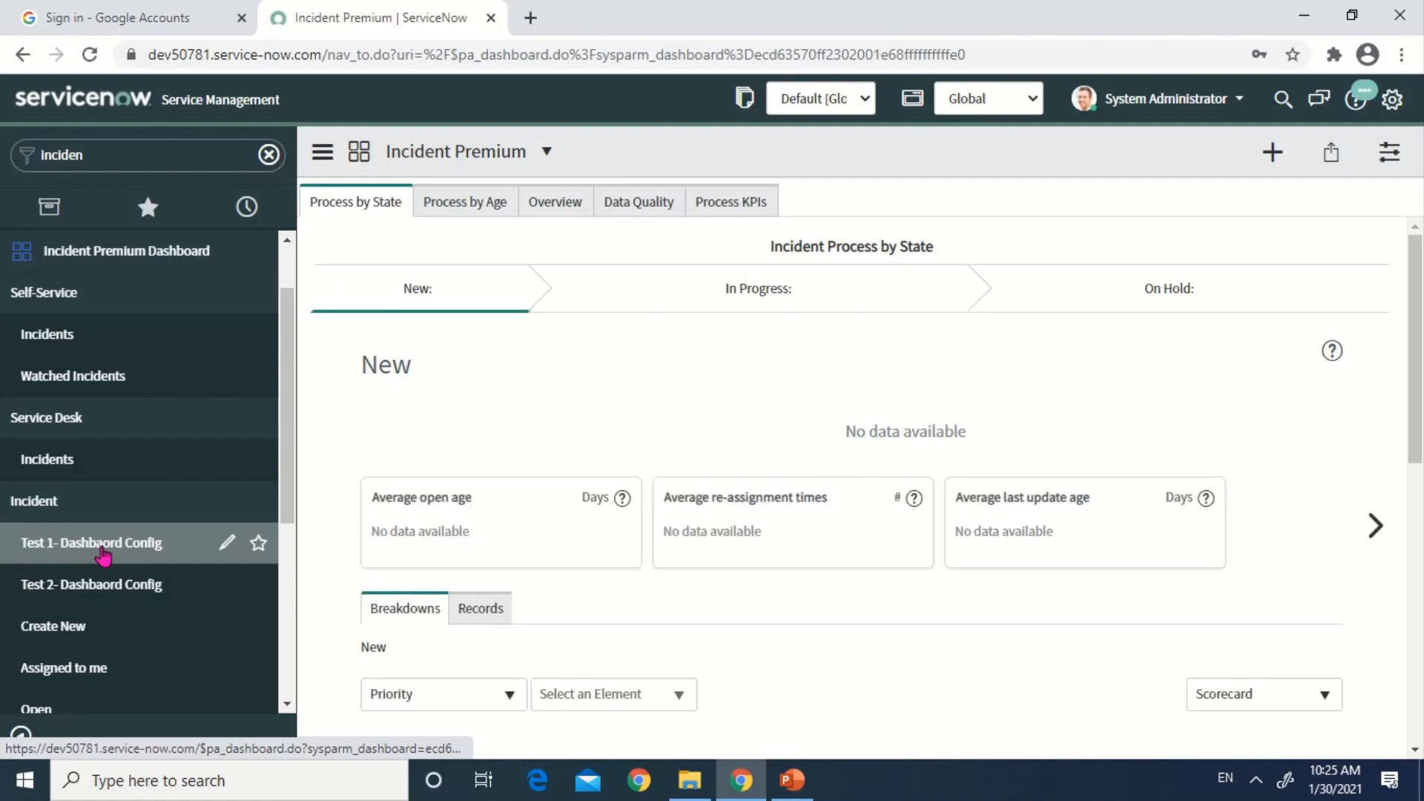
{"action": "mouse_move", "coordinate": [475, 267]}
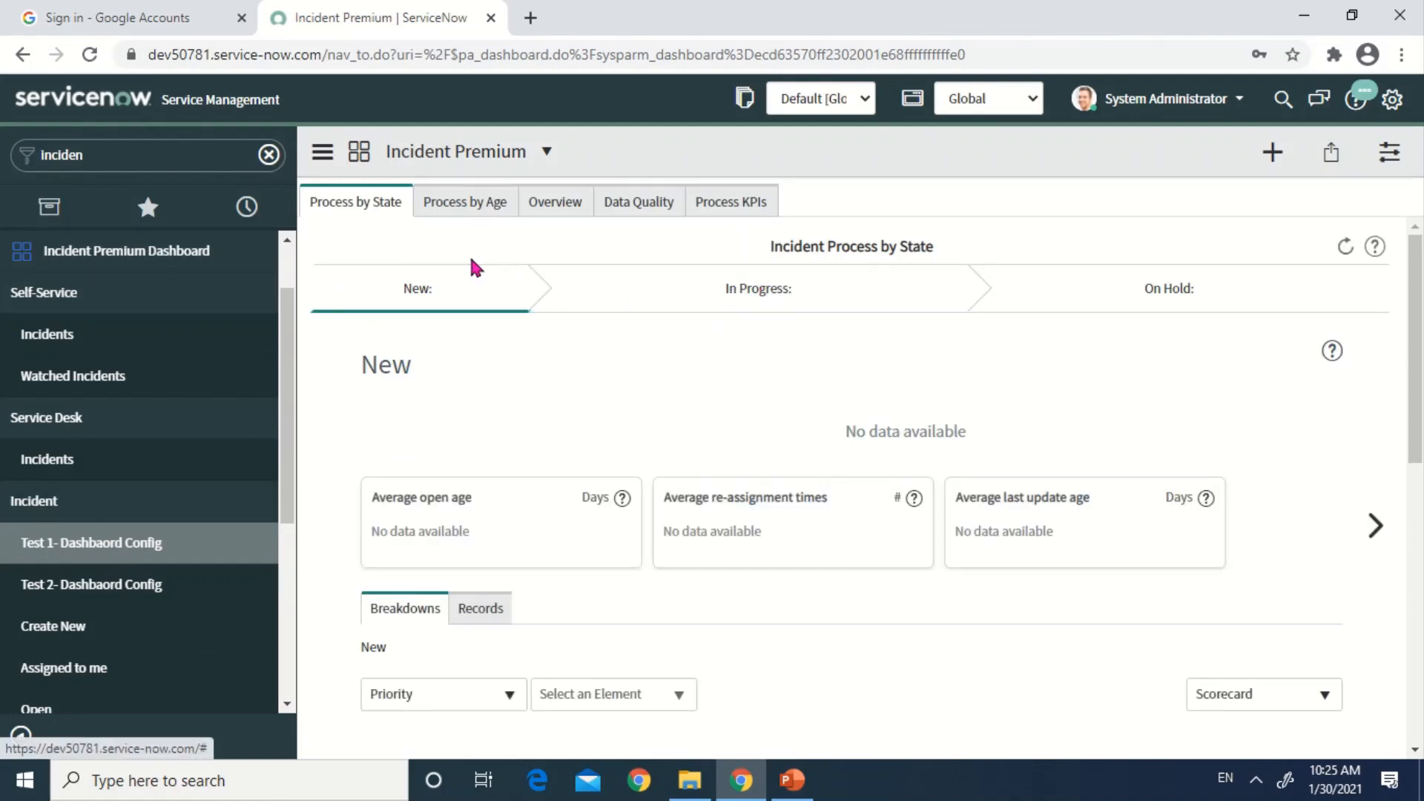
{"action": "mouse_move", "coordinate": [547, 187]}
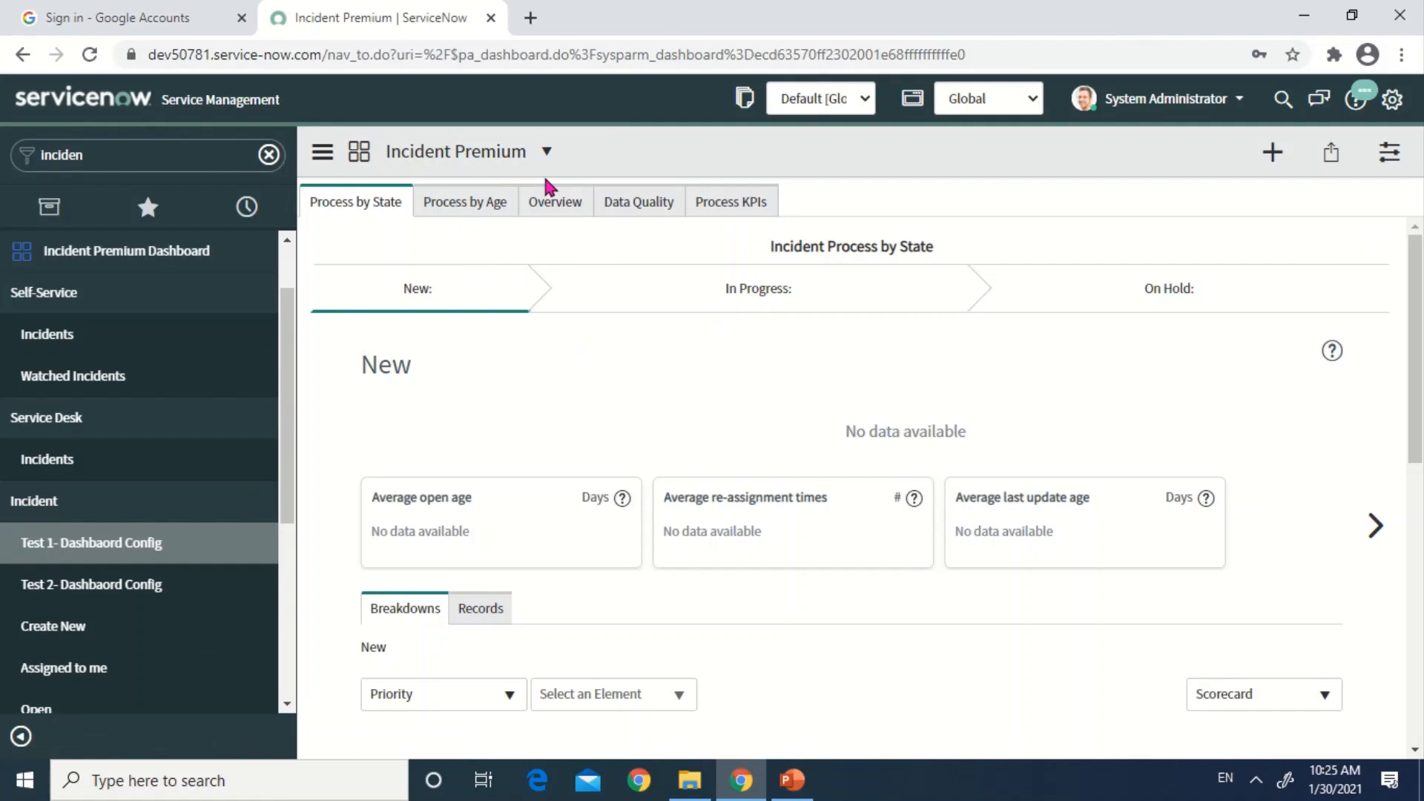
{"action": "mouse_move", "coordinate": [761, 428]}
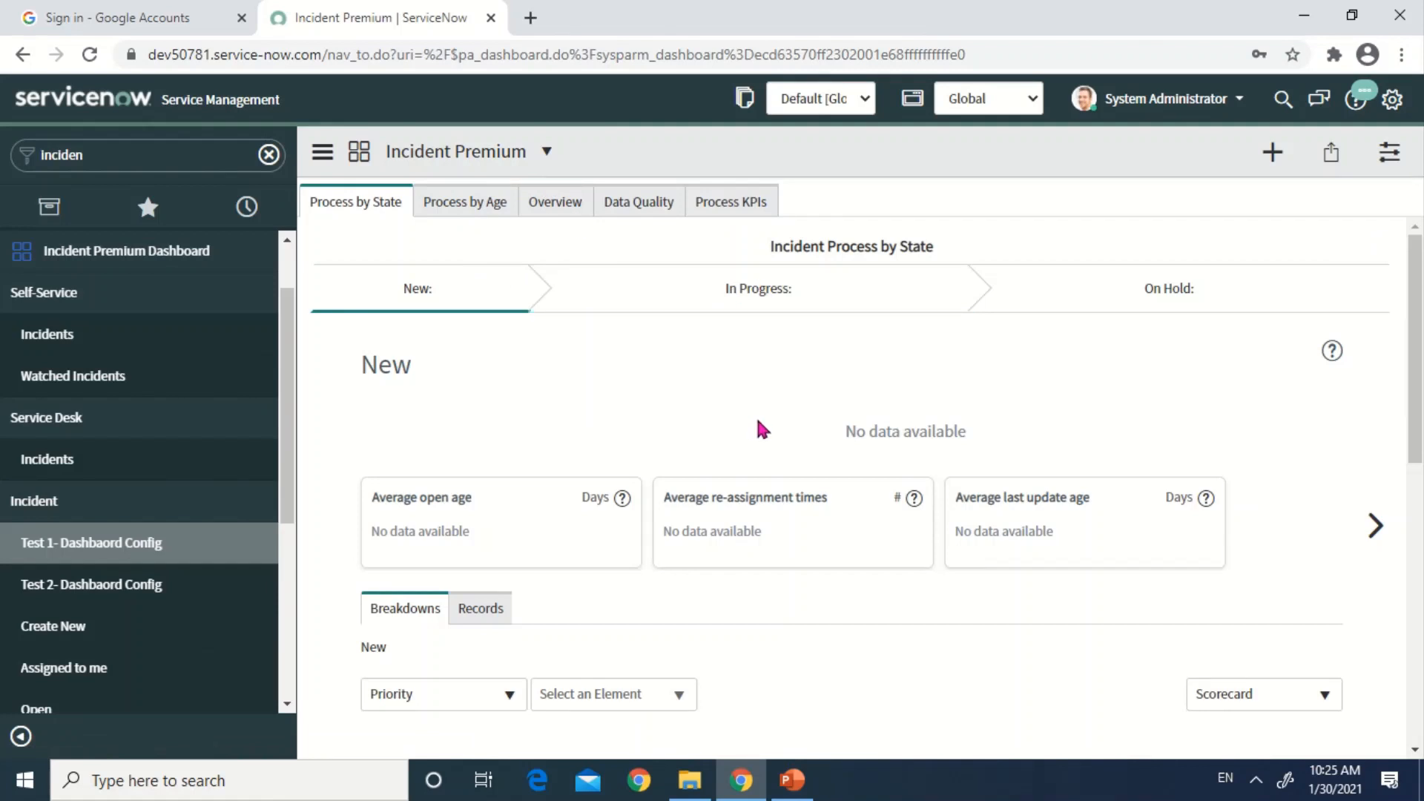
{"action": "mouse_move", "coordinate": [896, 466]}
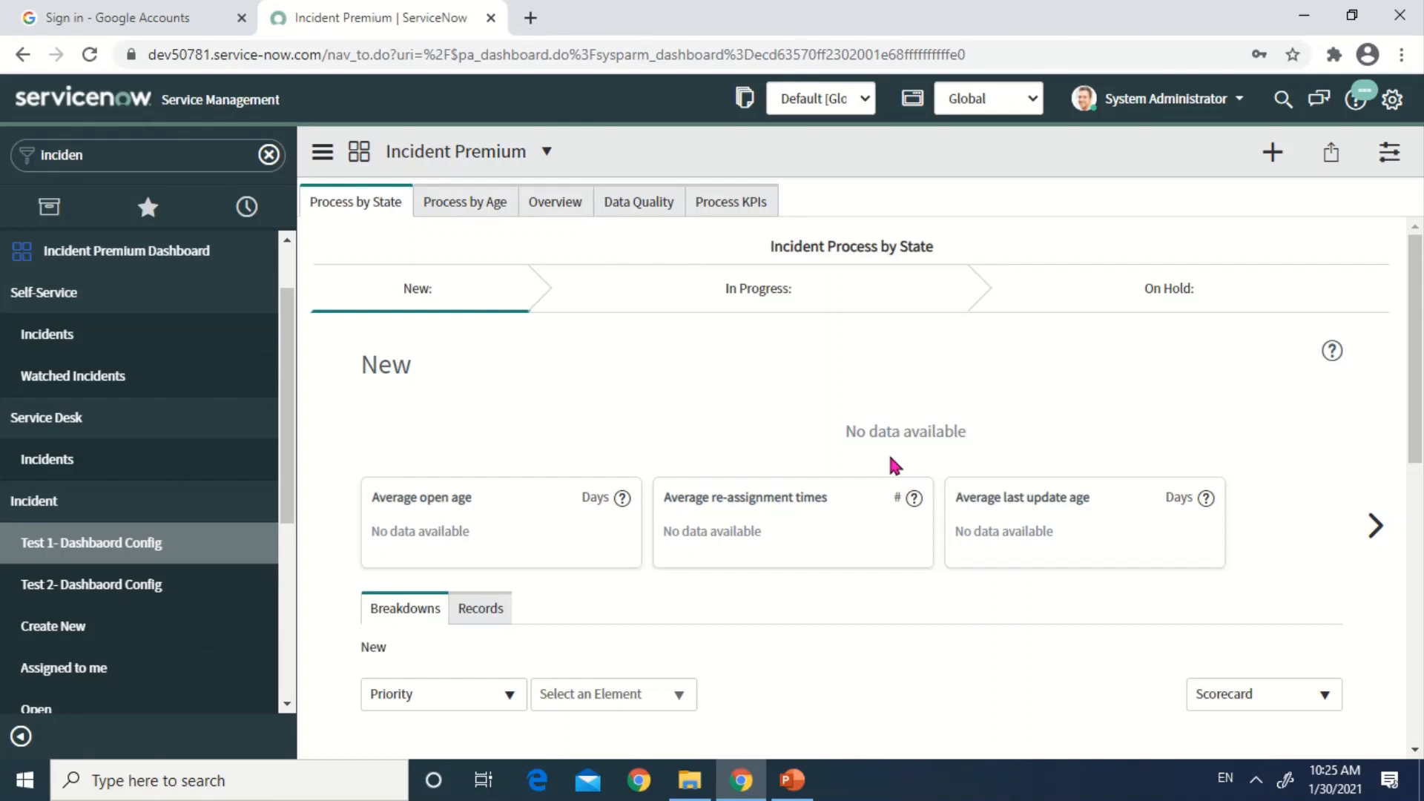
{"action": "mouse_move", "coordinate": [759, 411]}
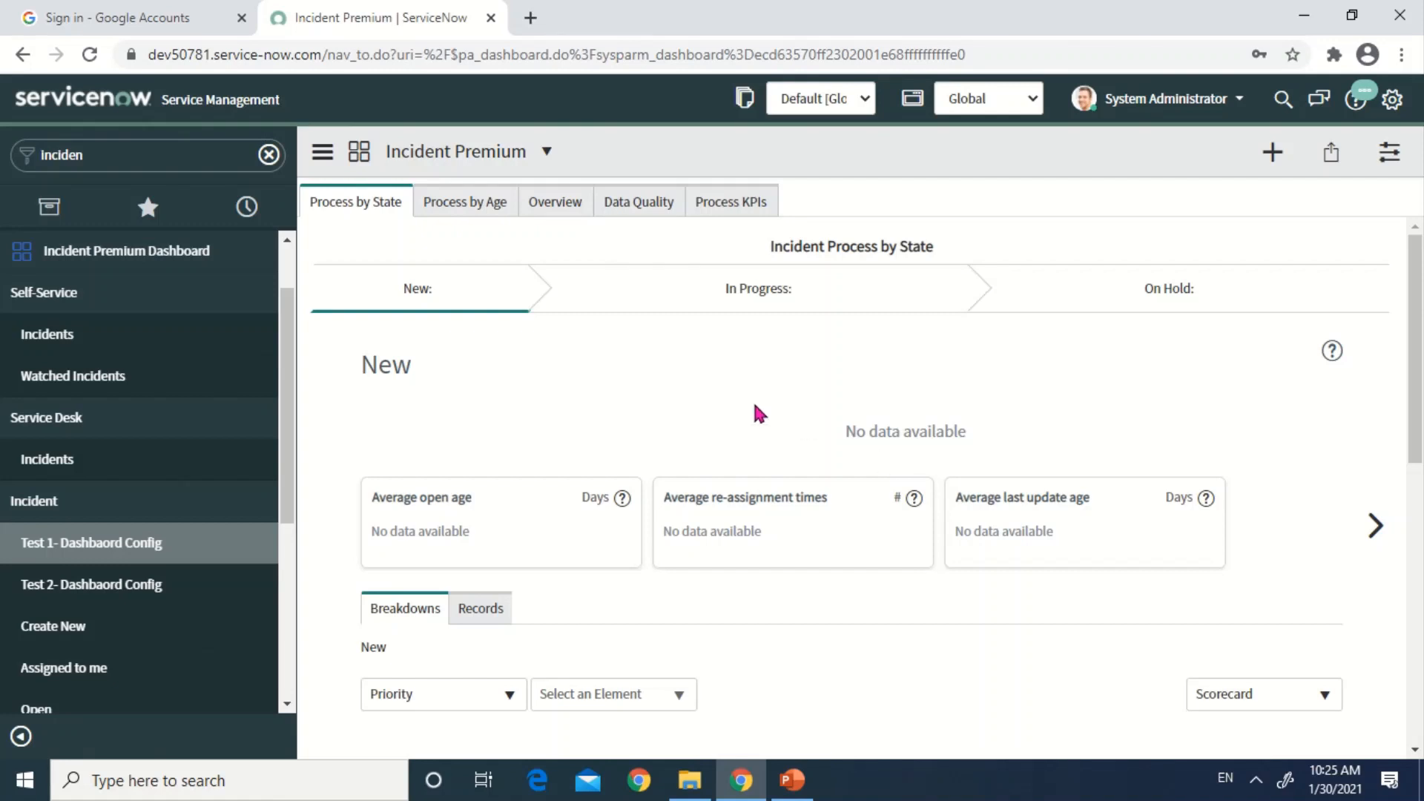
{"action": "mouse_move", "coordinate": [132, 595]}
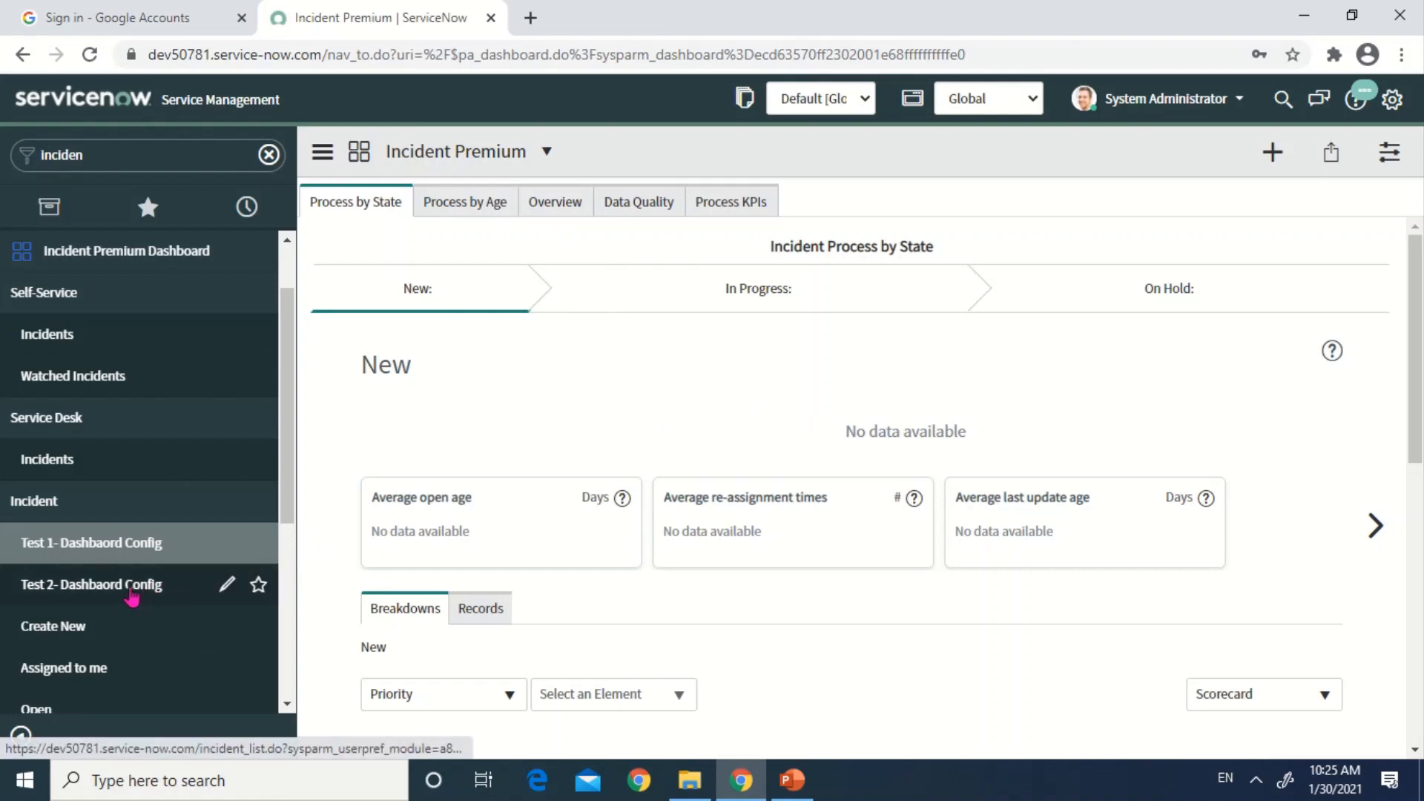
{"action": "mouse_move", "coordinate": [159, 187]}
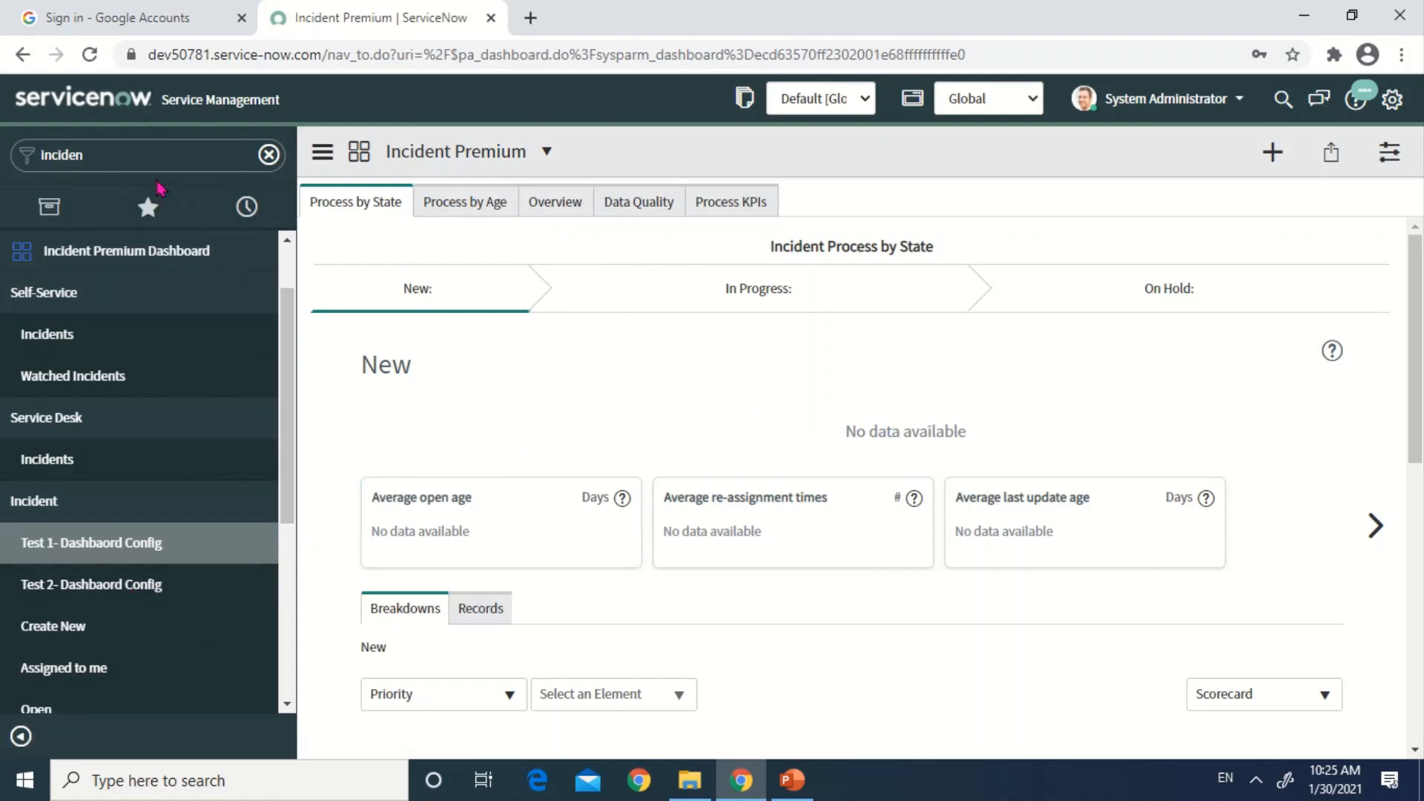
{"action": "mouse_move", "coordinate": [125, 154]}
{"action": "type", "text": "d"}
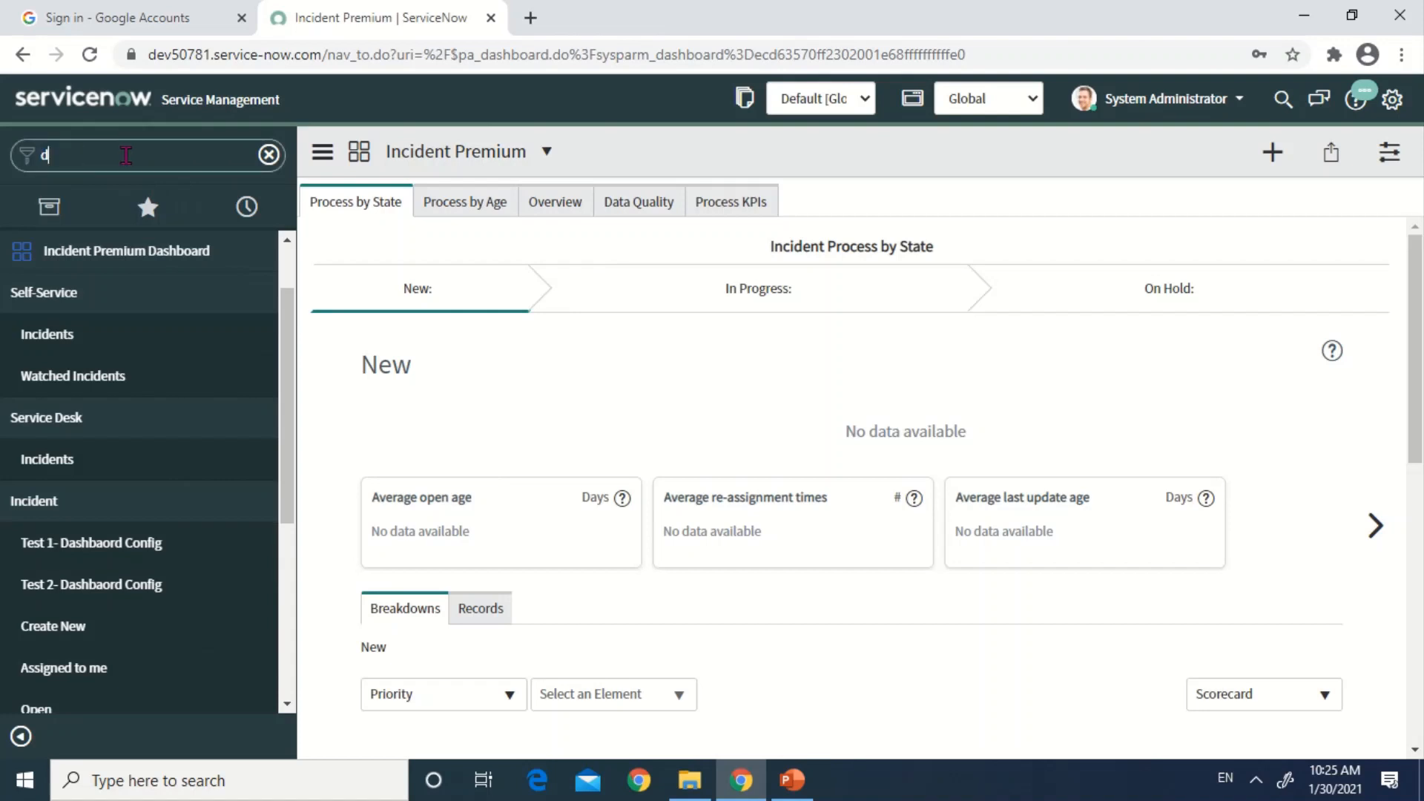
Step: Filter the navigator by 'dashb' and open the Self-Service Dashboards overview
{"action": "type", "text": "ash"}
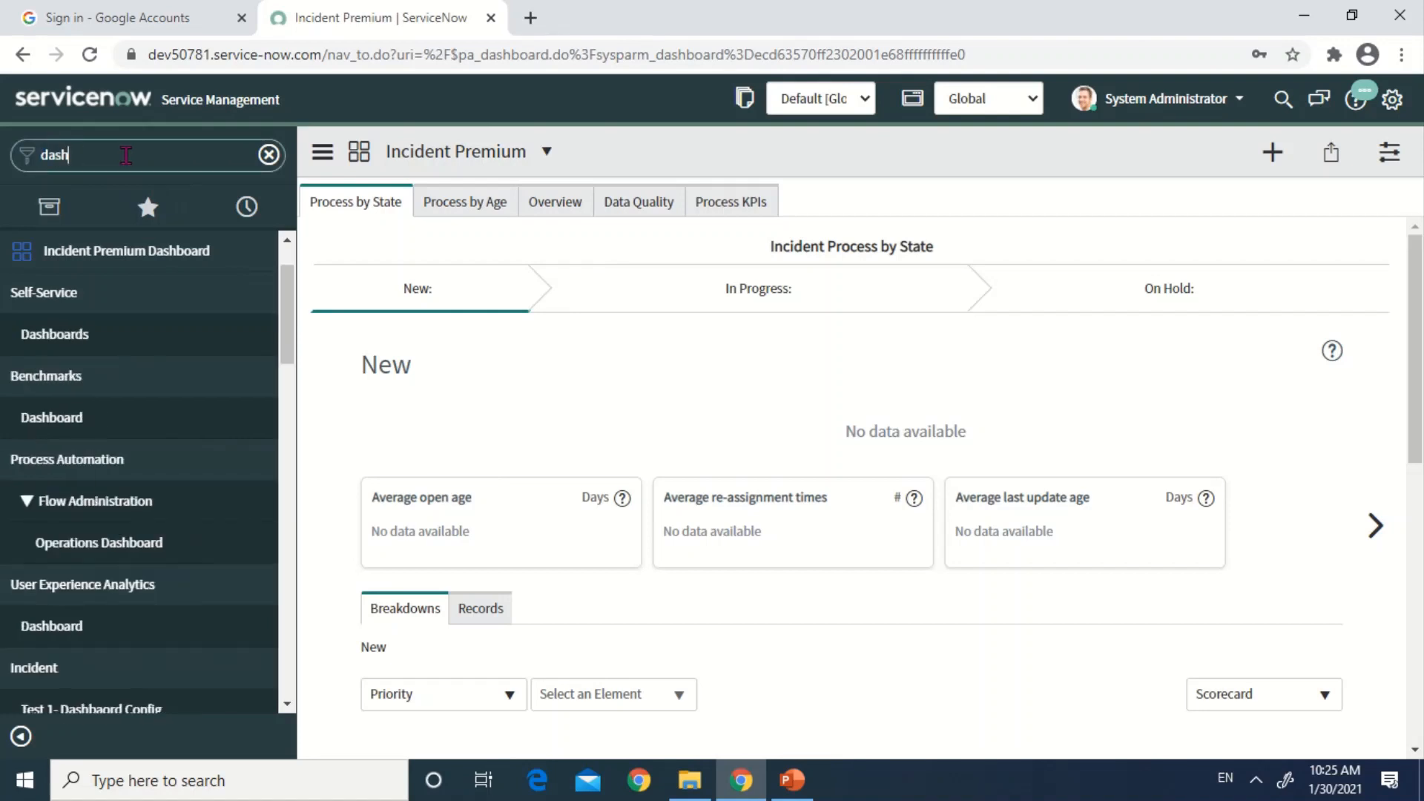
{"action": "type", "text": "b"}
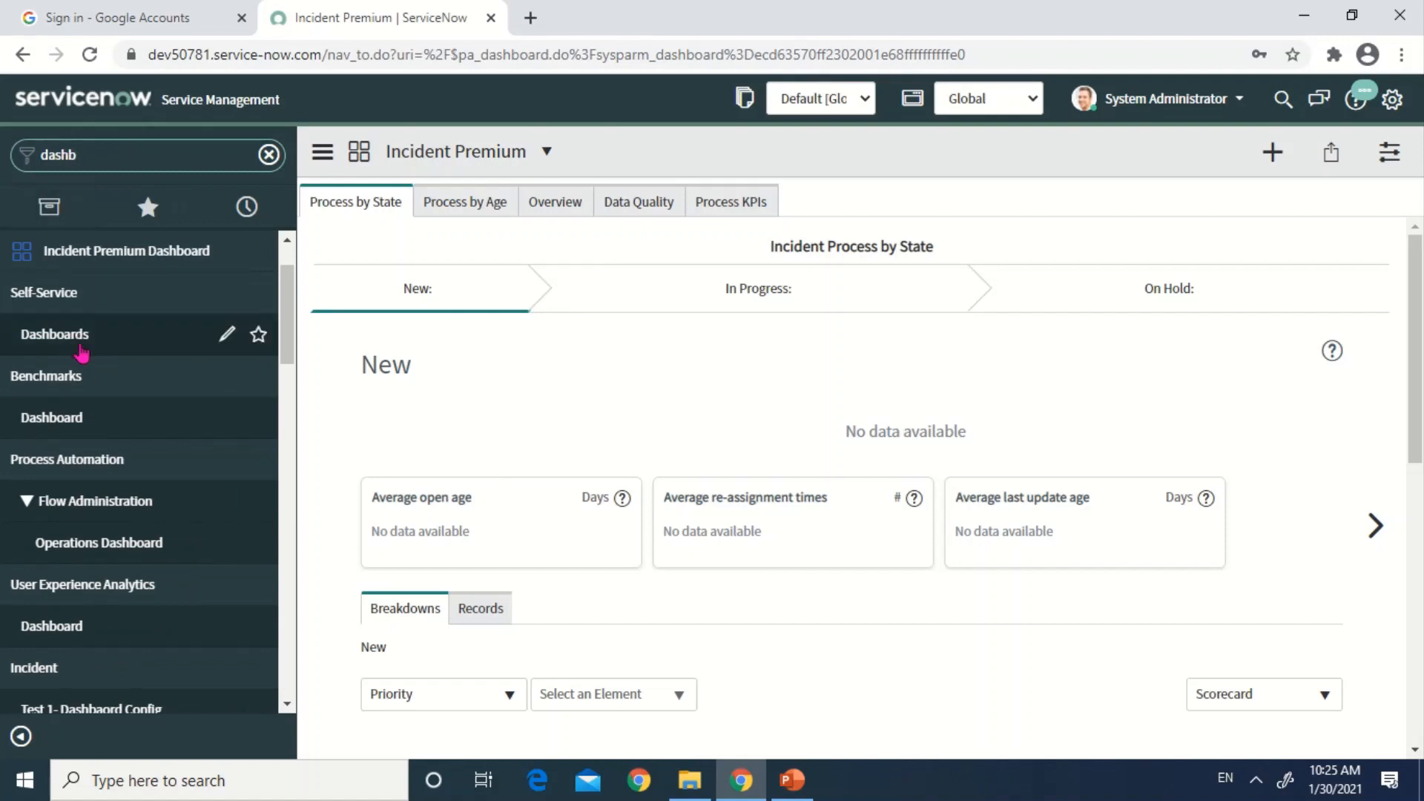
{"action": "left_click", "coordinate": [54, 334]}
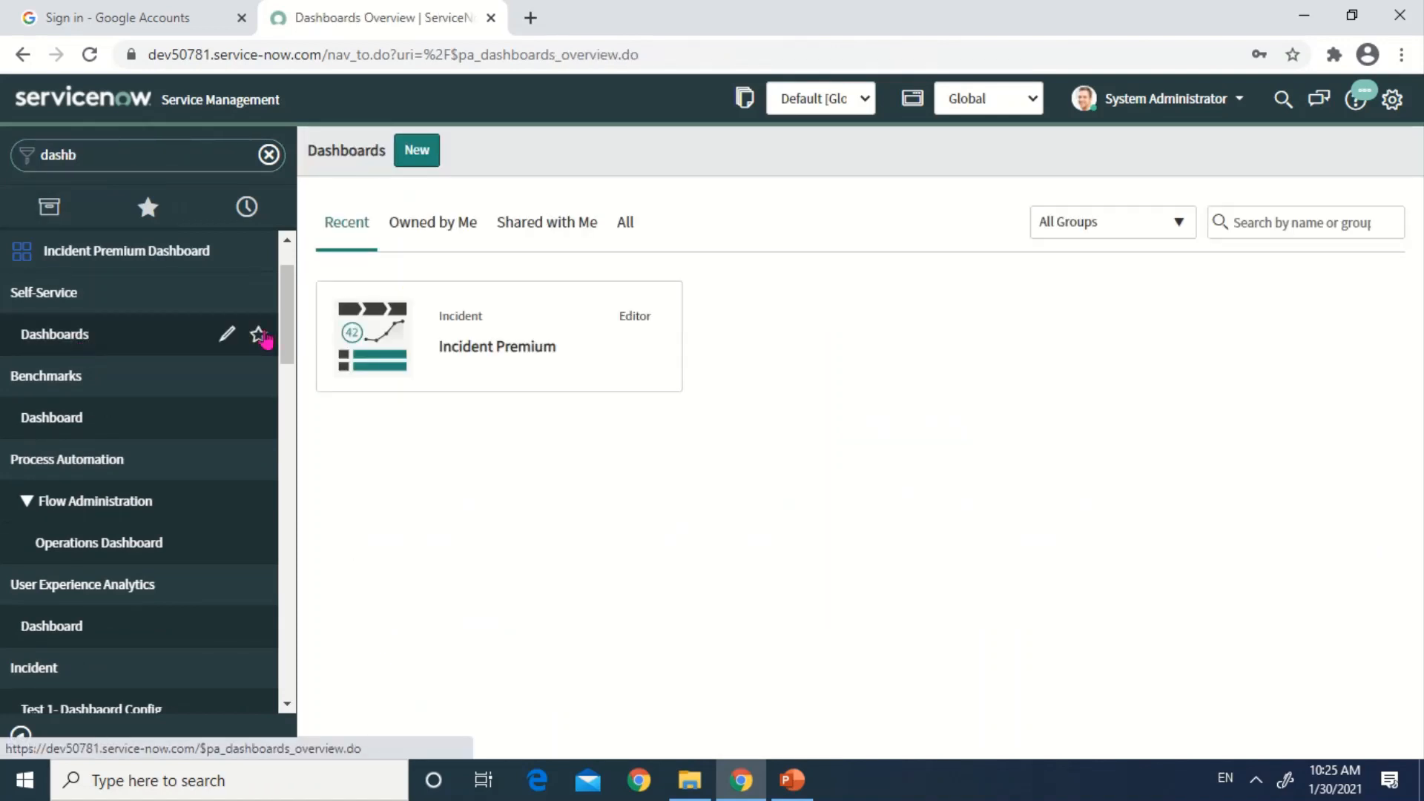
{"action": "mouse_move", "coordinate": [468, 353]}
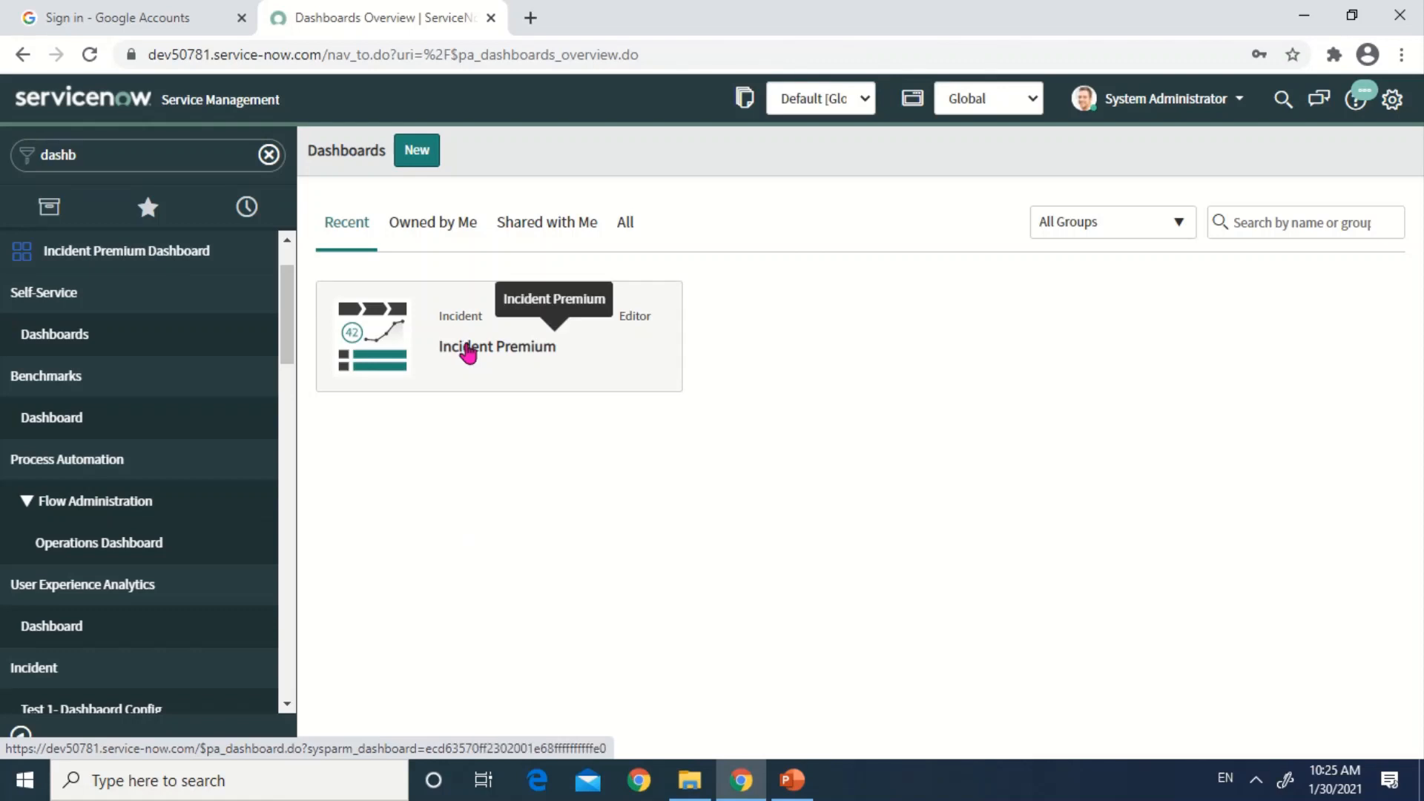
Step: Open the Incident Premium dashboard and show its dashboard options menu
{"action": "left_click", "coordinate": [497, 346]}
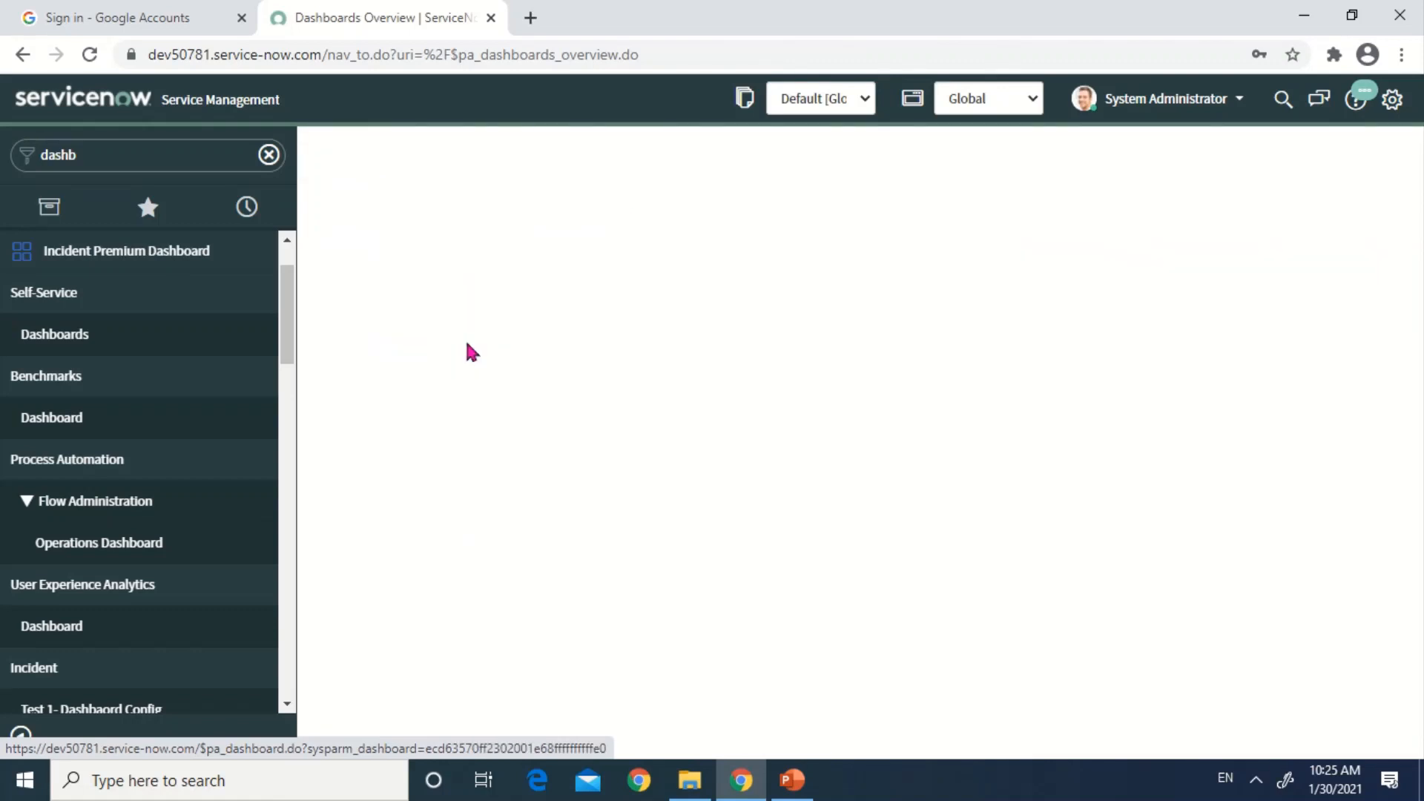
{"action": "left_click", "coordinate": [126, 251]}
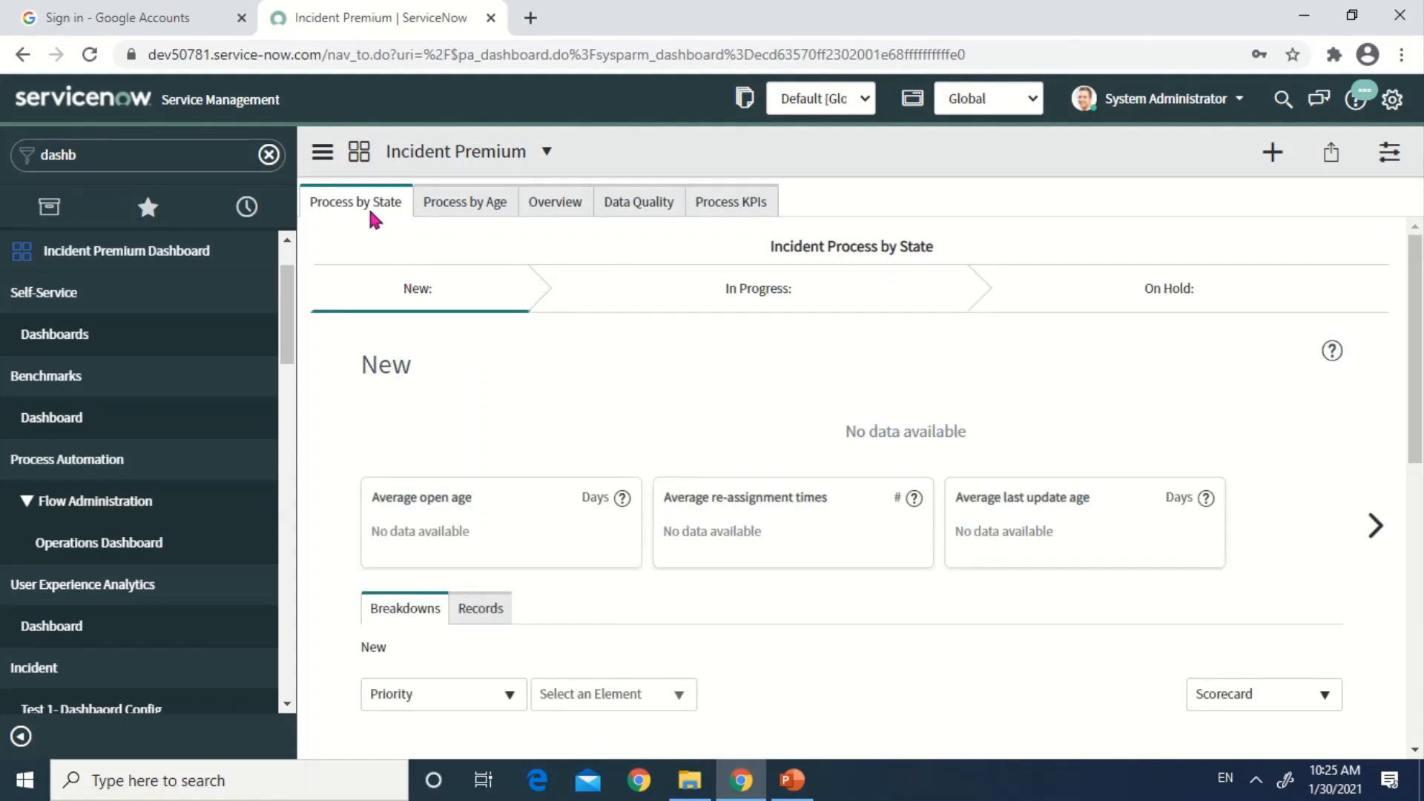
{"action": "left_click", "coordinate": [322, 151]}
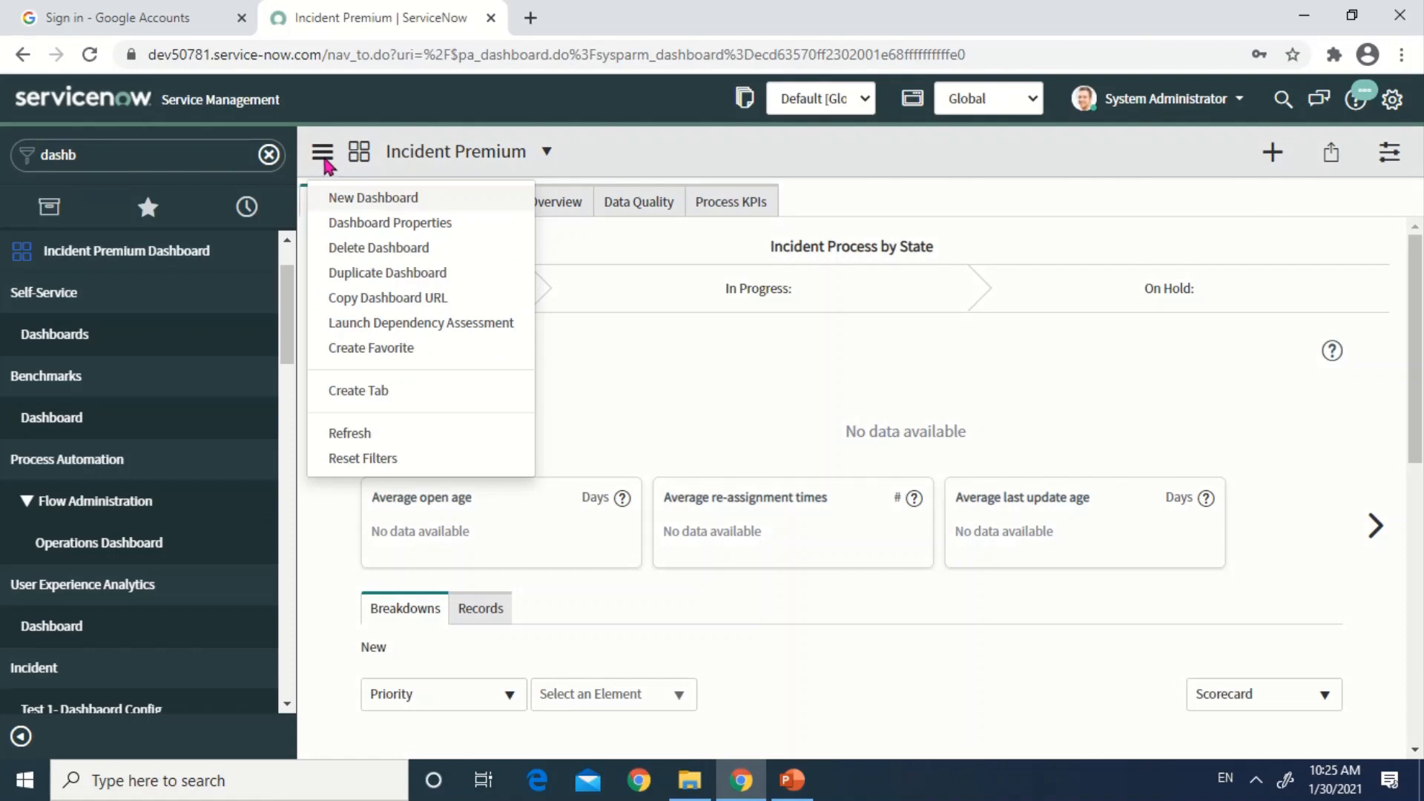
Step: Add the Incident Premium dashboard to favorites, dismiss the banner, and restore the All applications navigator
{"action": "left_click", "coordinate": [371, 348]}
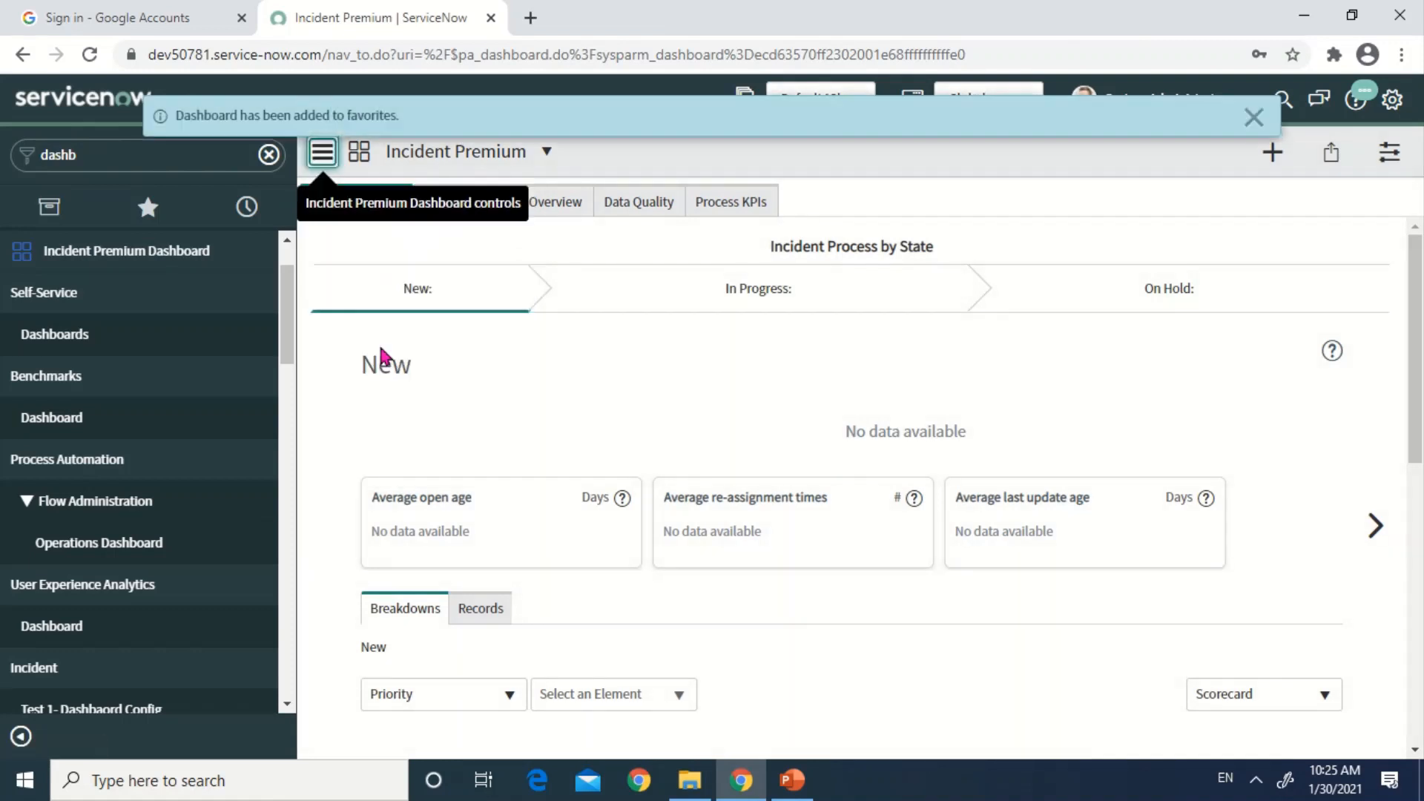
{"action": "mouse_move", "coordinate": [254, 132]}
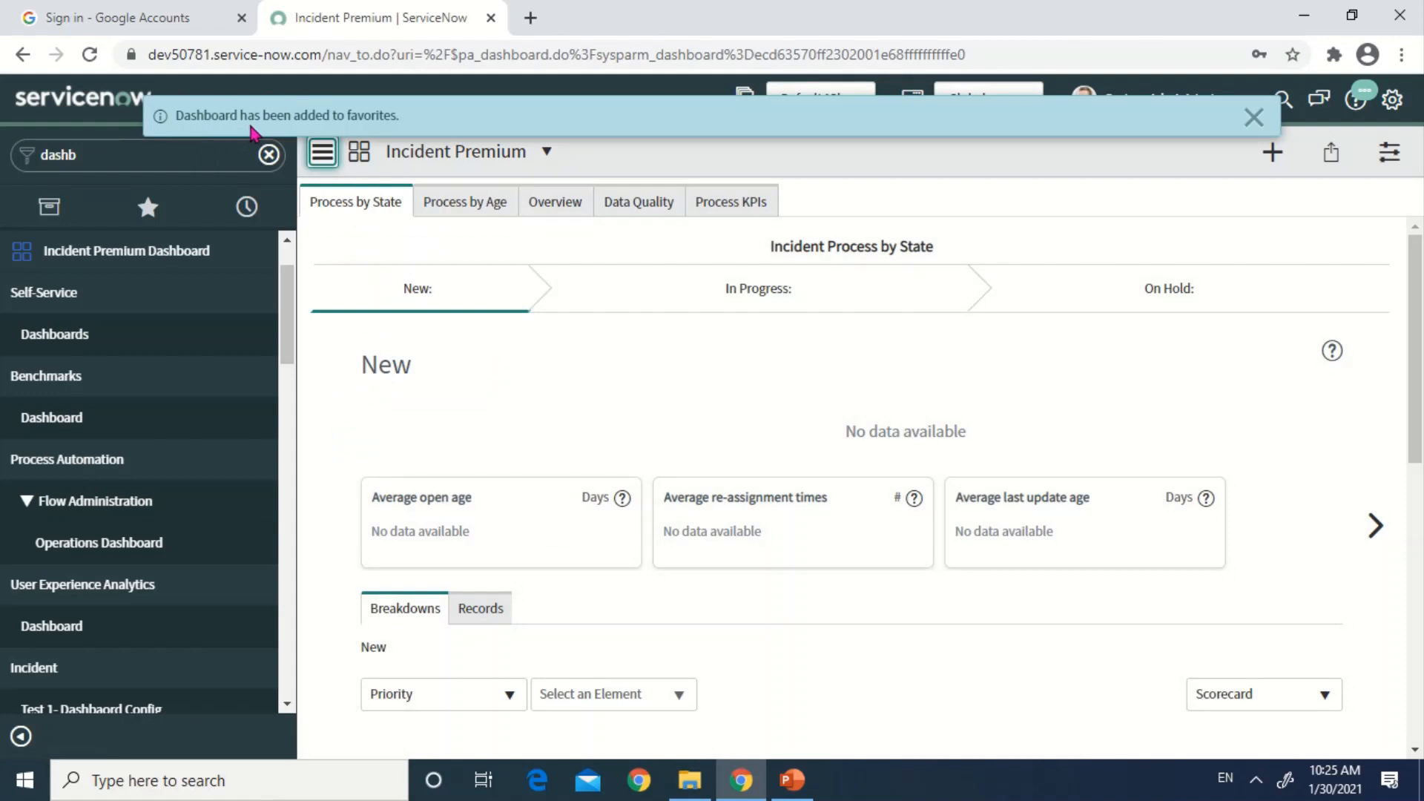
{"action": "mouse_move", "coordinate": [456, 132]}
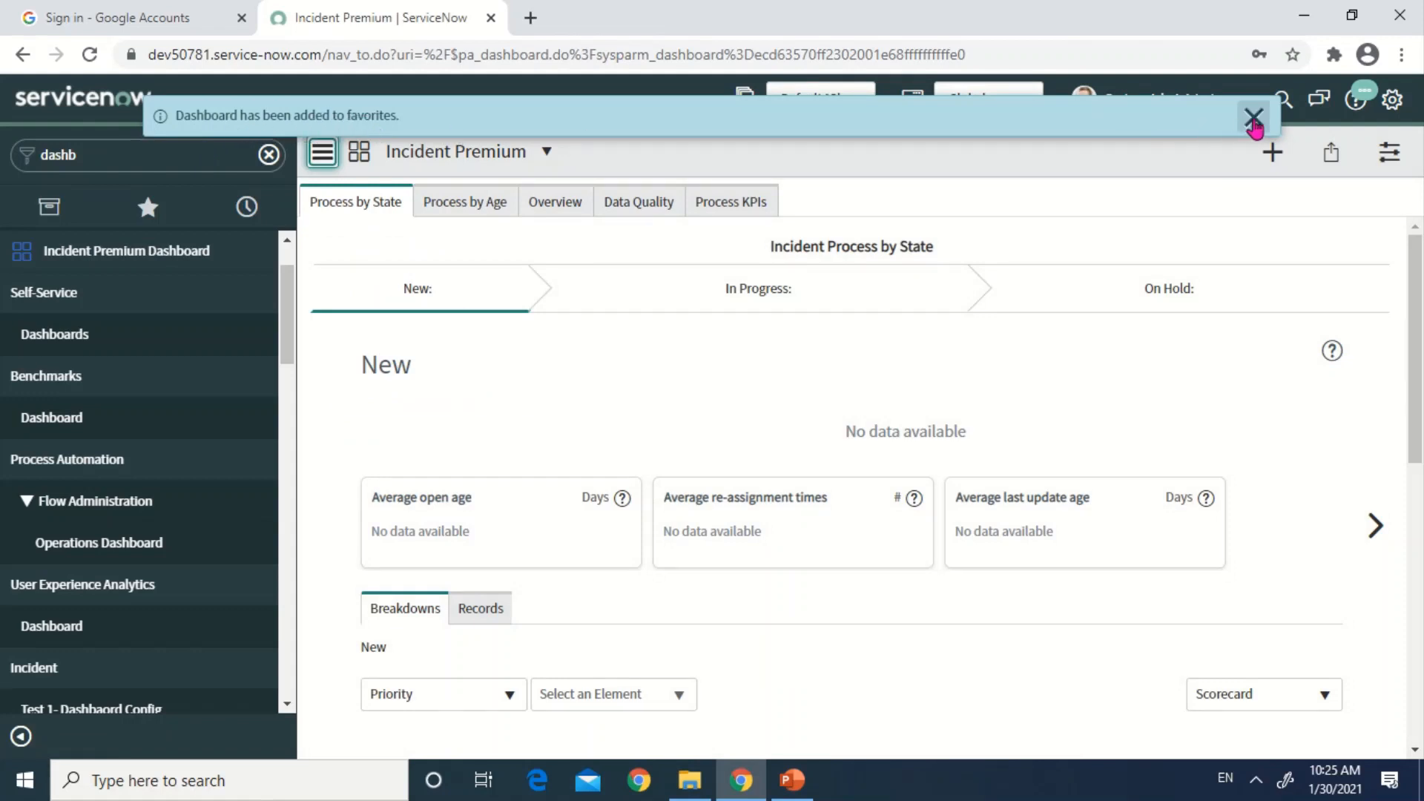
{"action": "left_click", "coordinate": [1254, 118]}
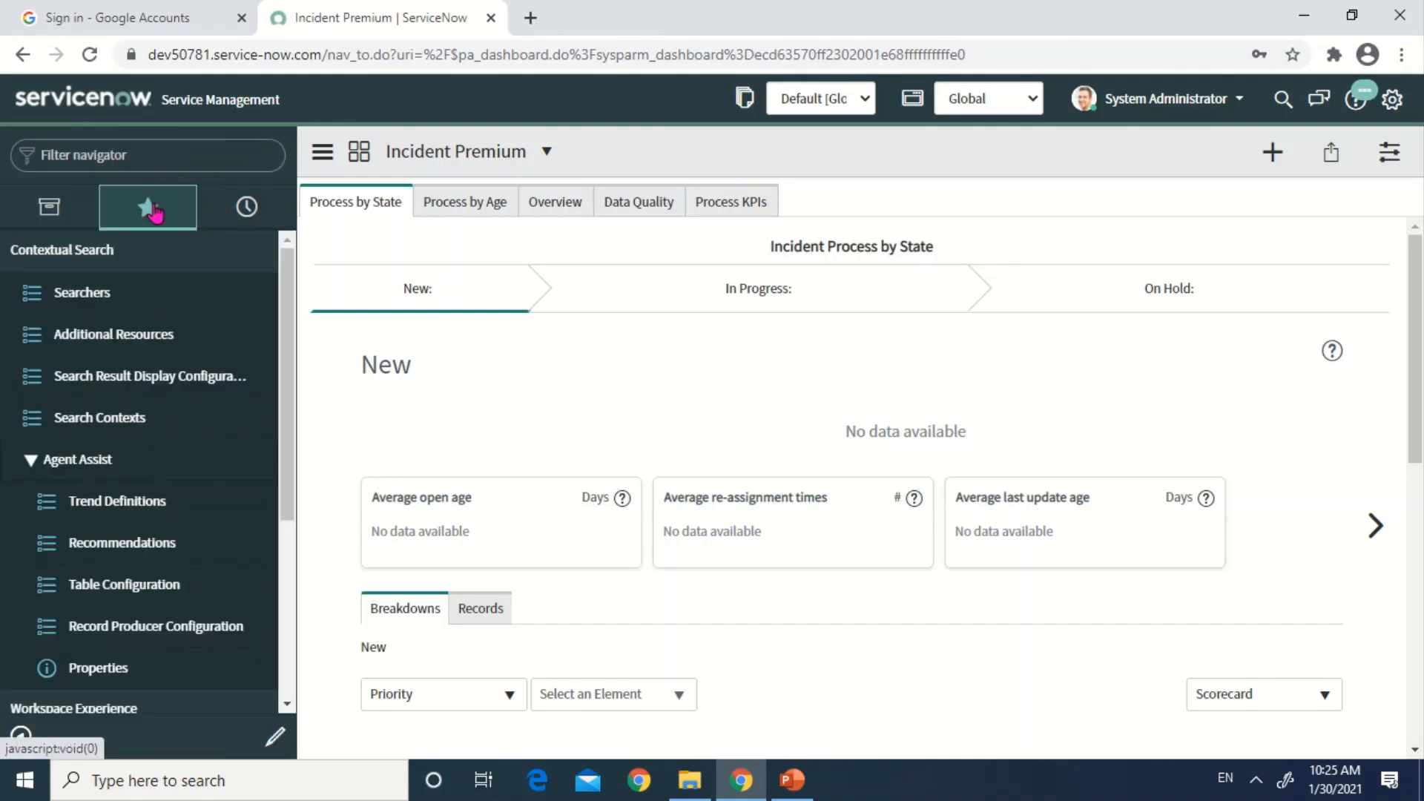
{"action": "mouse_move", "coordinate": [49, 208]}
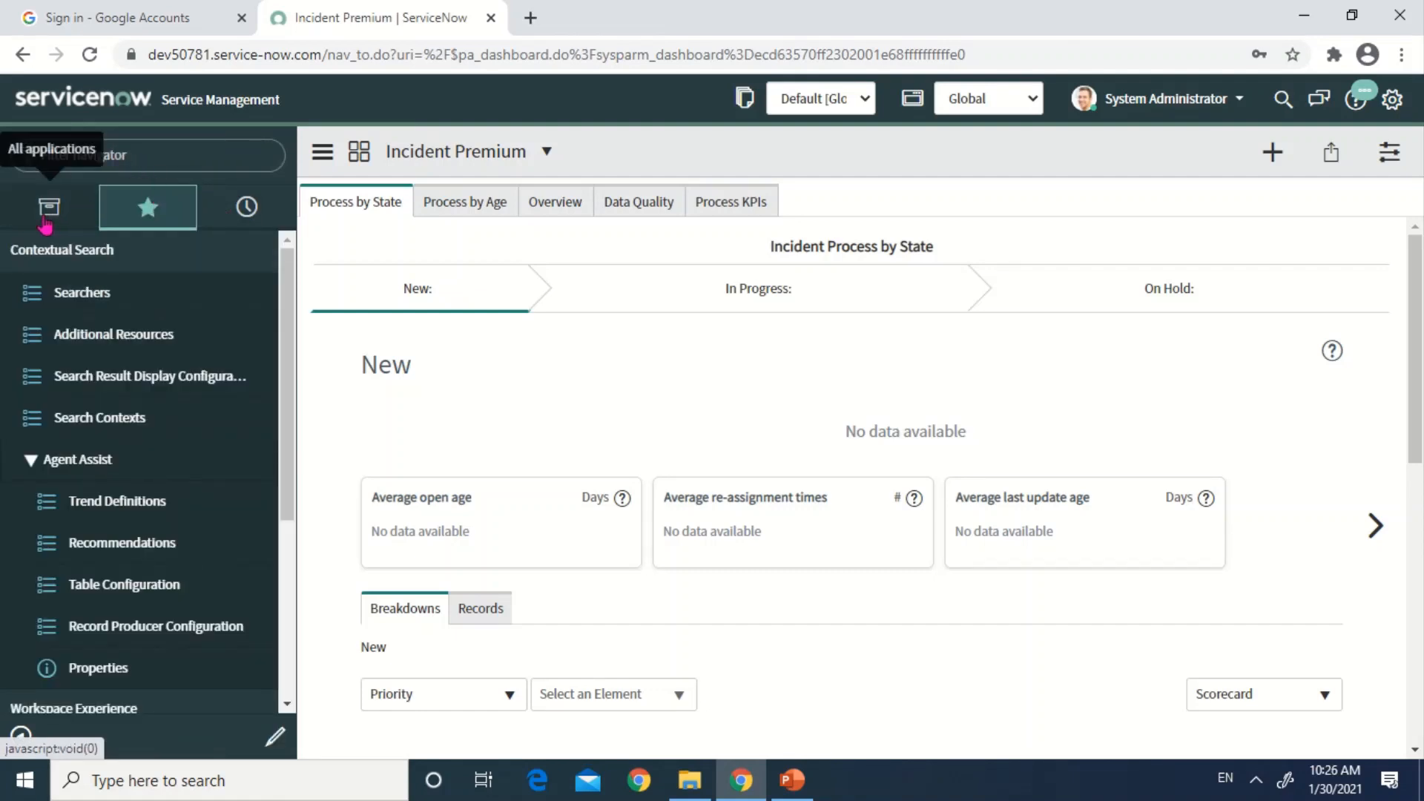
{"action": "left_click", "coordinate": [49, 208]}
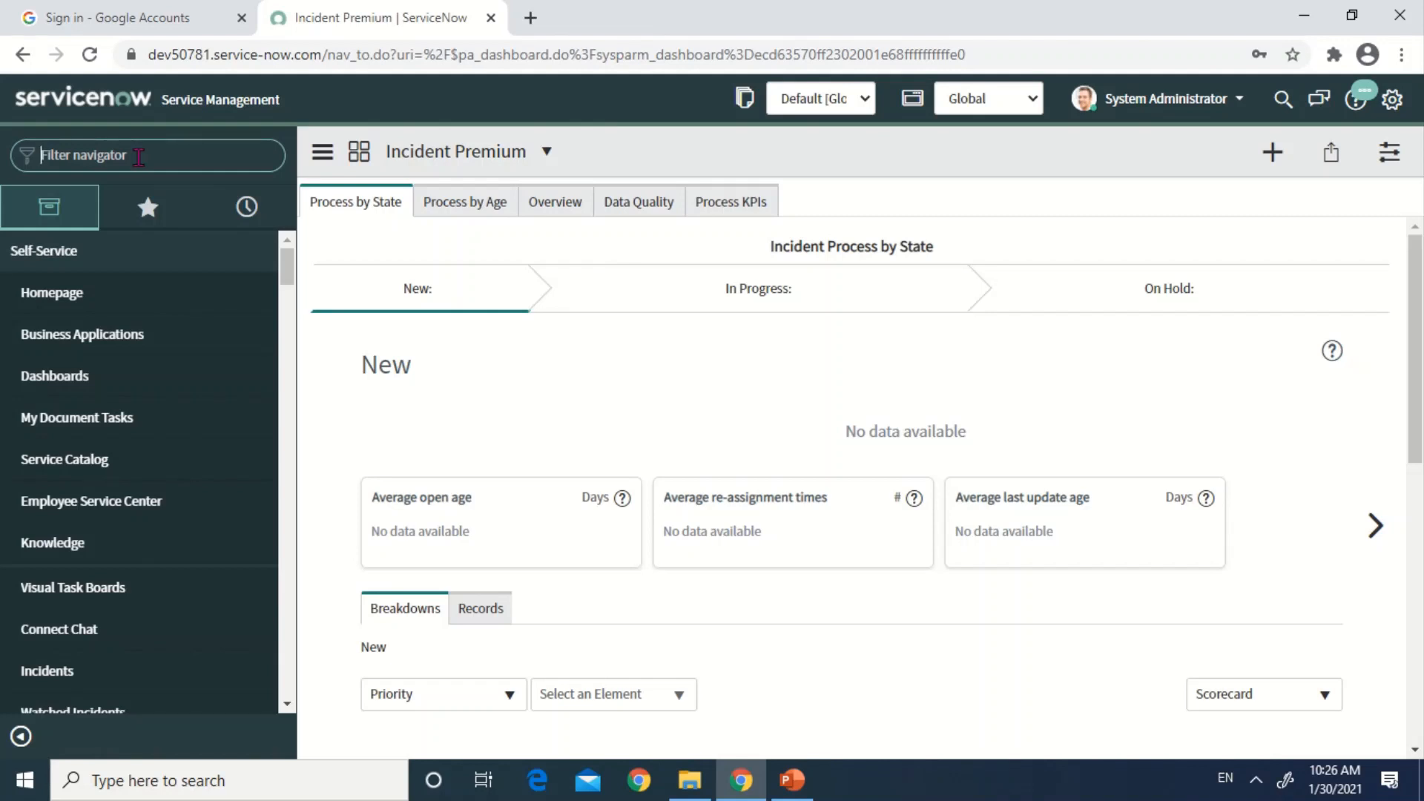
Step: Filter the navigator by 'bookm' and open System Definition > Bookmarks
{"action": "type", "text": "book"}
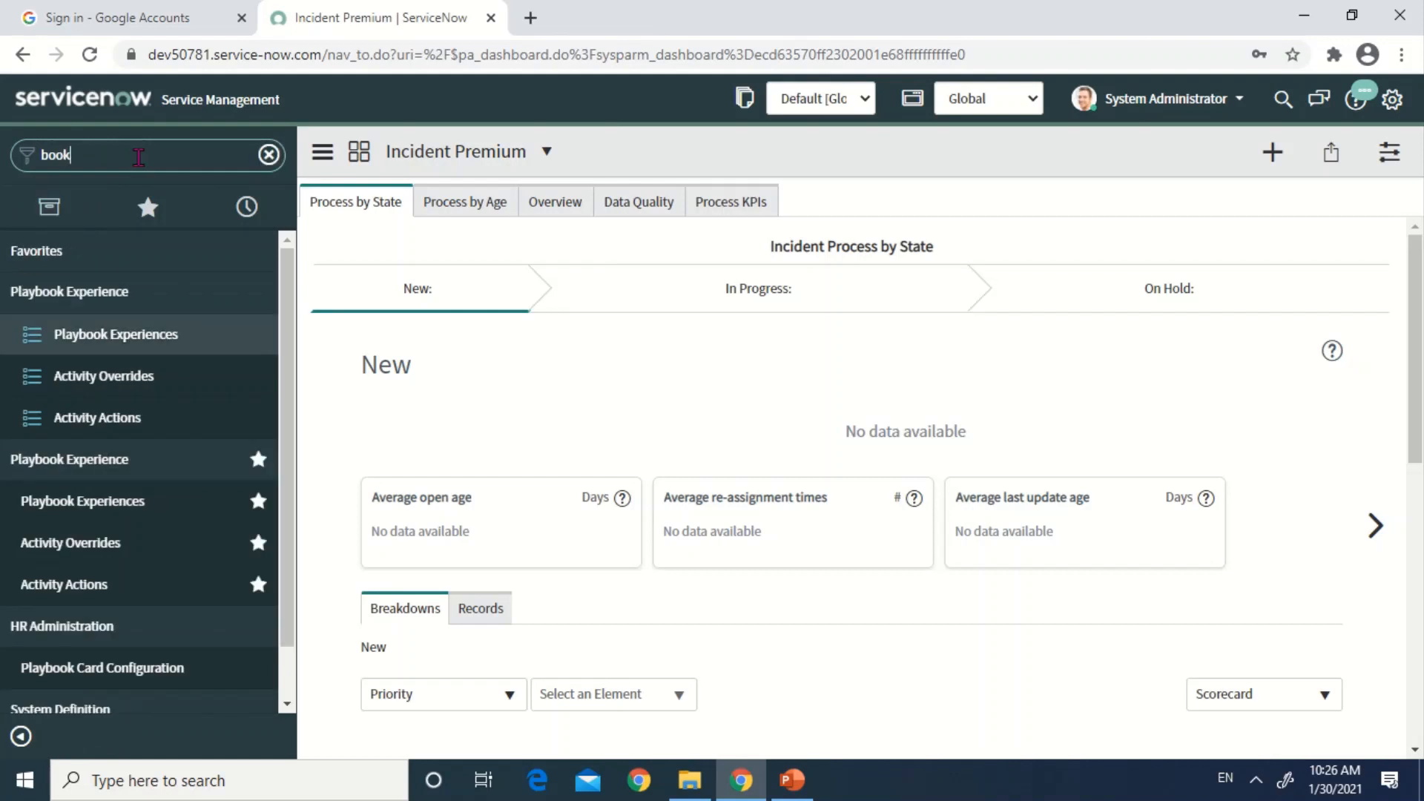
{"action": "type", "text": "m"}
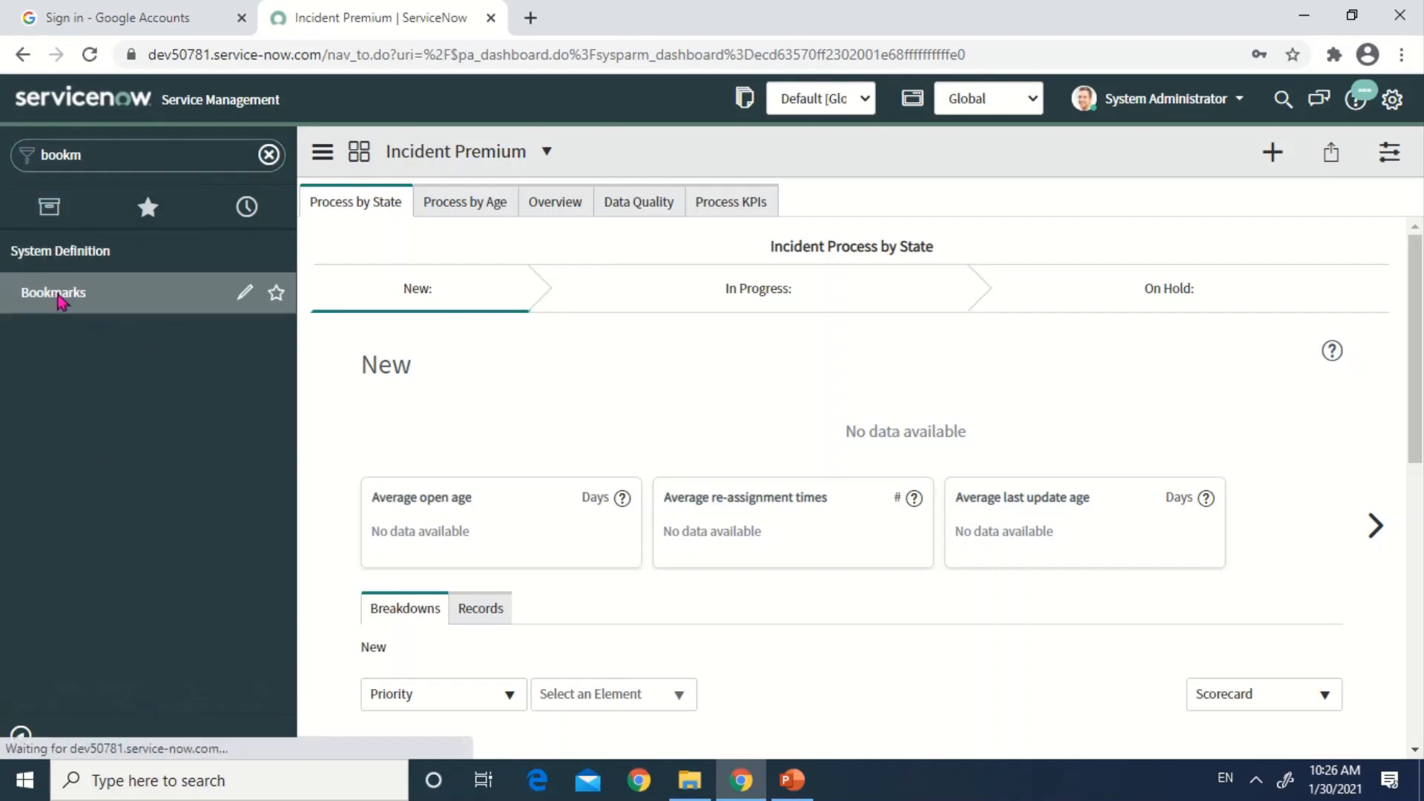
{"action": "left_click", "coordinate": [54, 292]}
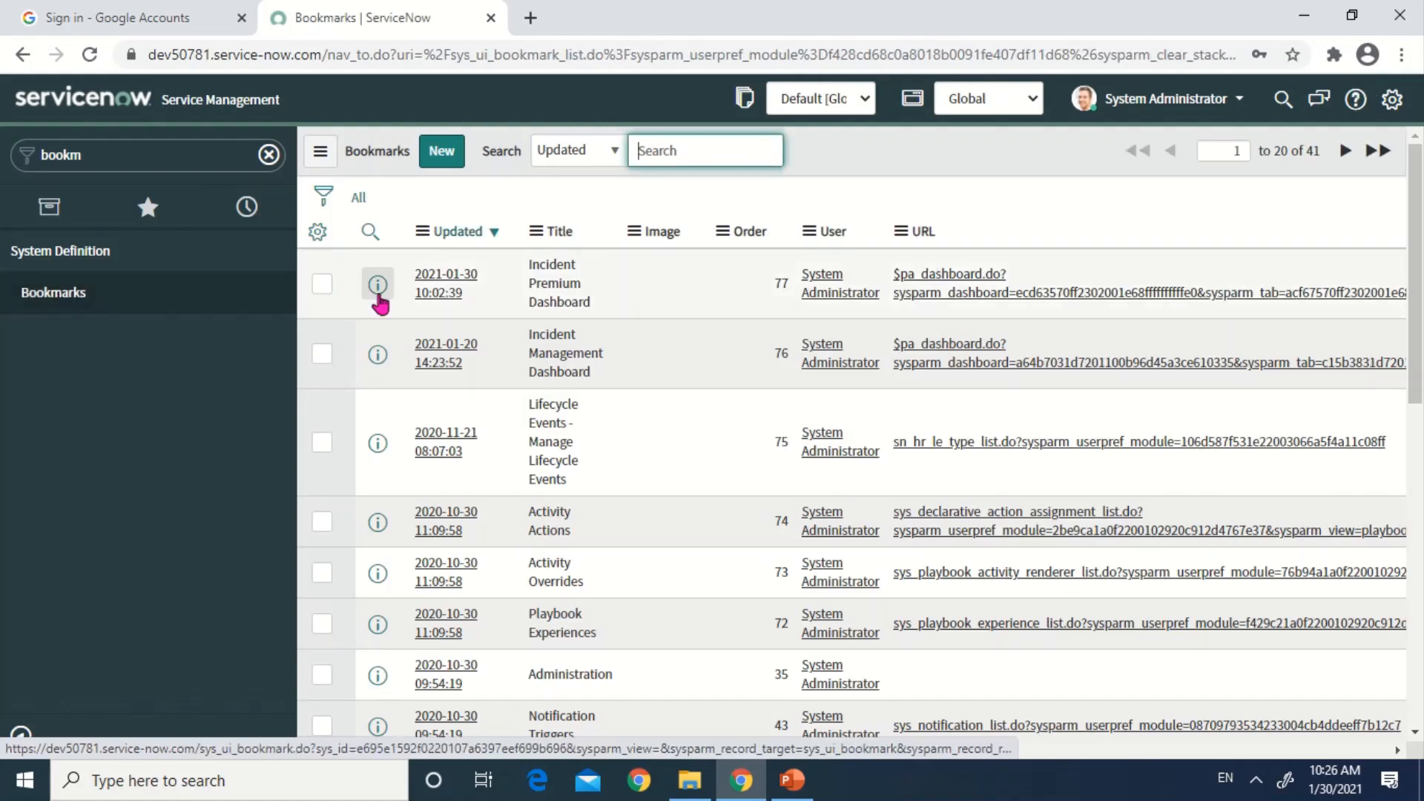
{"action": "mouse_move", "coordinate": [646, 290]}
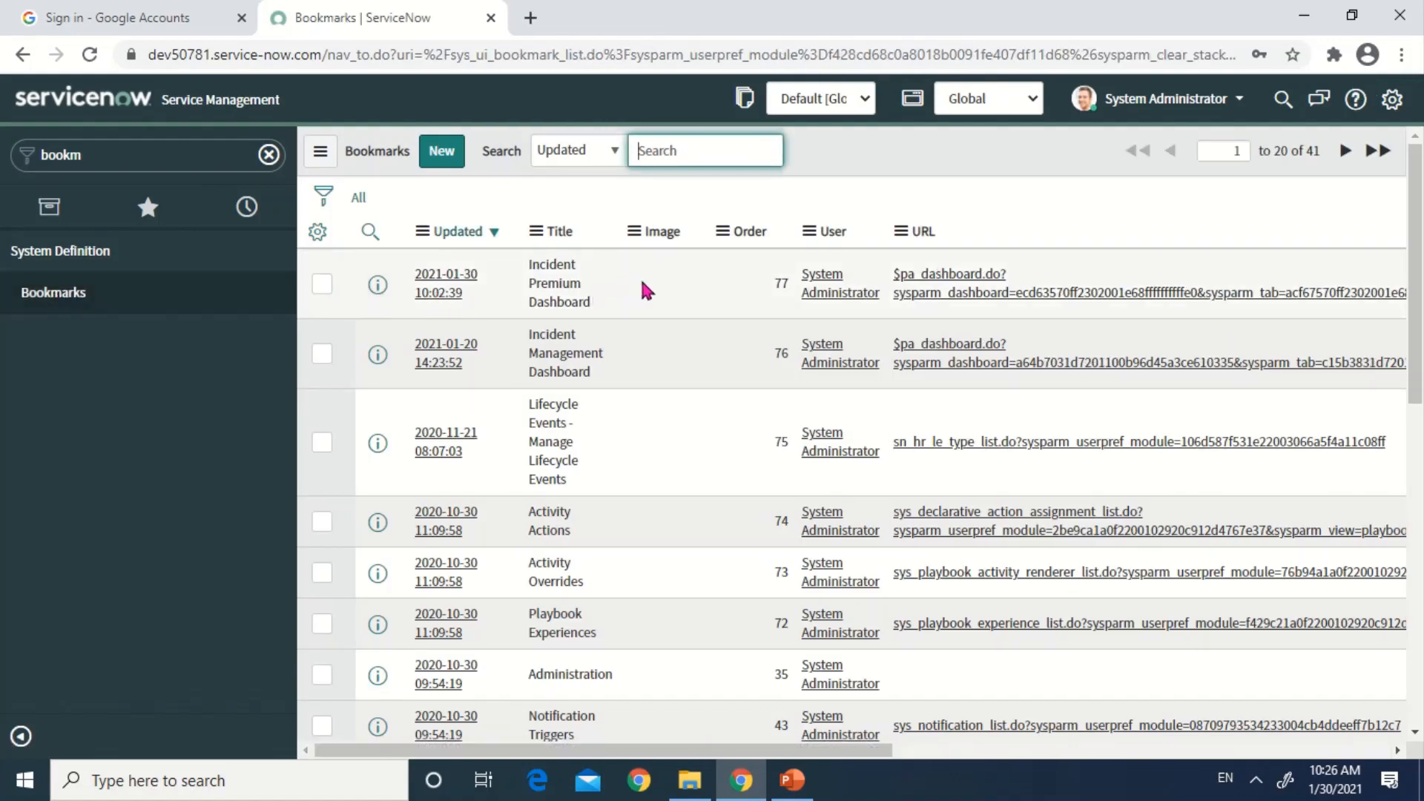
{"action": "mouse_move", "coordinate": [579, 304]}
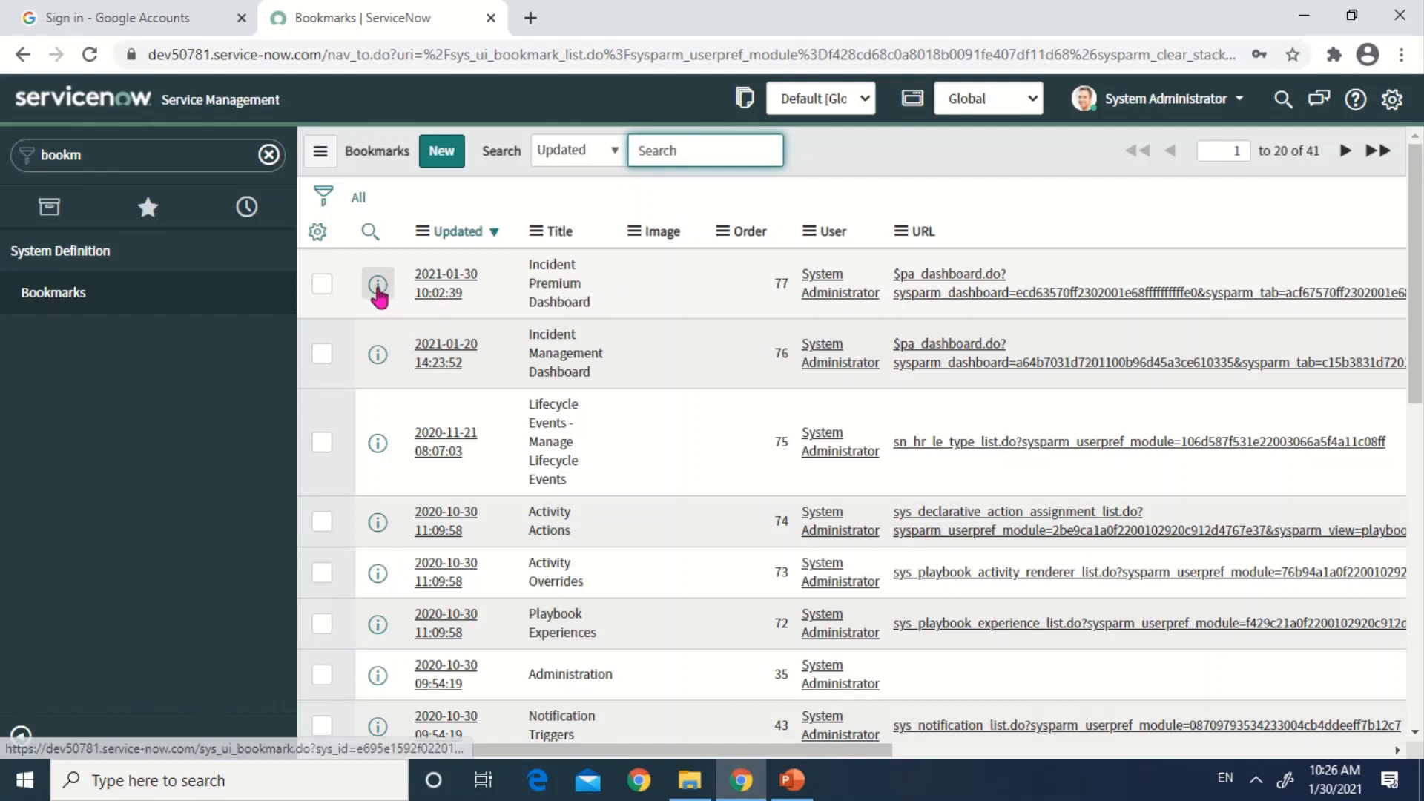
Step: Open the Incident Premium Dashboard bookmark record and unlock its URL field for copying
{"action": "left_click", "coordinate": [379, 286]}
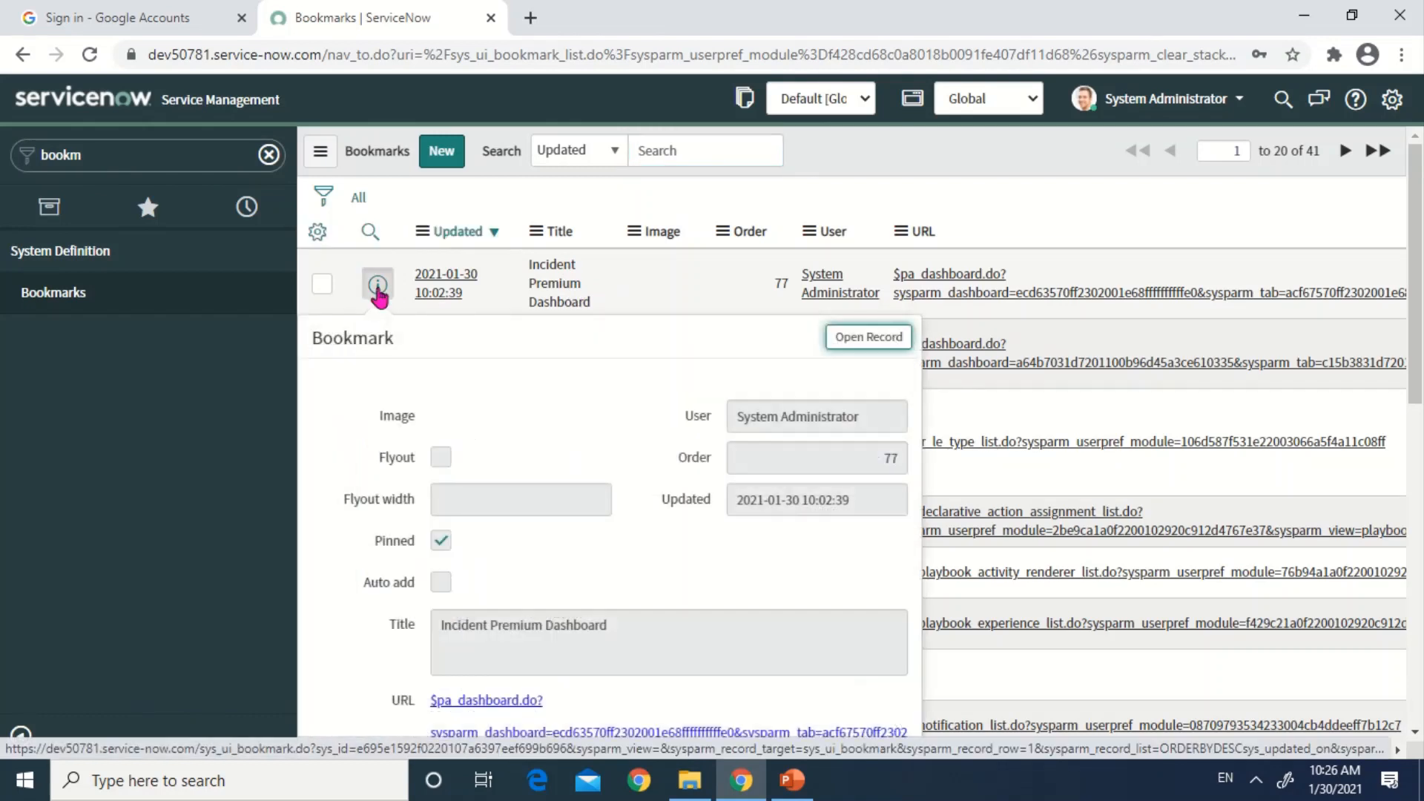
{"action": "left_click", "coordinate": [866, 336]}
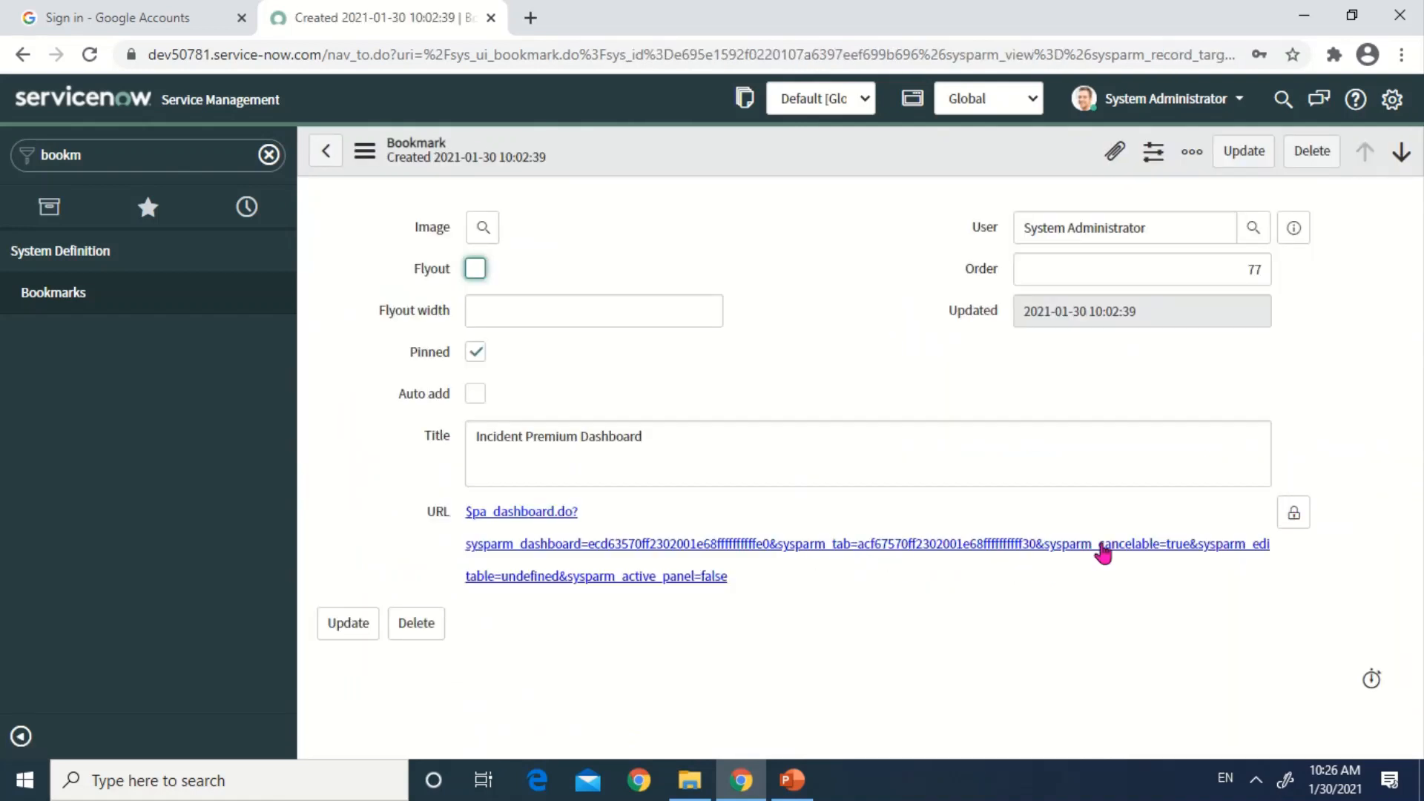
{"action": "mouse_move", "coordinate": [1296, 516]}
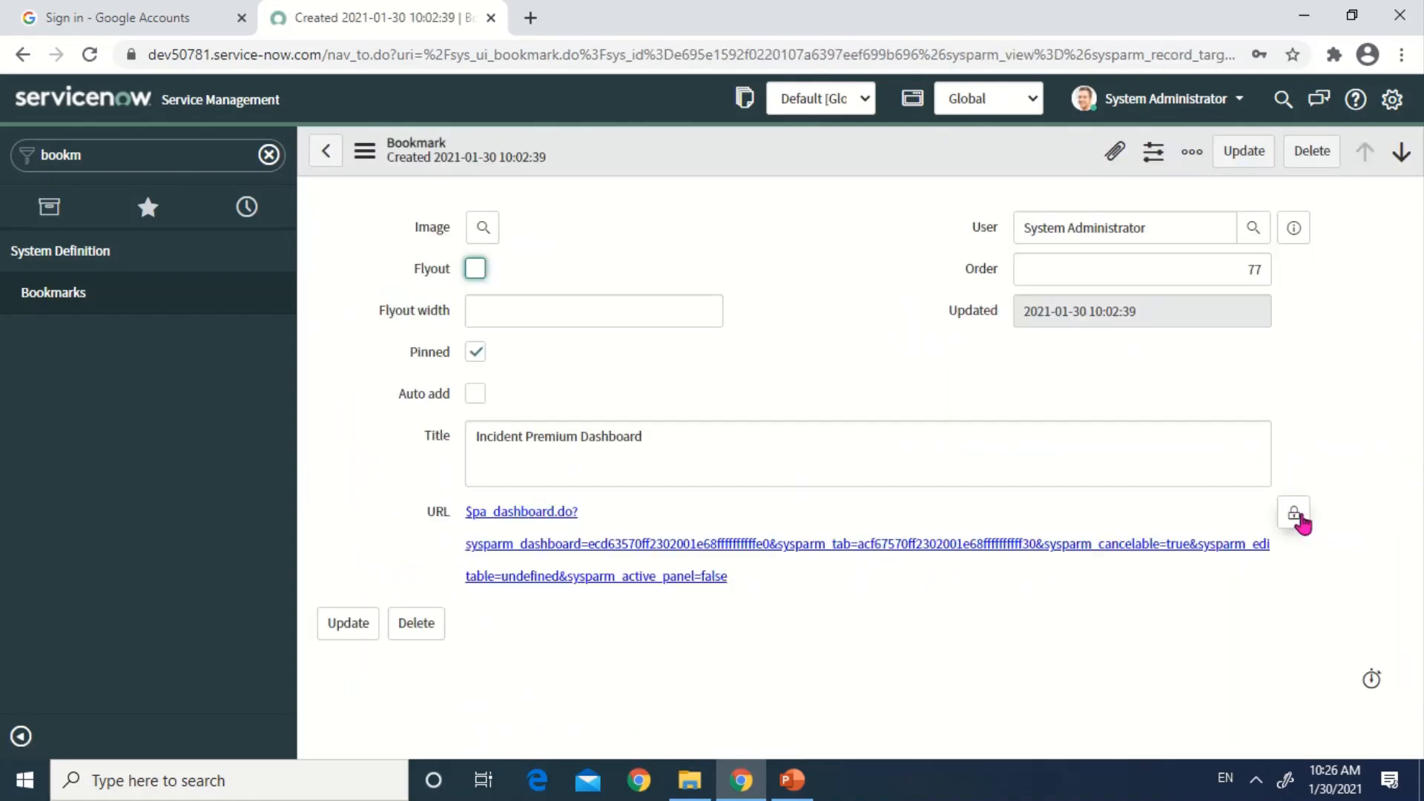
{"action": "left_click", "coordinate": [1293, 512]}
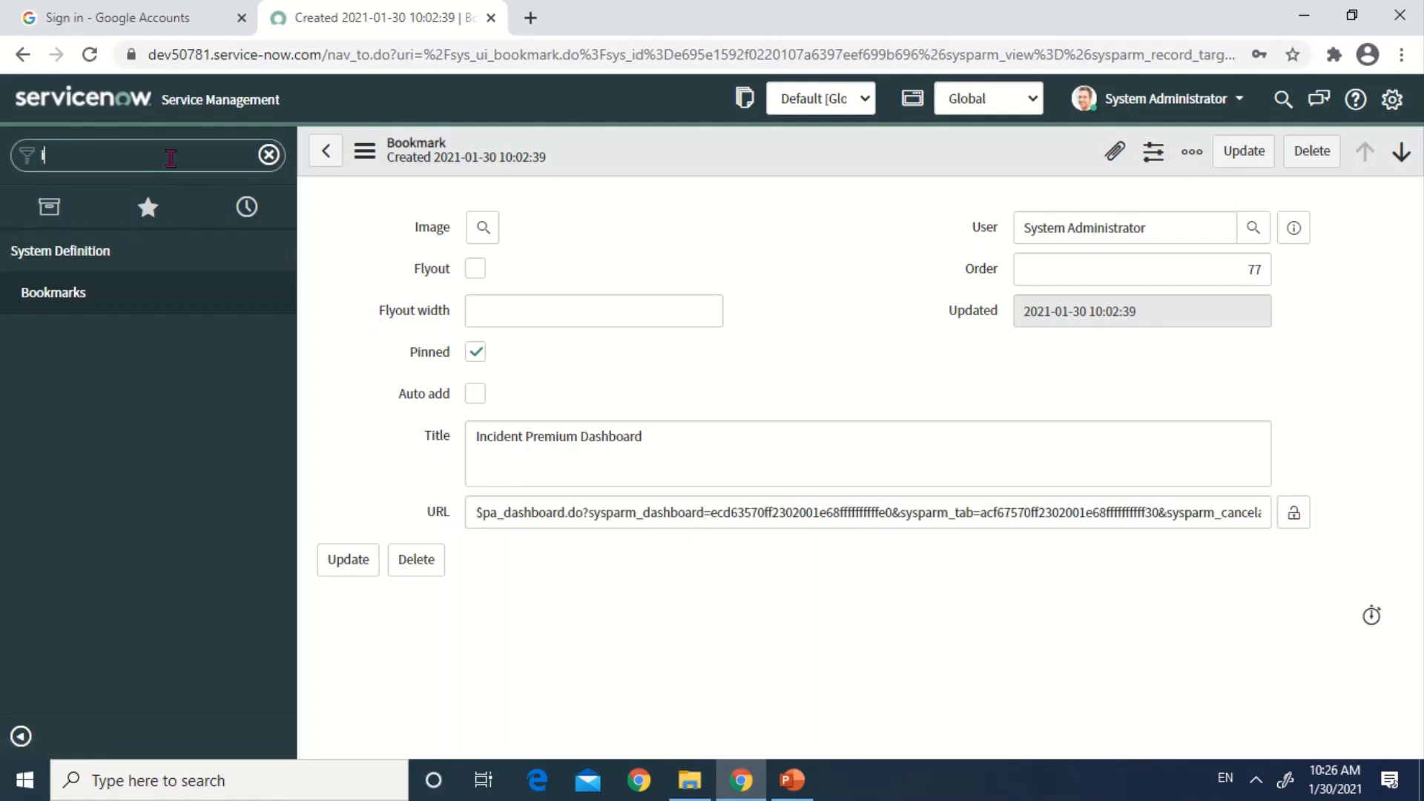
Step: Give the Test 2- Dashboard Config module a URL link type with the bookmark's dashboard arguments and update it
{"action": "type", "text": "Incident"}
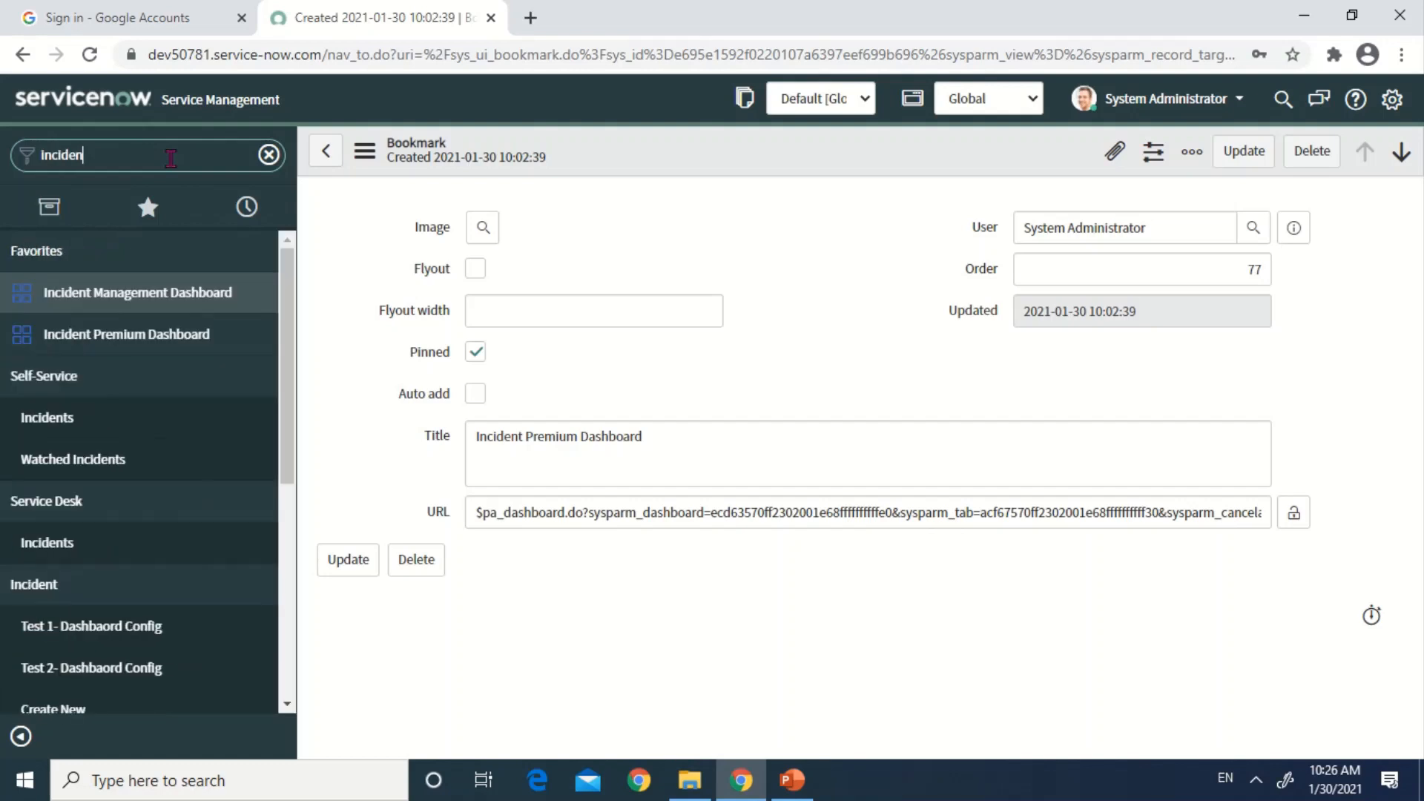
{"action": "mouse_move", "coordinate": [99, 718]}
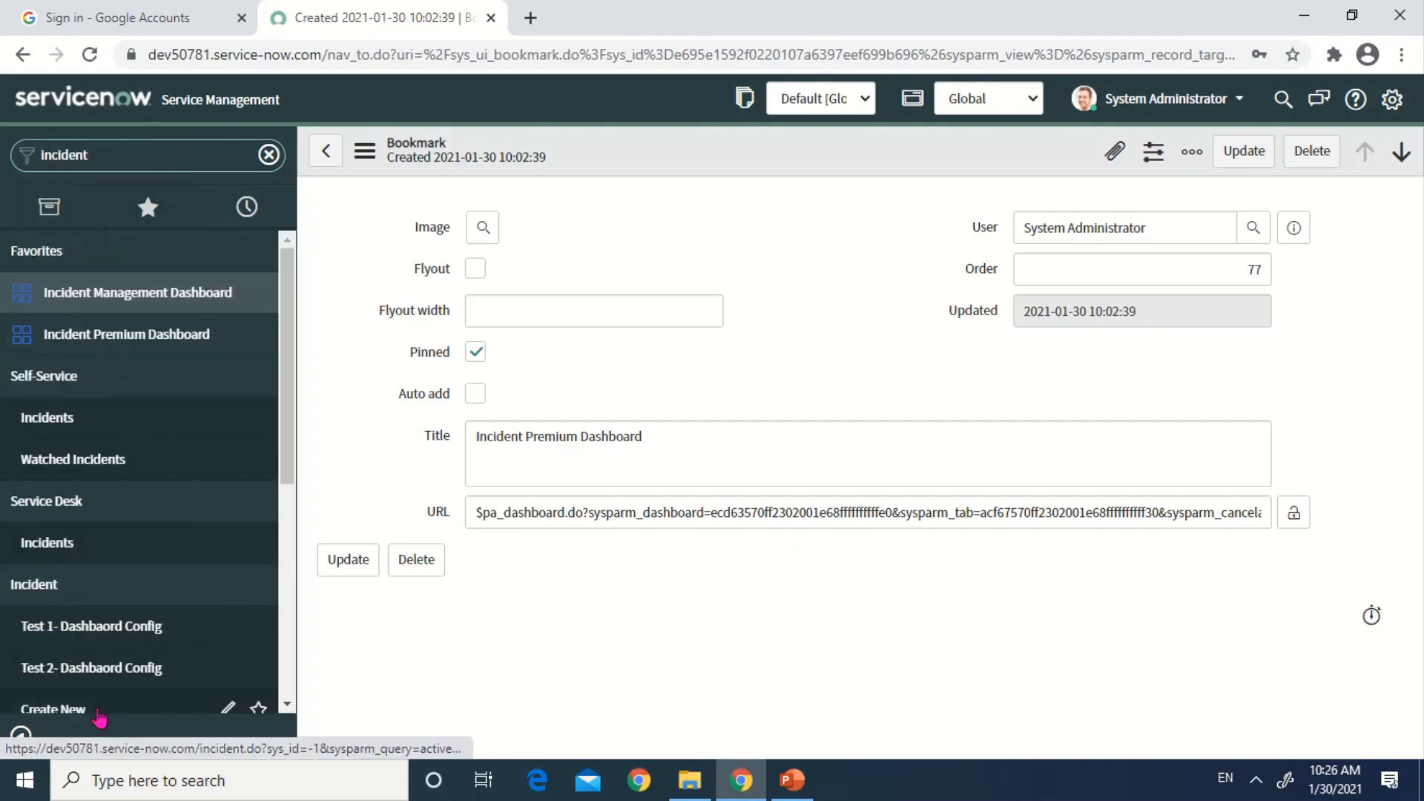
{"action": "mouse_move", "coordinate": [238, 668]}
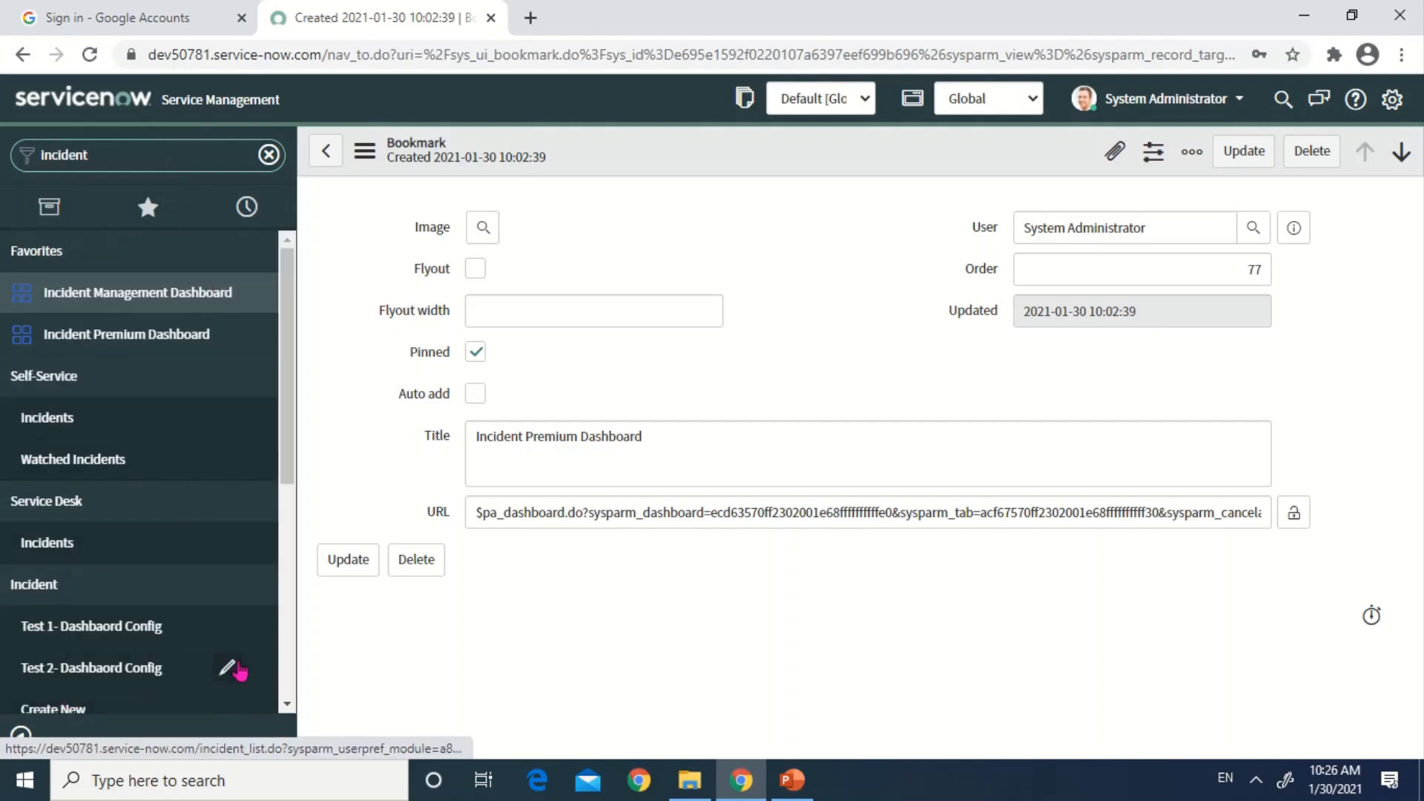
{"action": "mouse_move", "coordinate": [230, 671]}
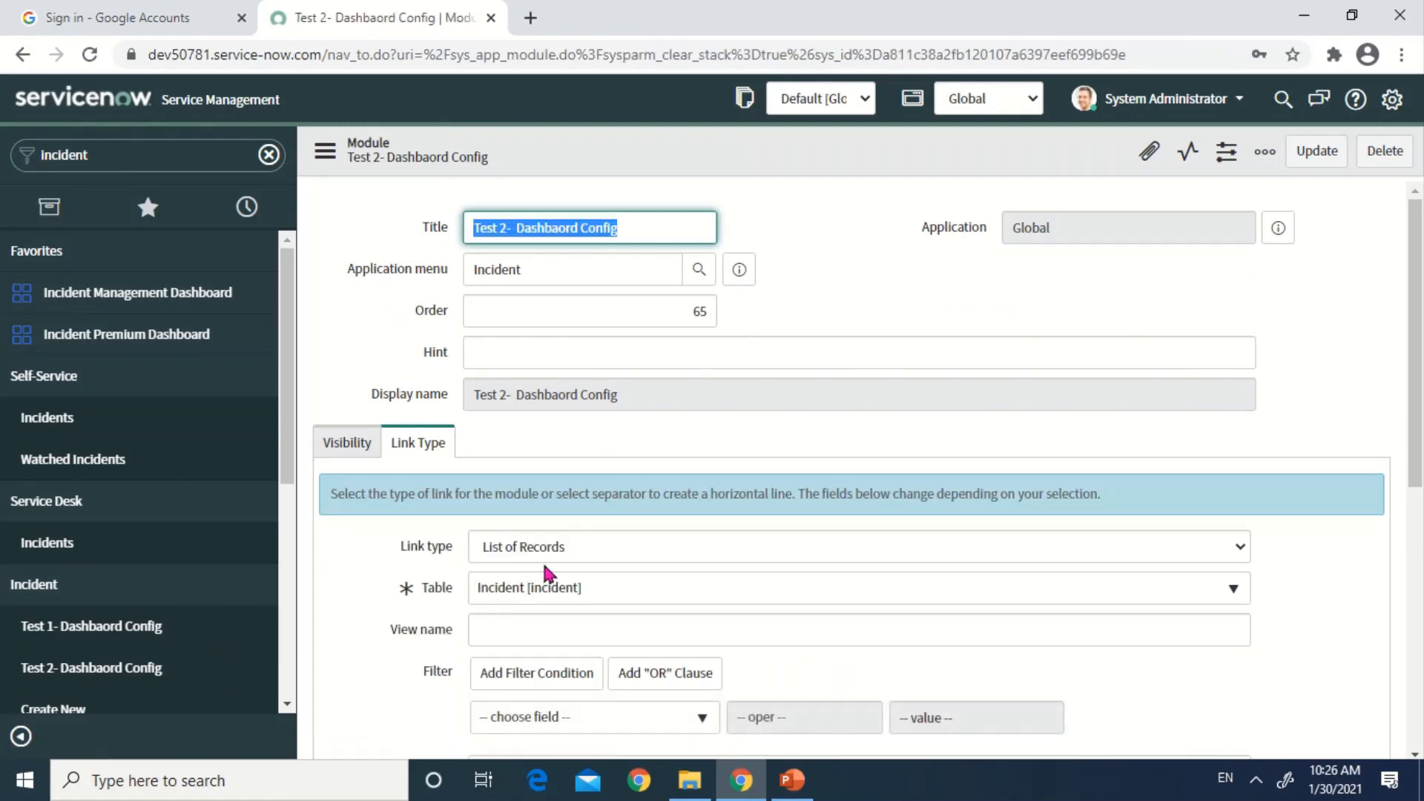
{"action": "mouse_move", "coordinate": [590, 559]}
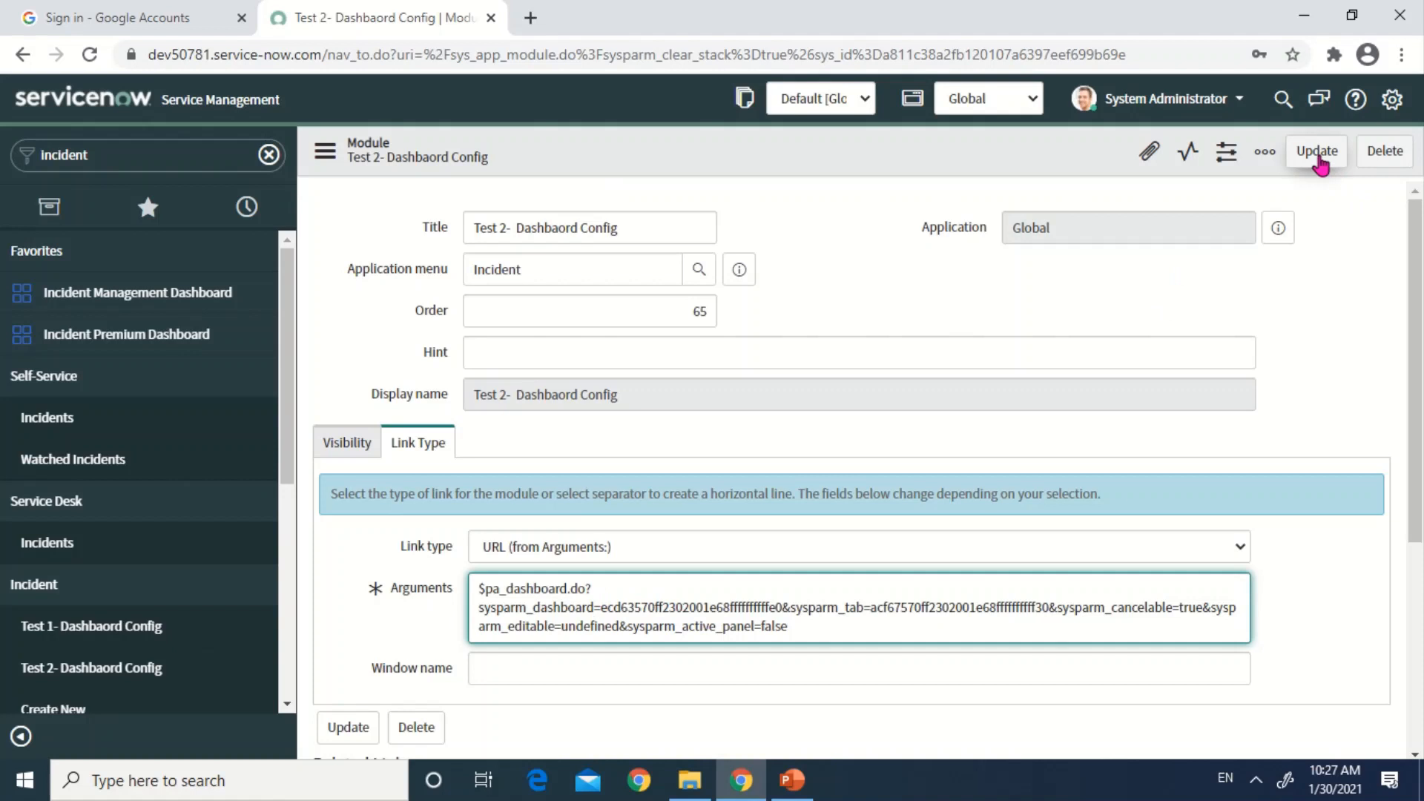
{"action": "left_click", "coordinate": [1316, 152]}
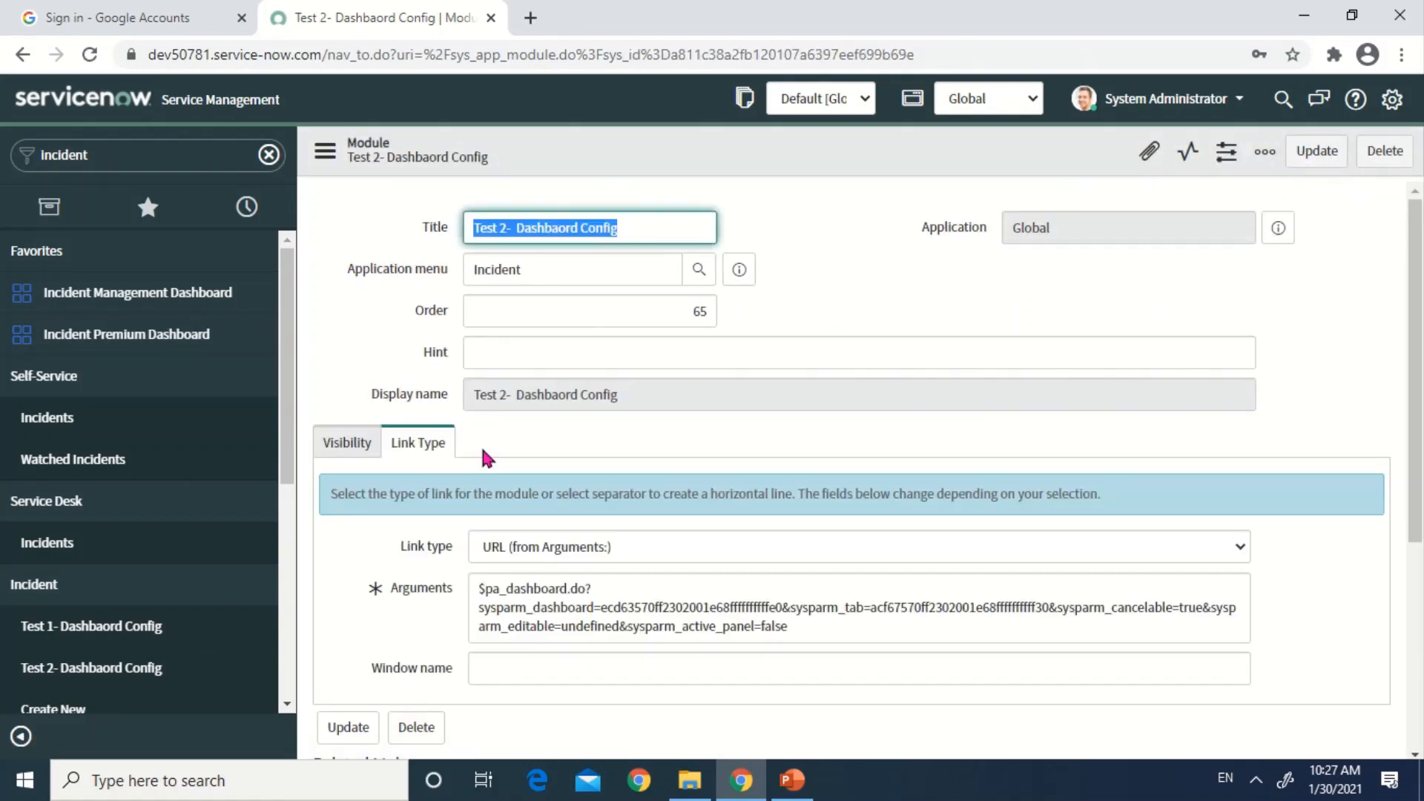
{"action": "mouse_move", "coordinate": [90, 668]}
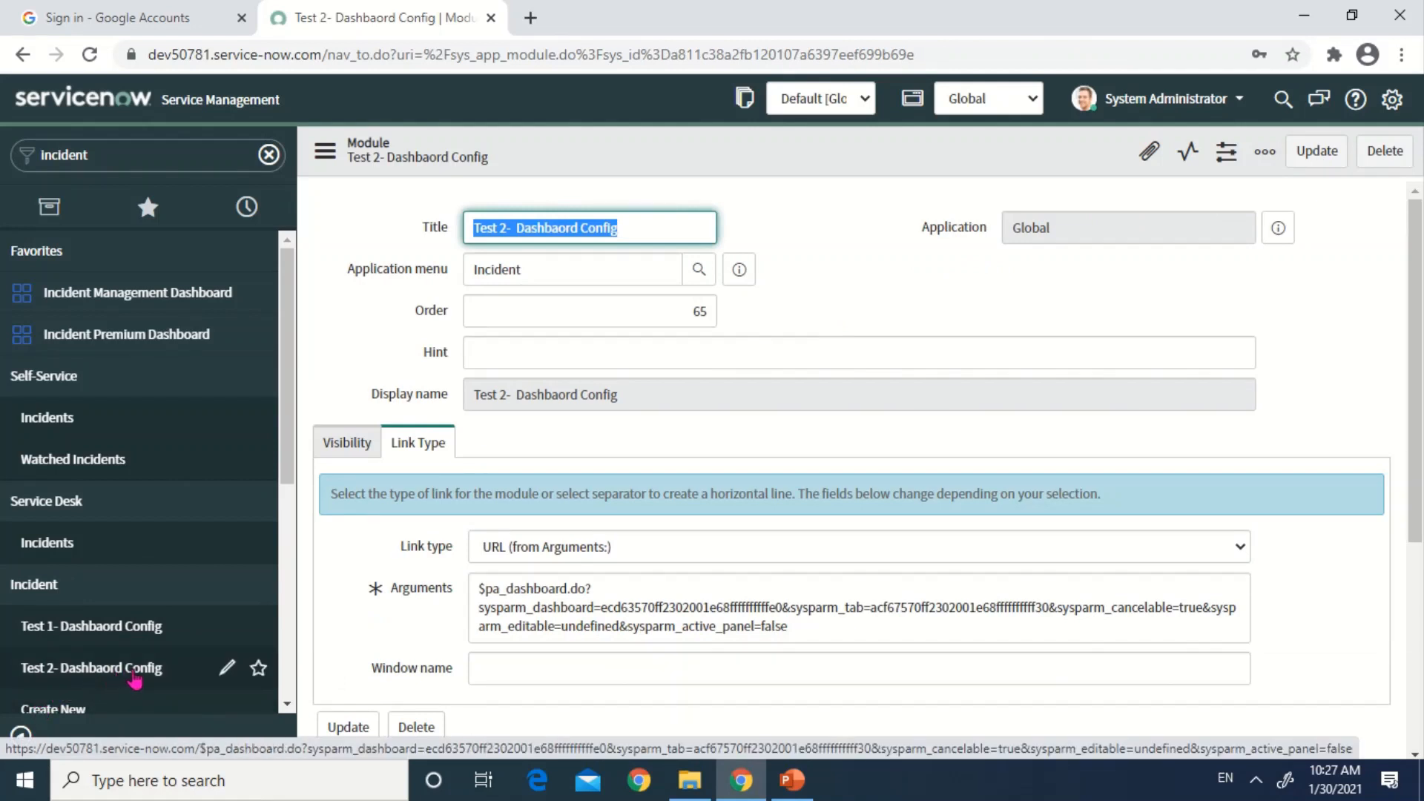
Step: Launch Test 2- Dashboard Config to open the Incident Premium dashboard, then return to the PowerPoint slideshow
{"action": "left_click", "coordinate": [91, 668]}
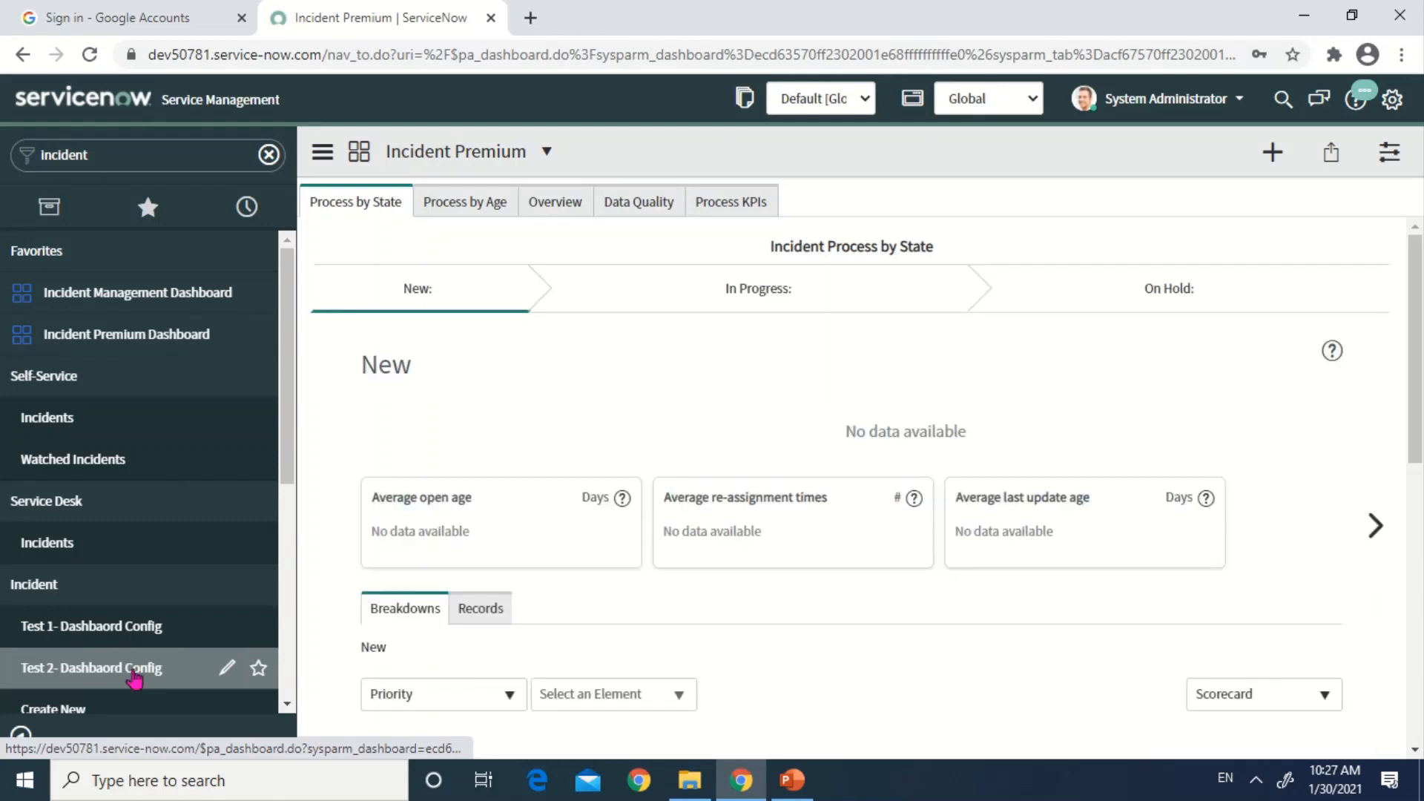
{"action": "mouse_move", "coordinate": [465, 326]}
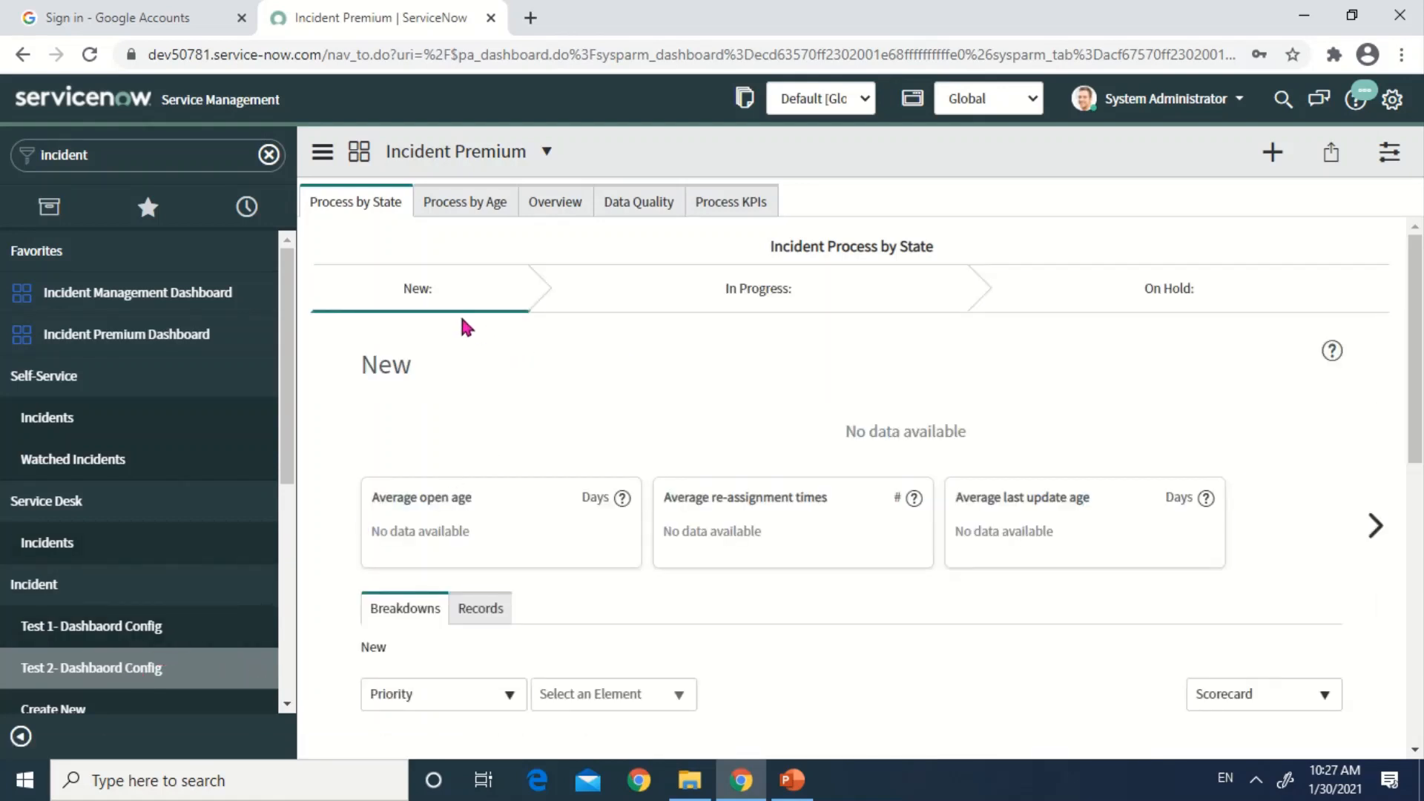
{"action": "mouse_move", "coordinate": [518, 414]}
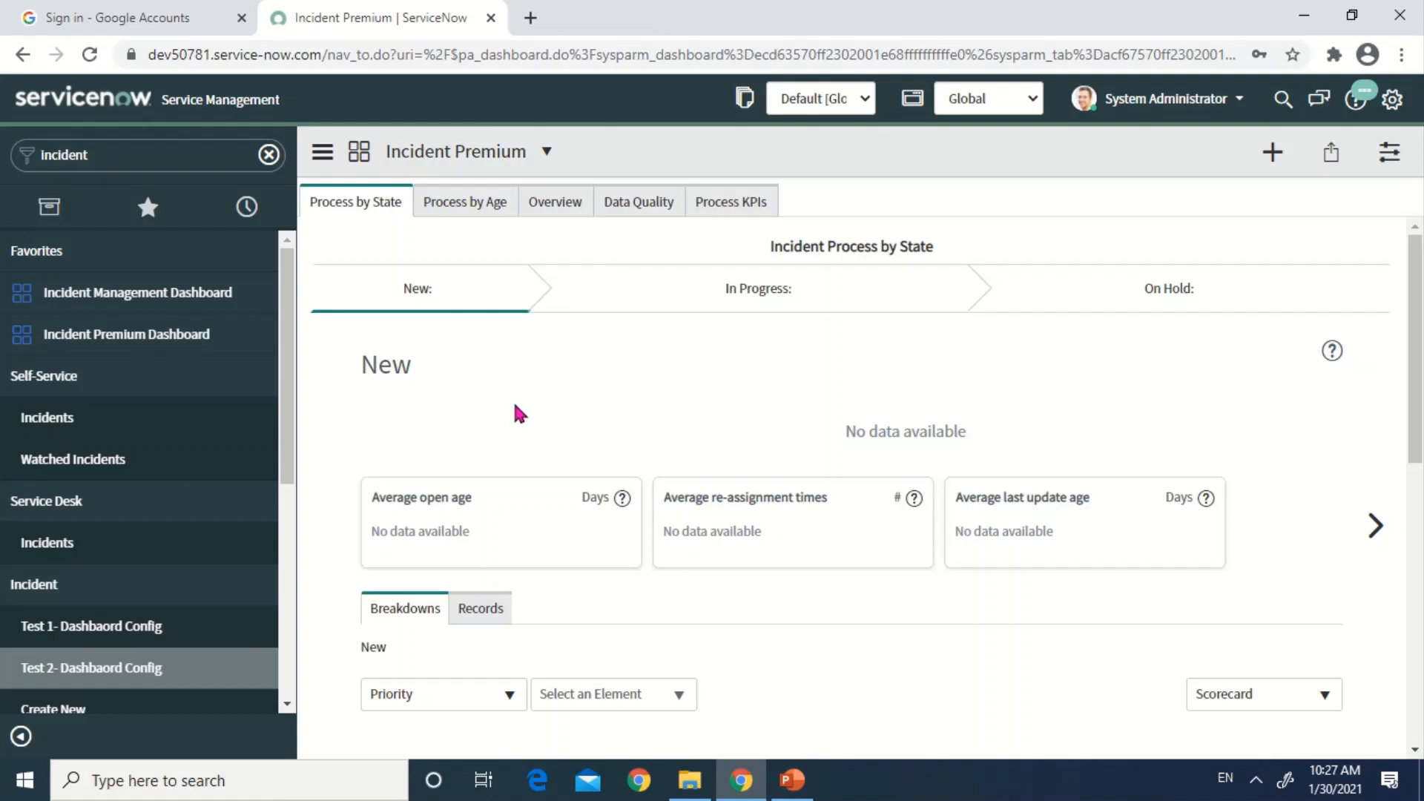
{"action": "mouse_move", "coordinate": [607, 566]}
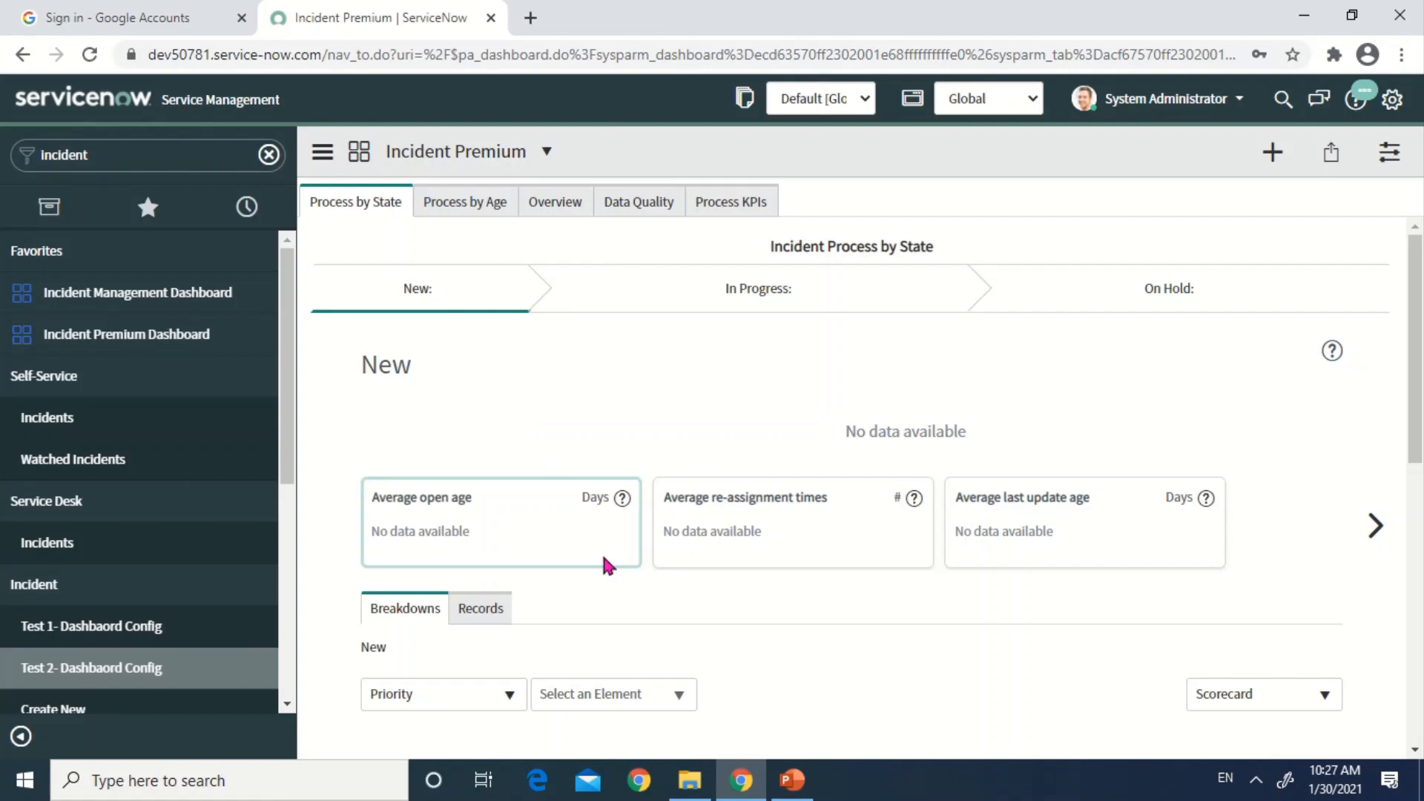
{"action": "mouse_move", "coordinate": [545, 540]}
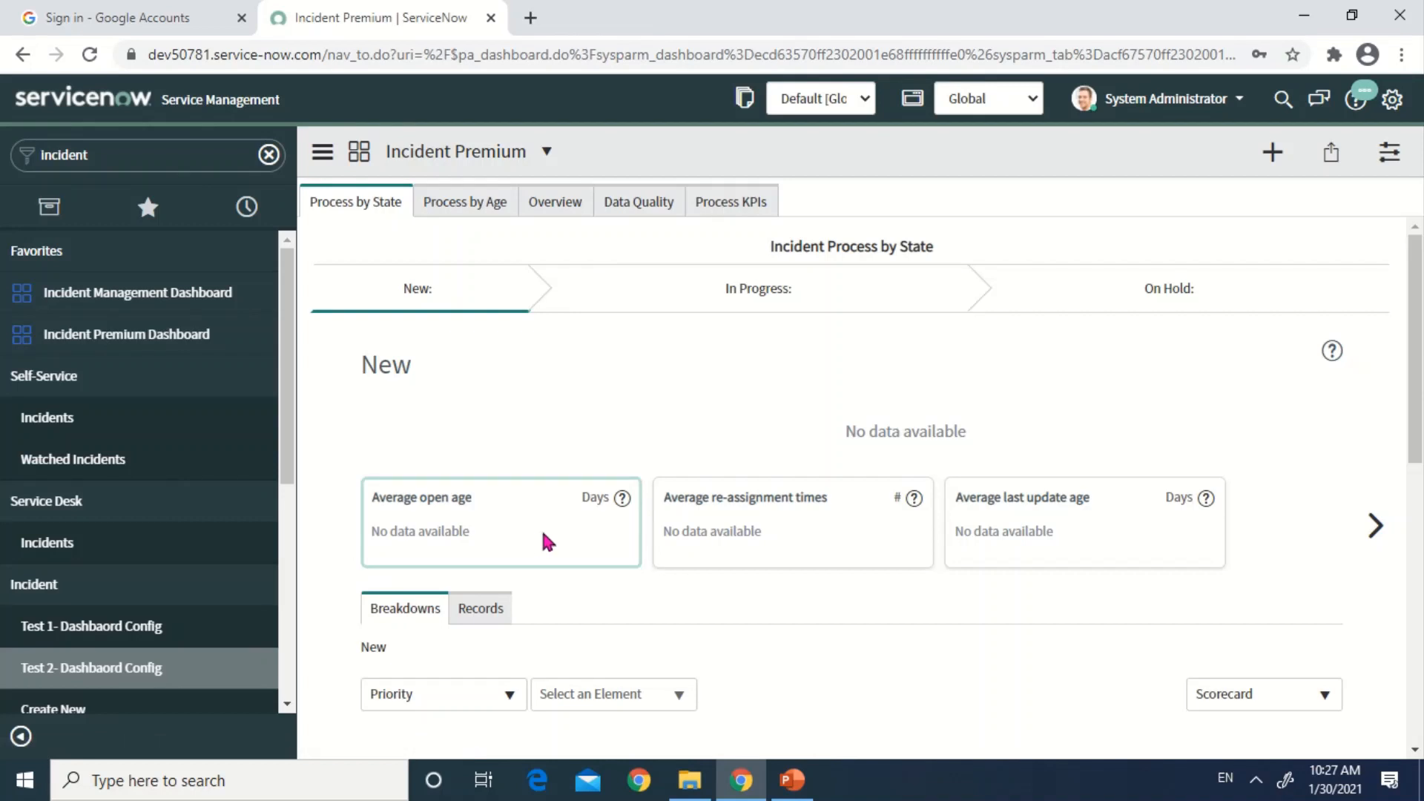
{"action": "left_click", "coordinate": [791, 779]}
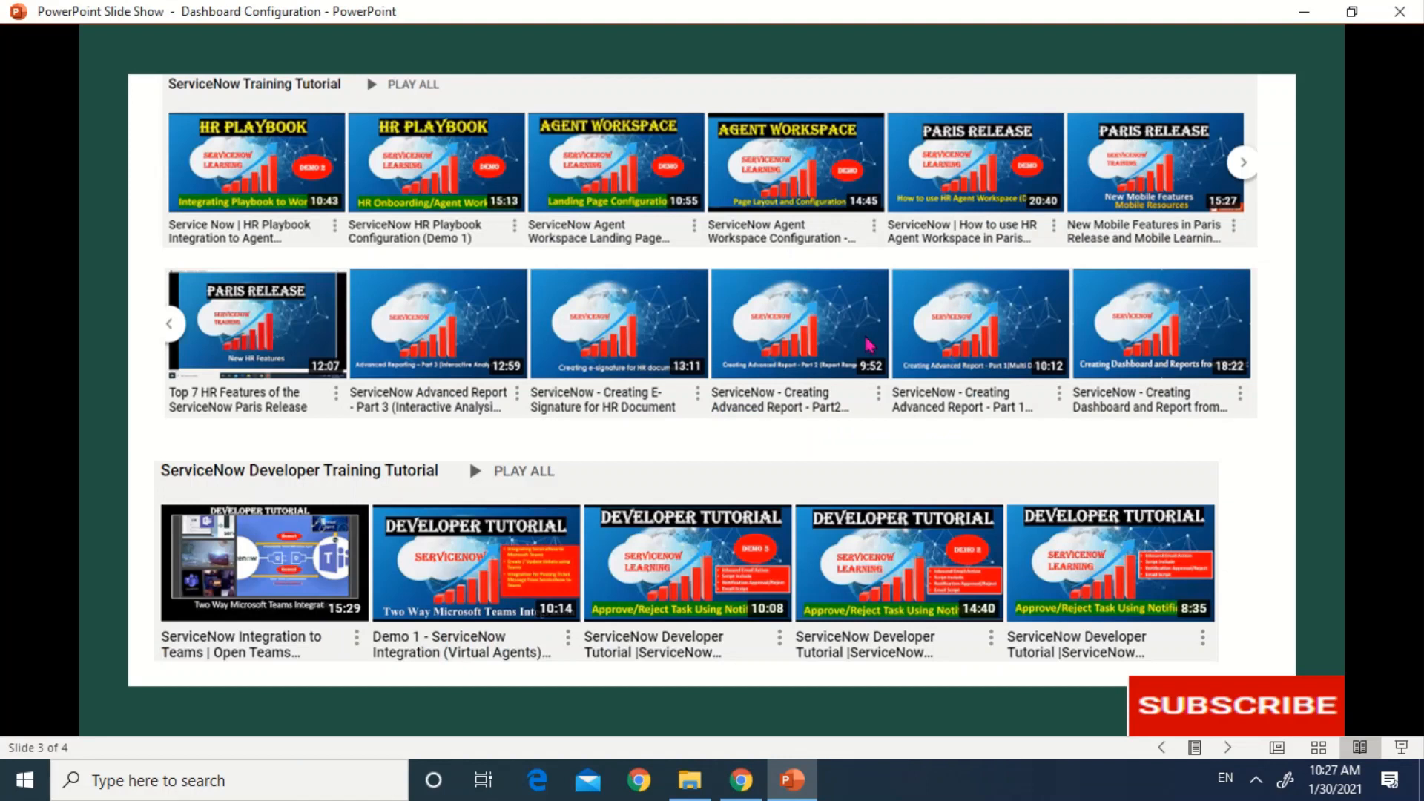
{"action": "mouse_move", "coordinate": [892, 444]}
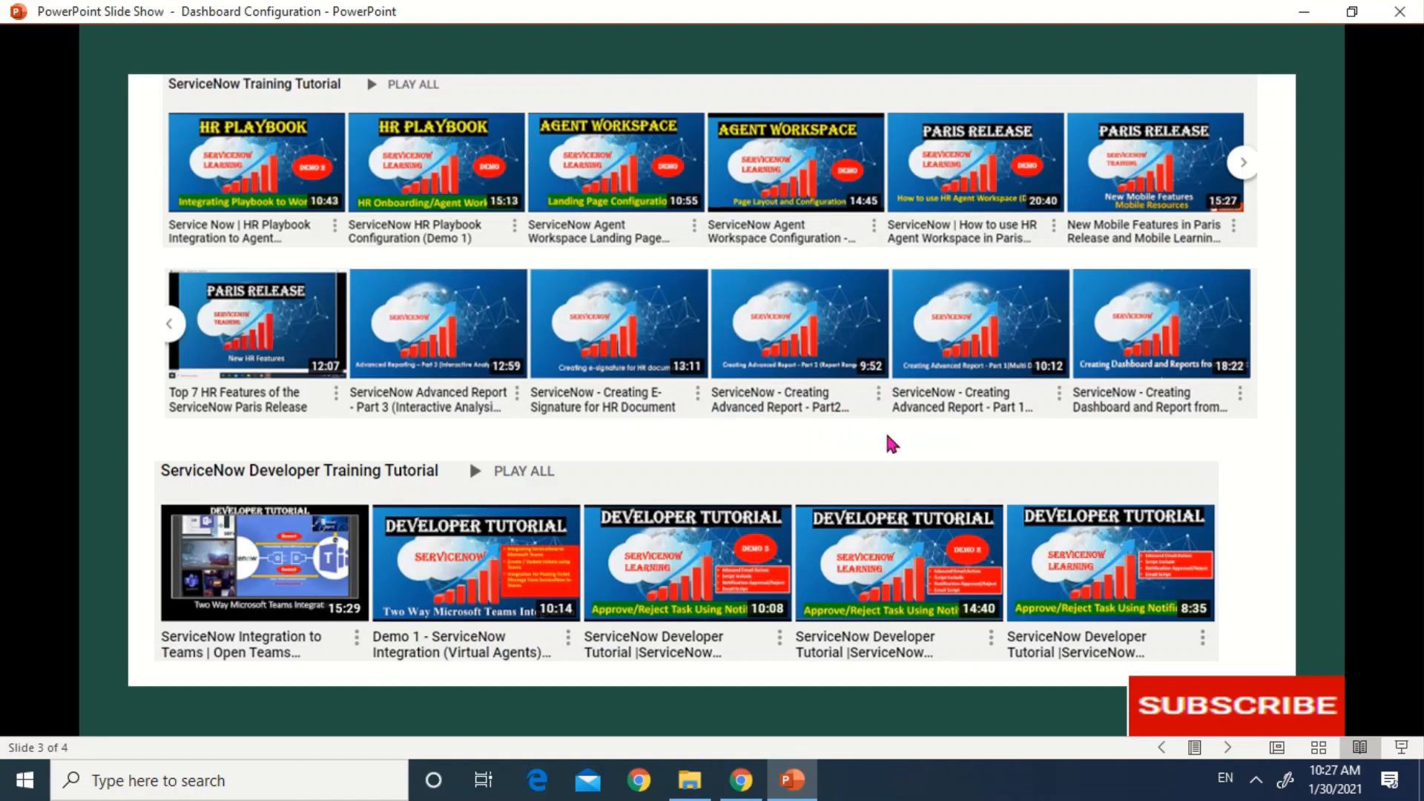